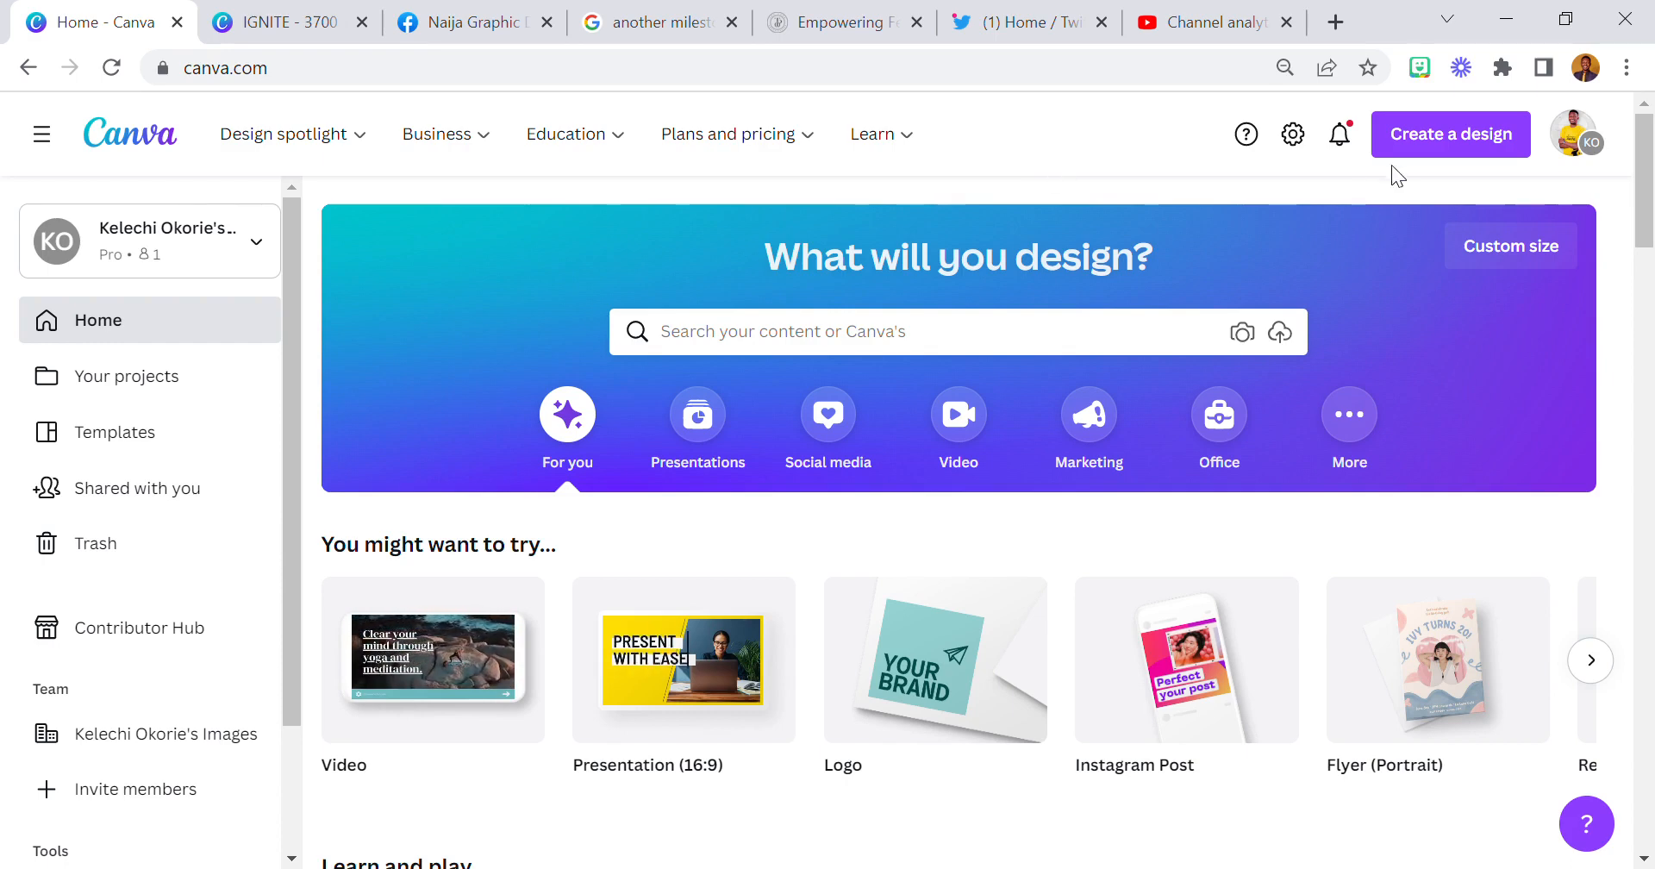
- Create a new blank Instagram Post (1080 × 1080 px) design from the Create a design list
left_click(1450, 134)
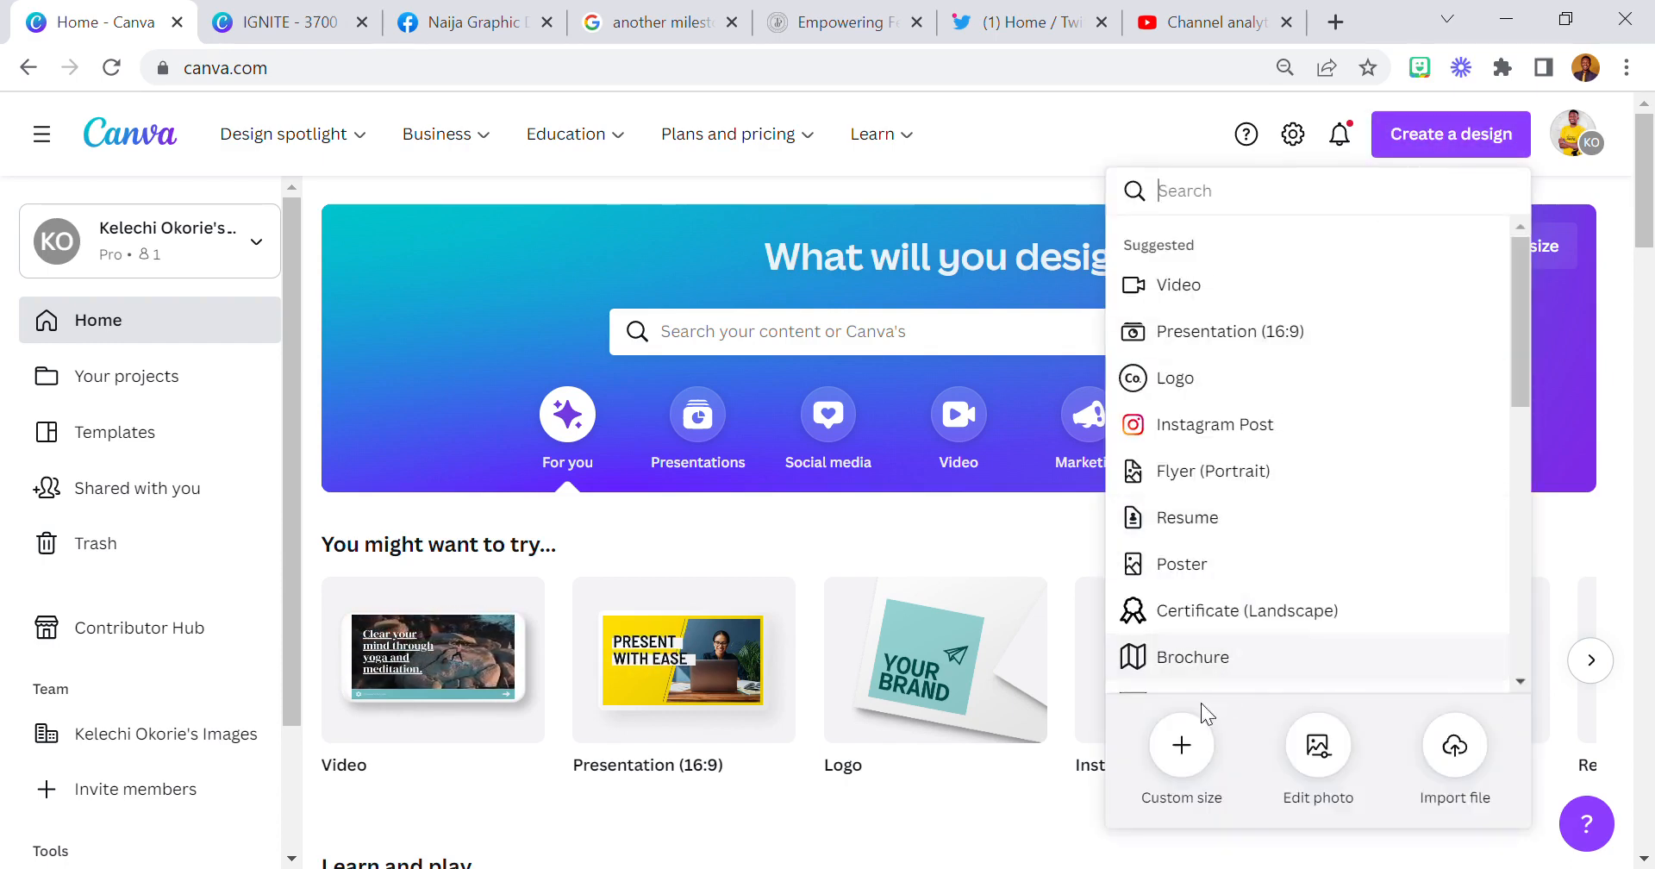
mouse_move(1228, 424)
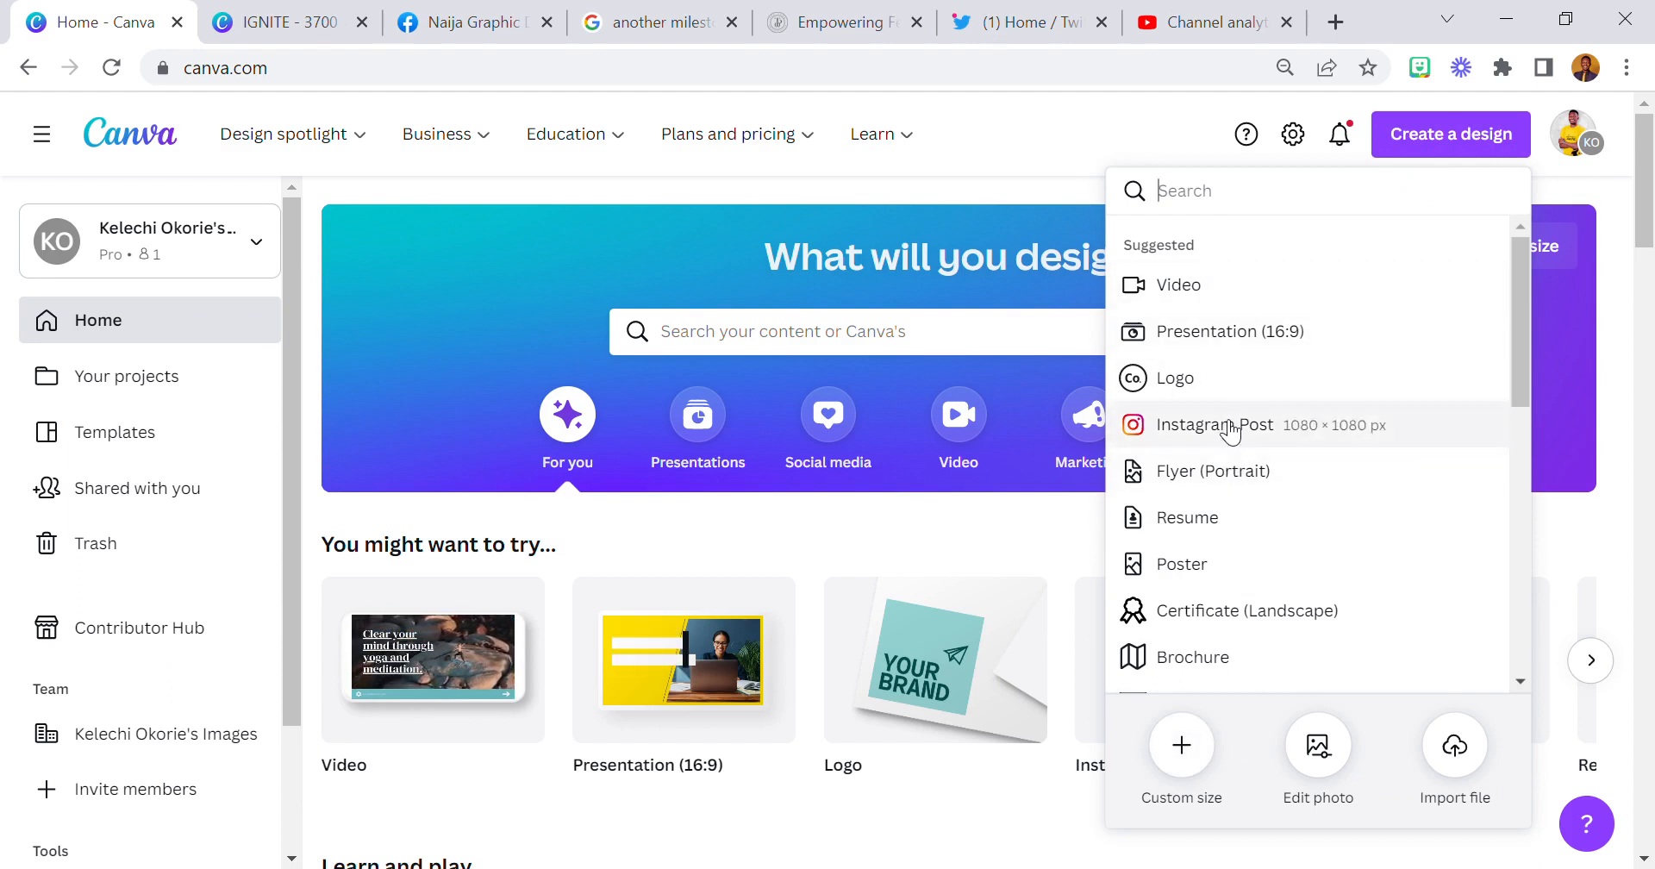
left_click(1224, 425)
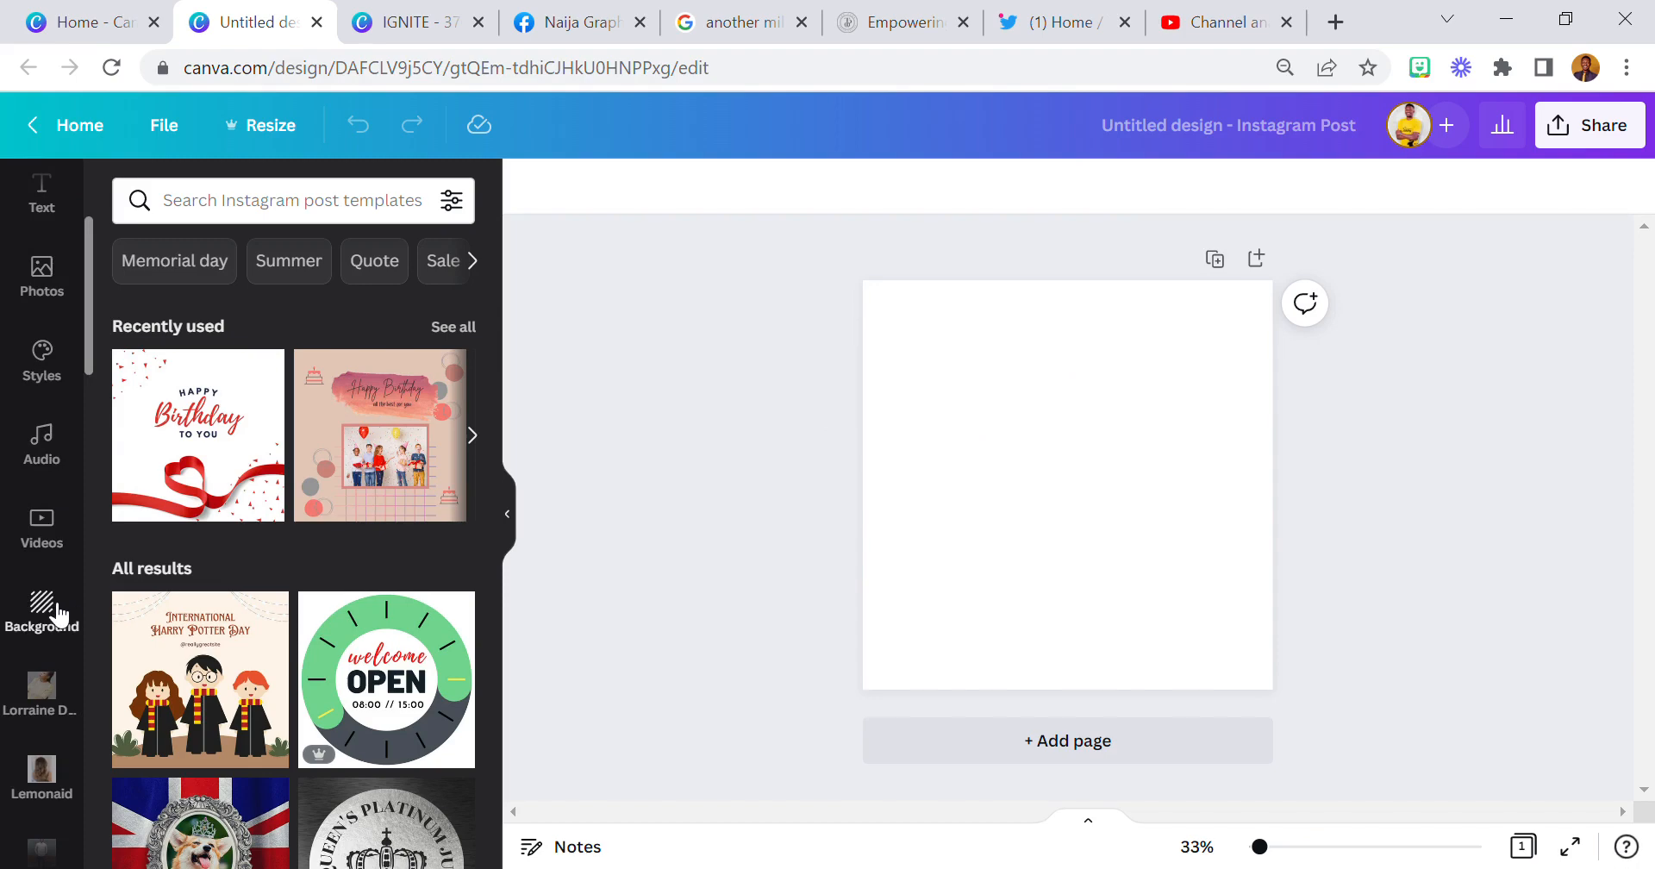
- Show the Background library in the sidebar and browse down through its pattern, landscape and gradient images
left_click(41, 612)
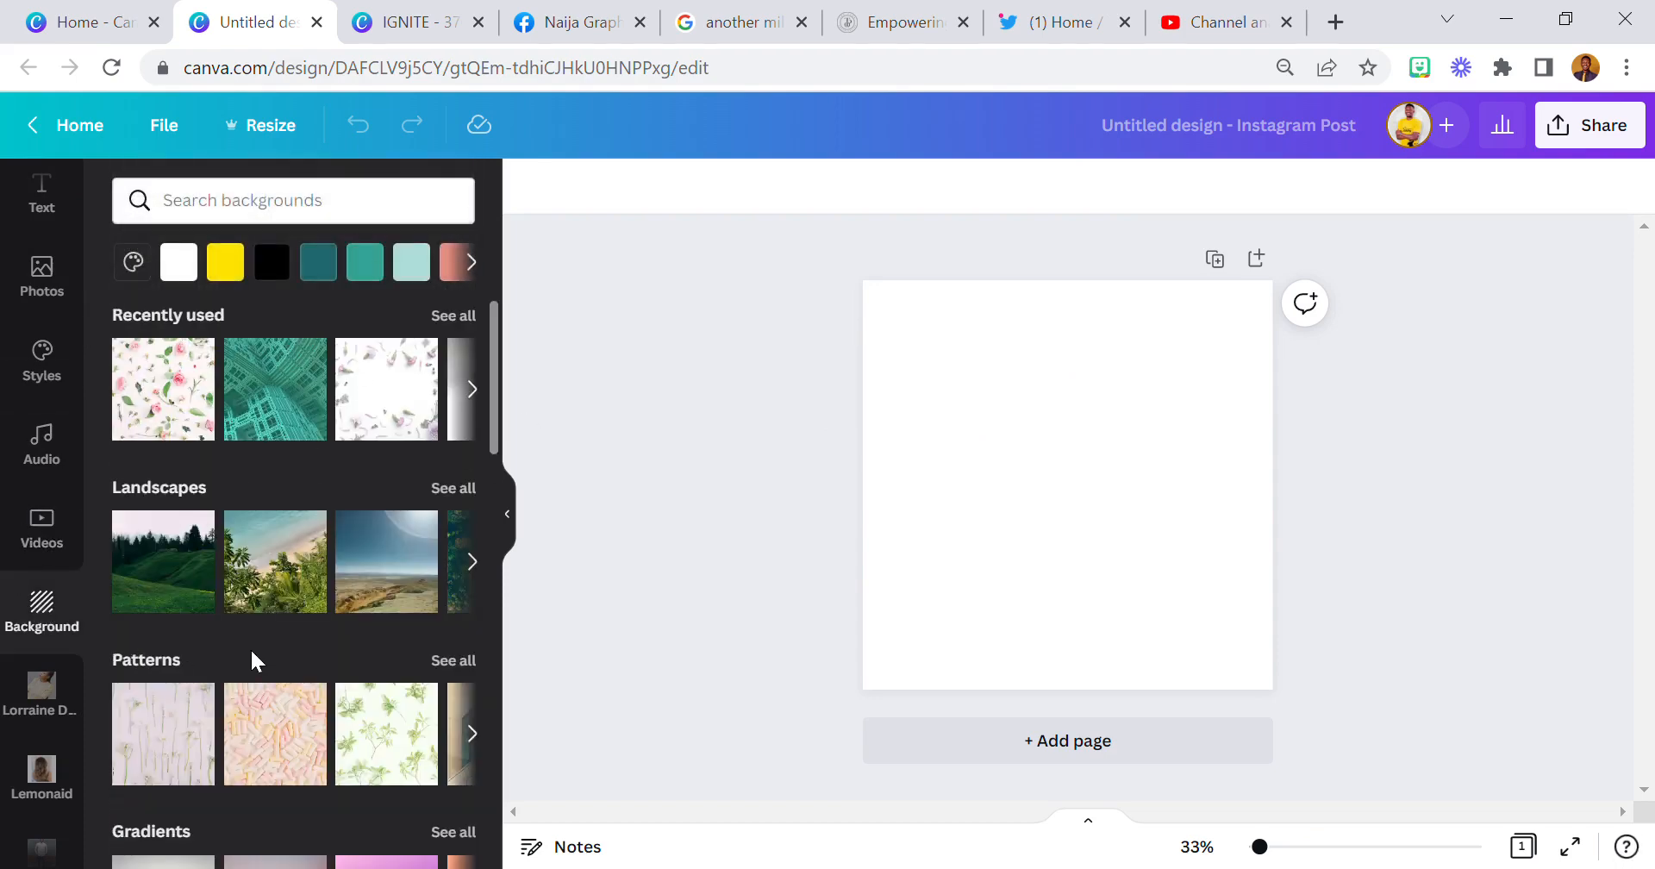
mouse_move(224, 651)
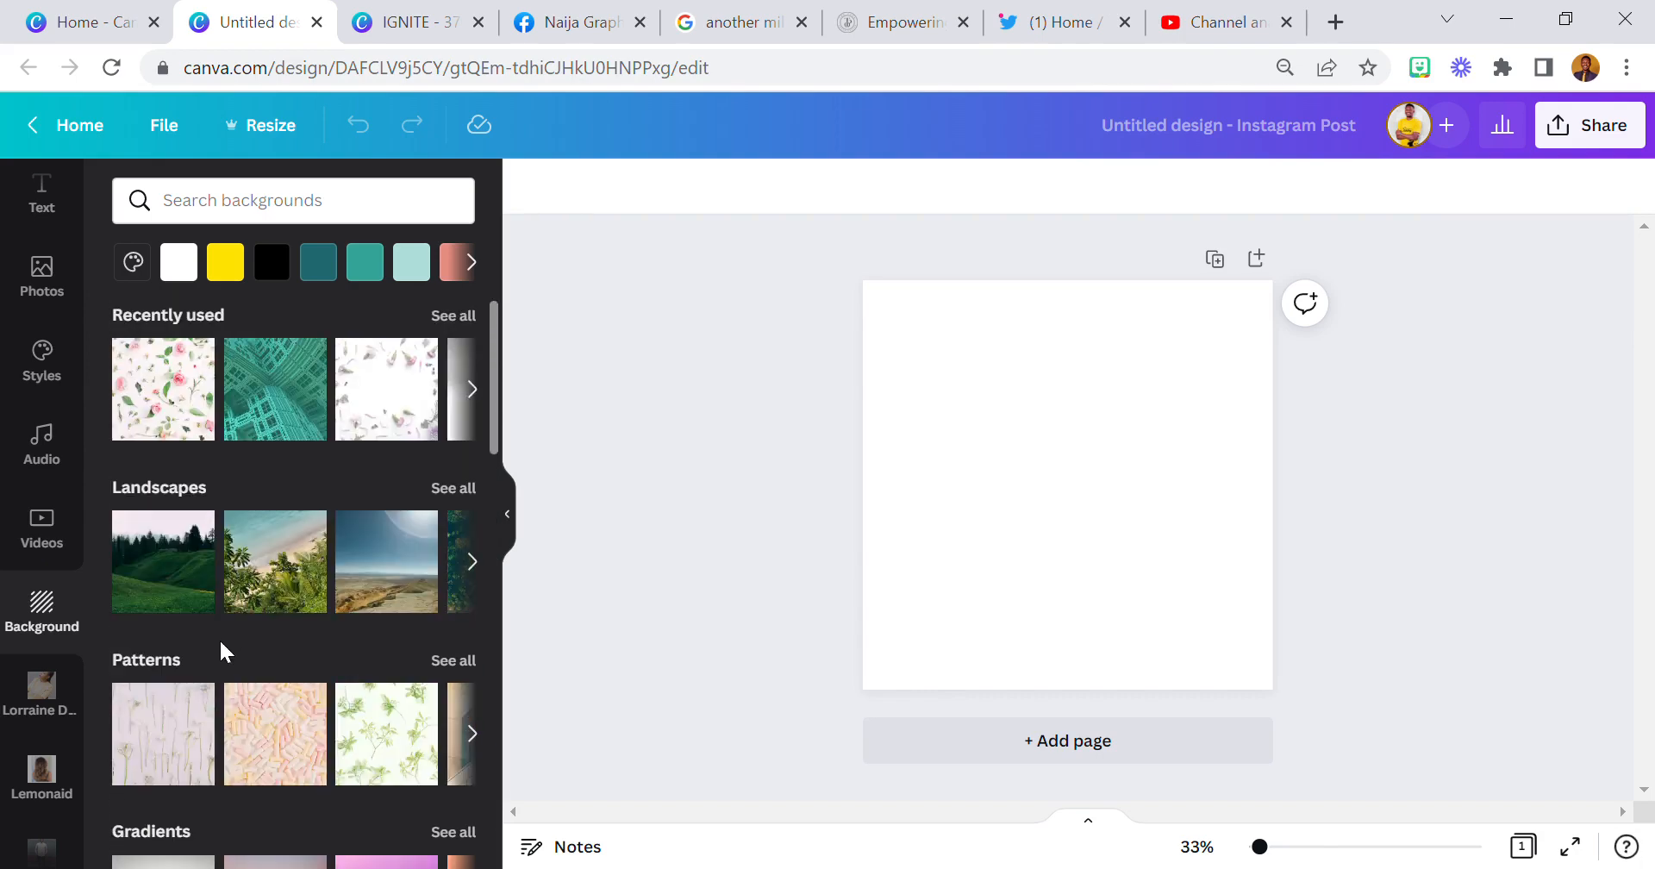
mouse_move(828, 434)
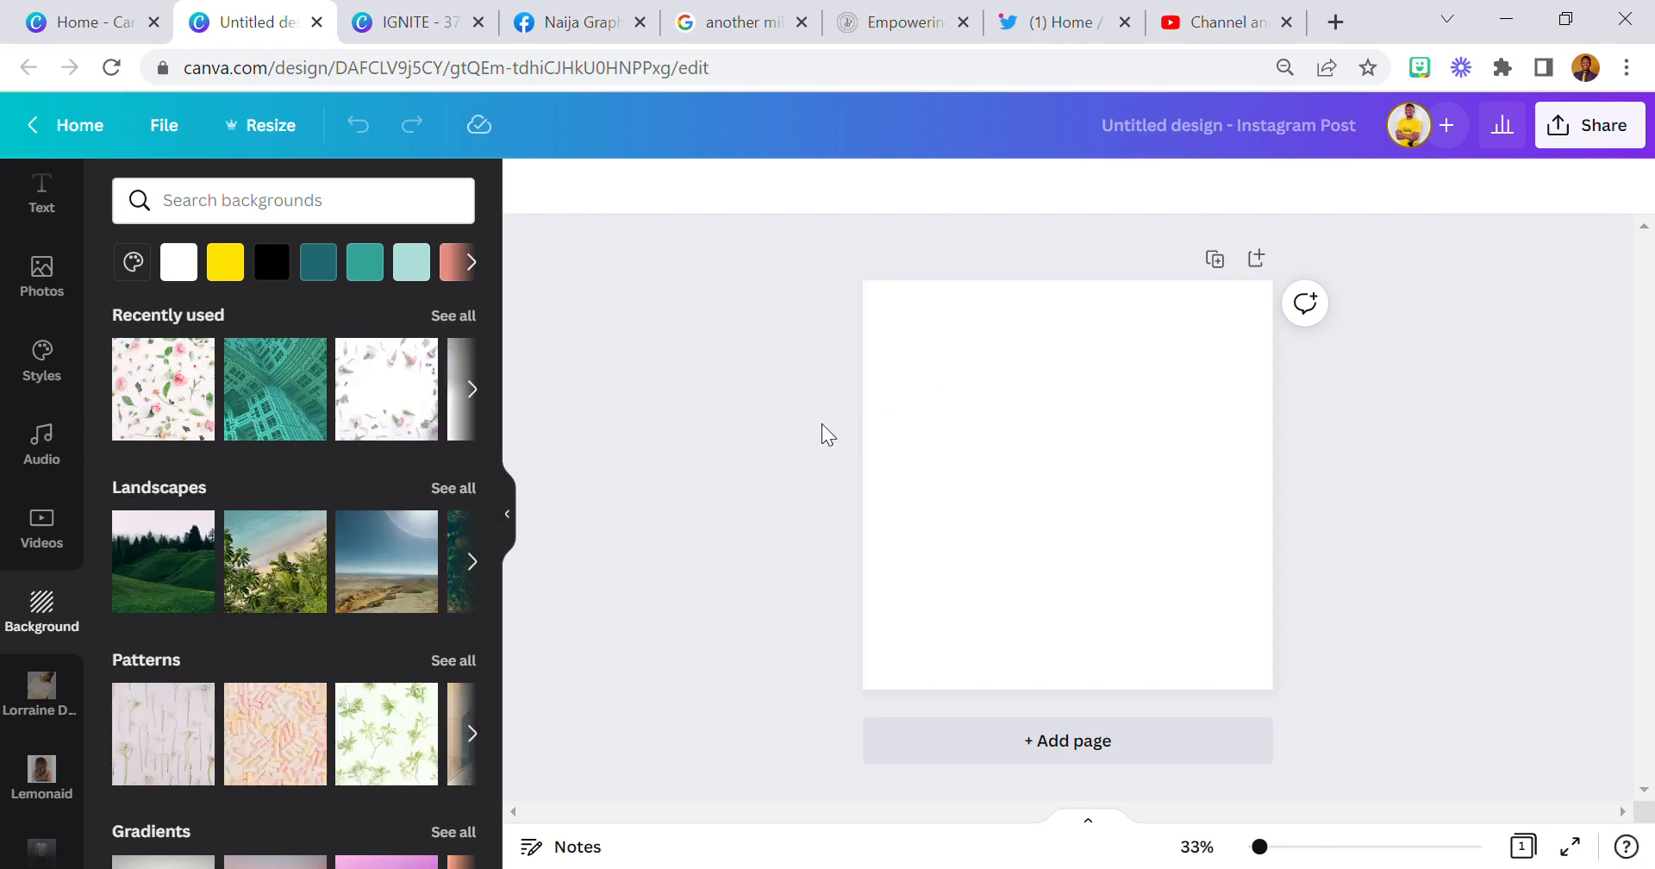
scroll("down", 3)
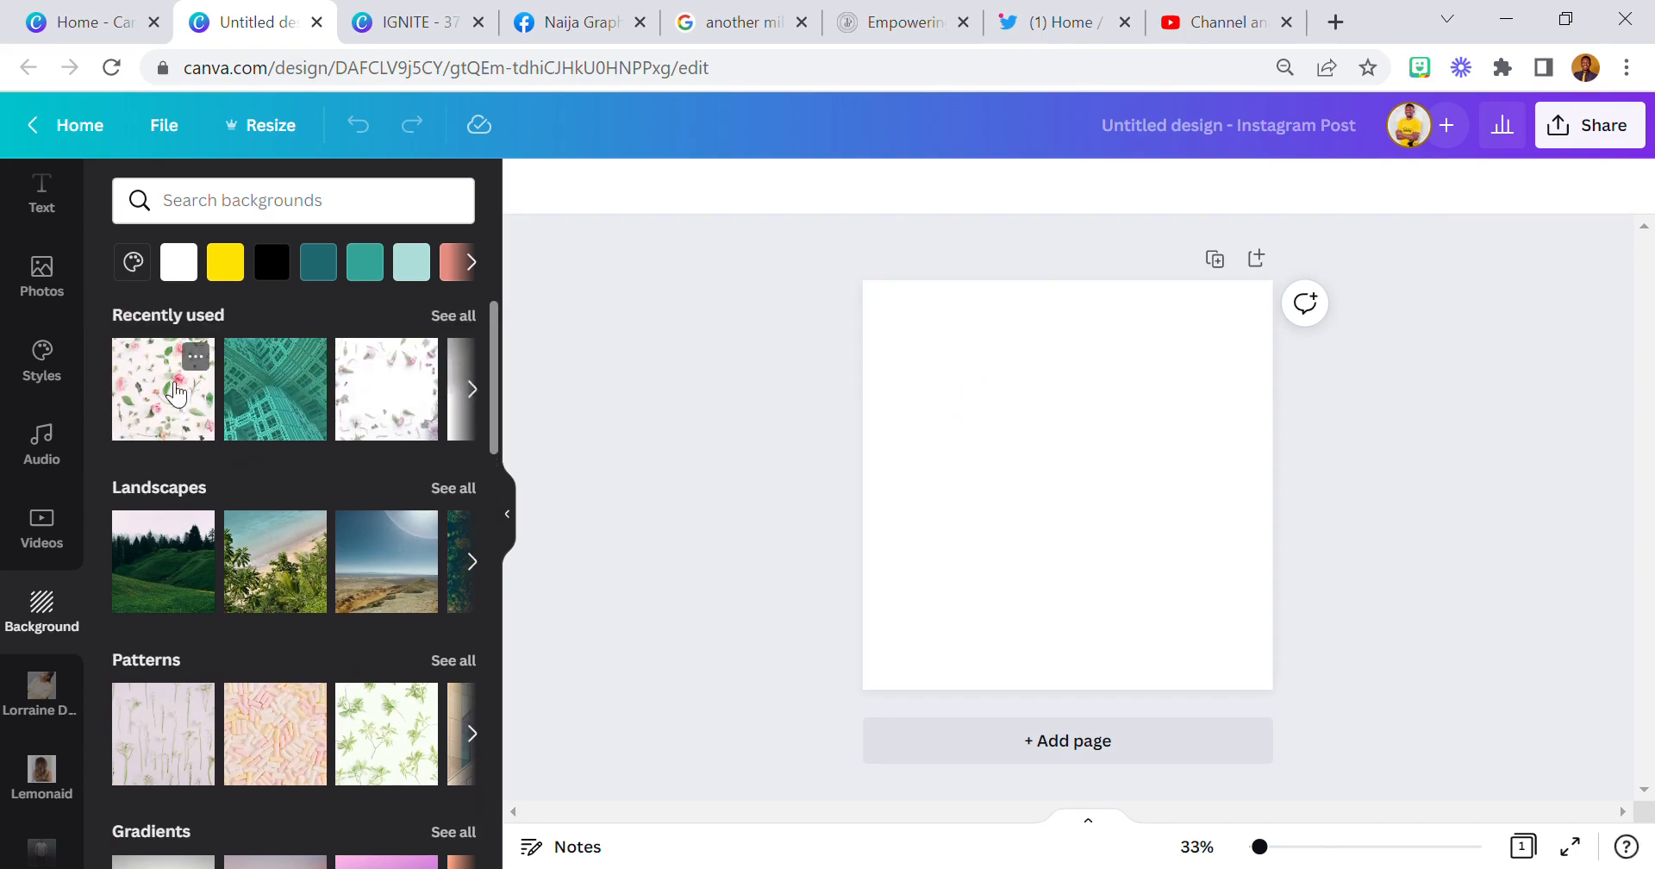
scroll("down", 3)
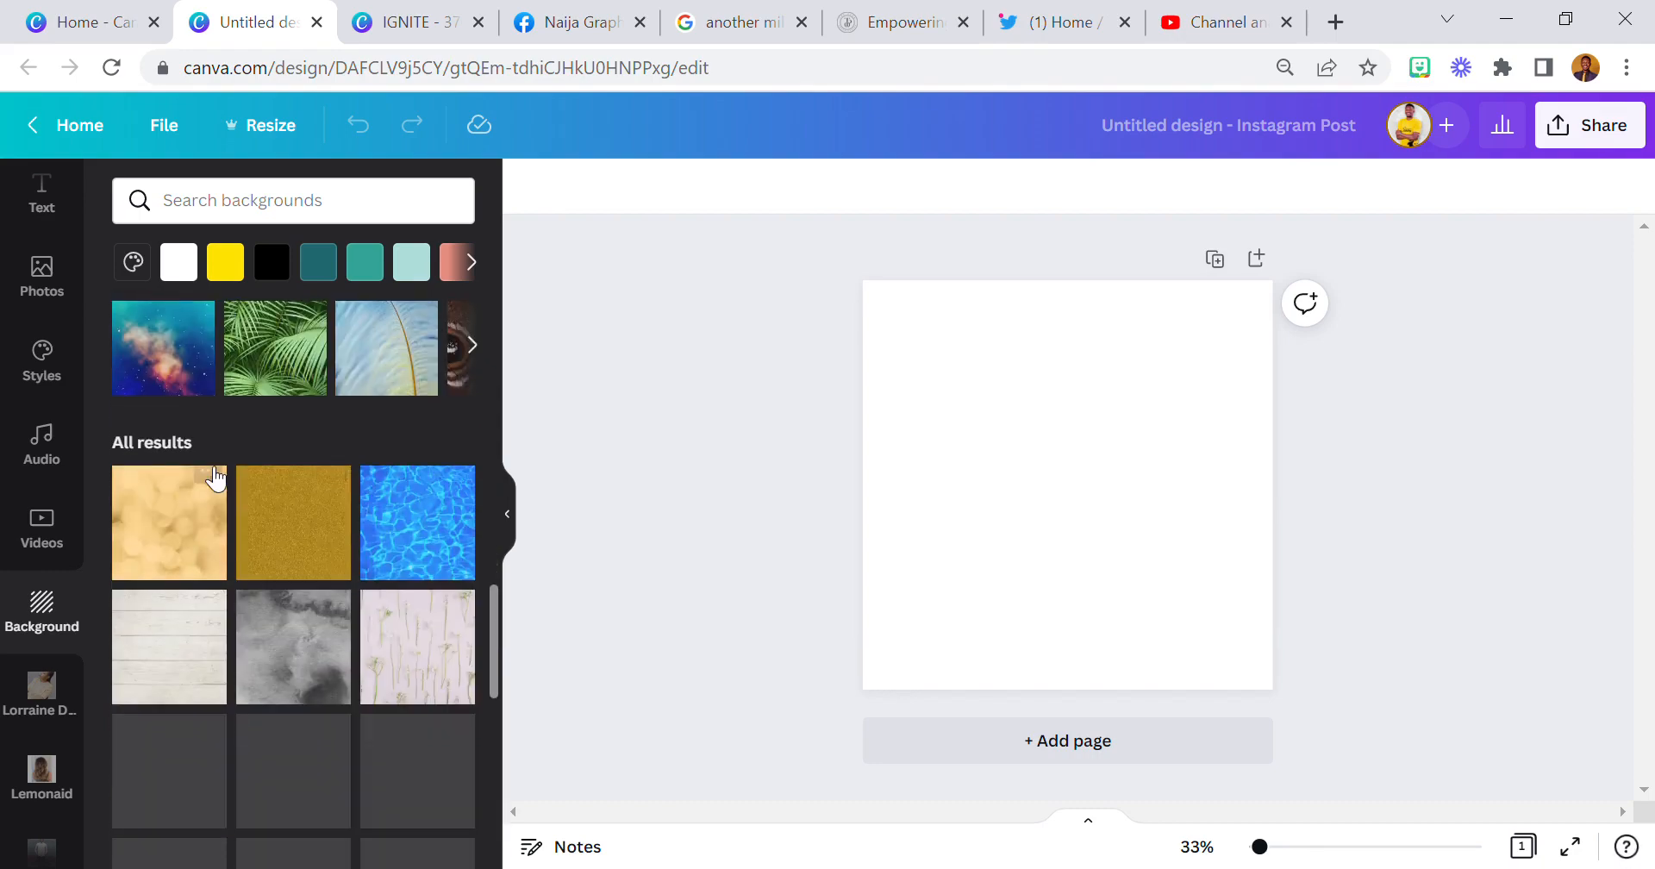
scroll("down", 3)
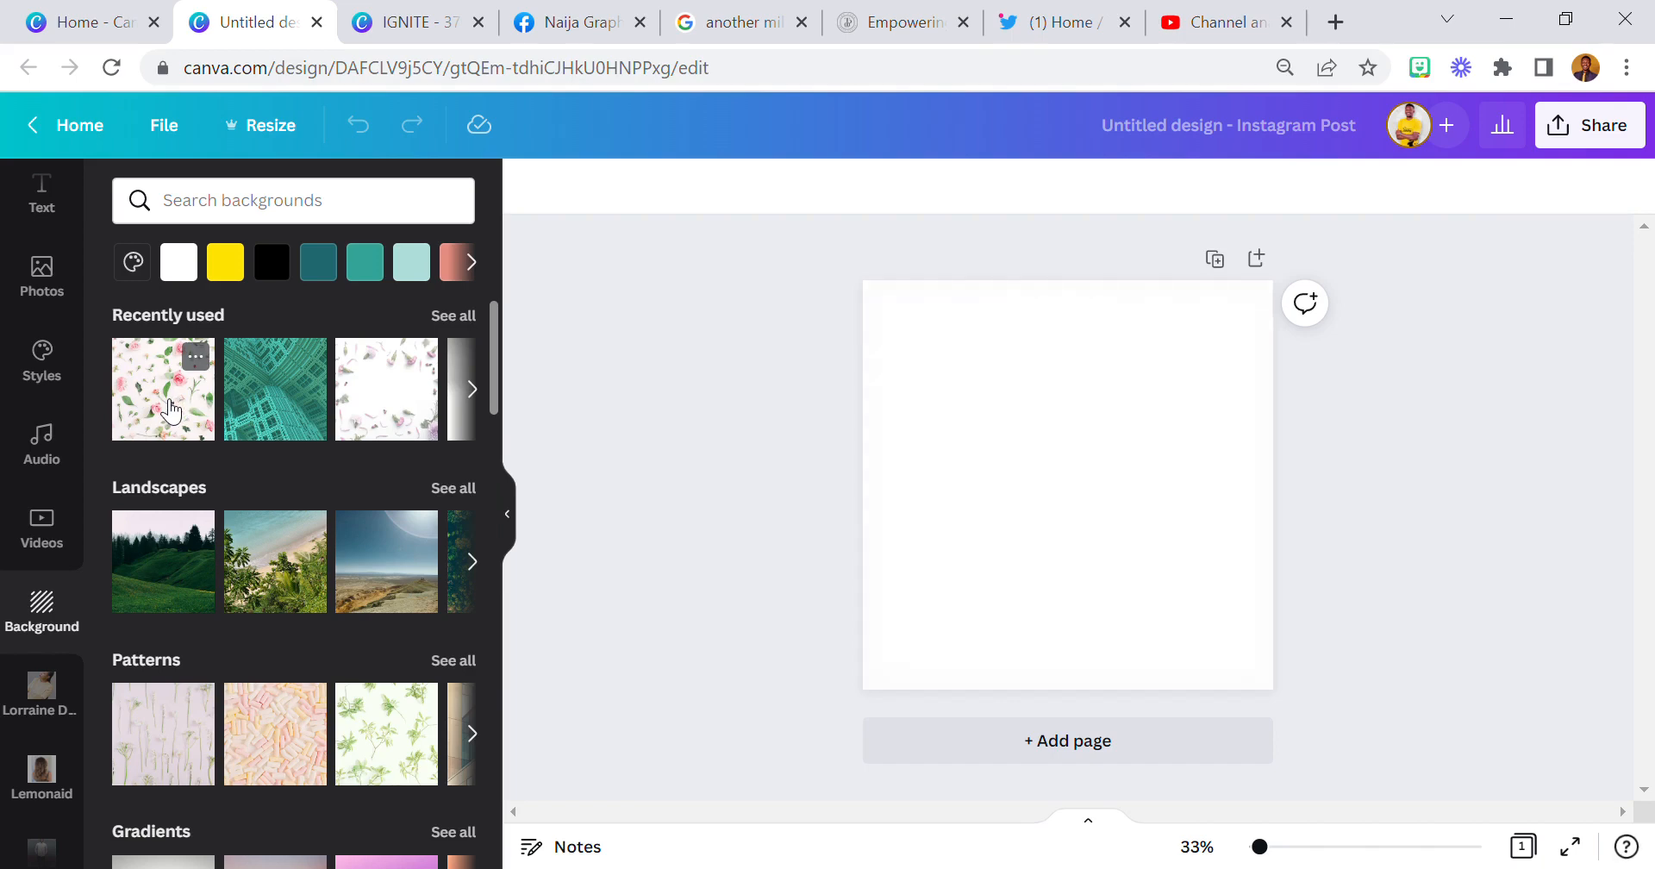
- Apply the pink rose floral pattern from Recently used as the post background and select it on the canvas
left_click(162, 387)
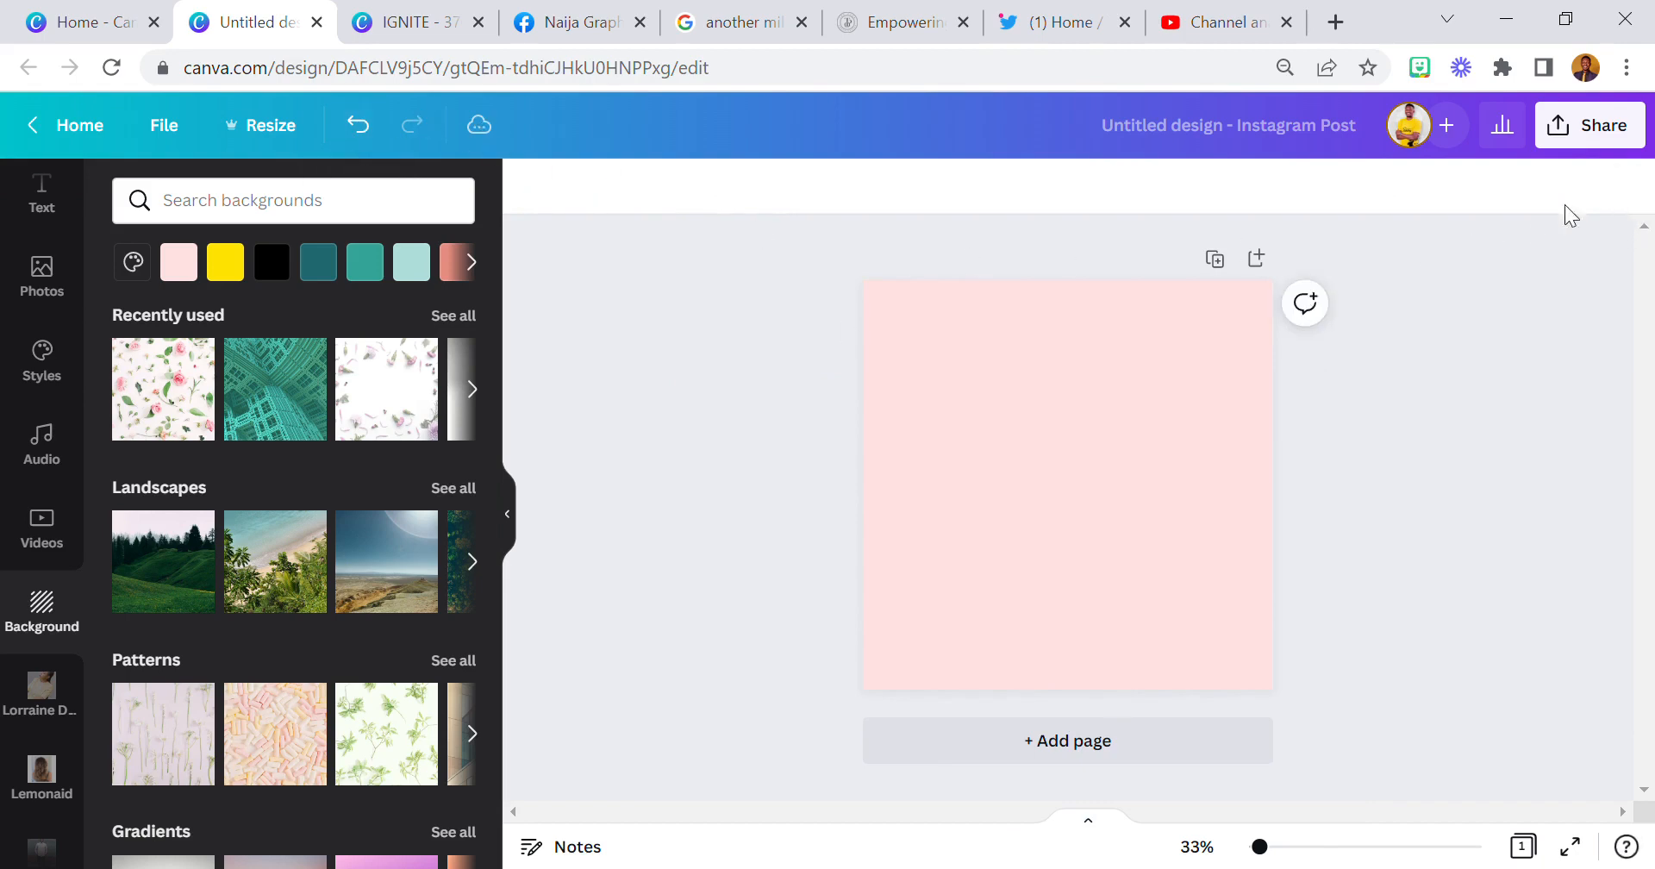
mouse_move(359, 124)
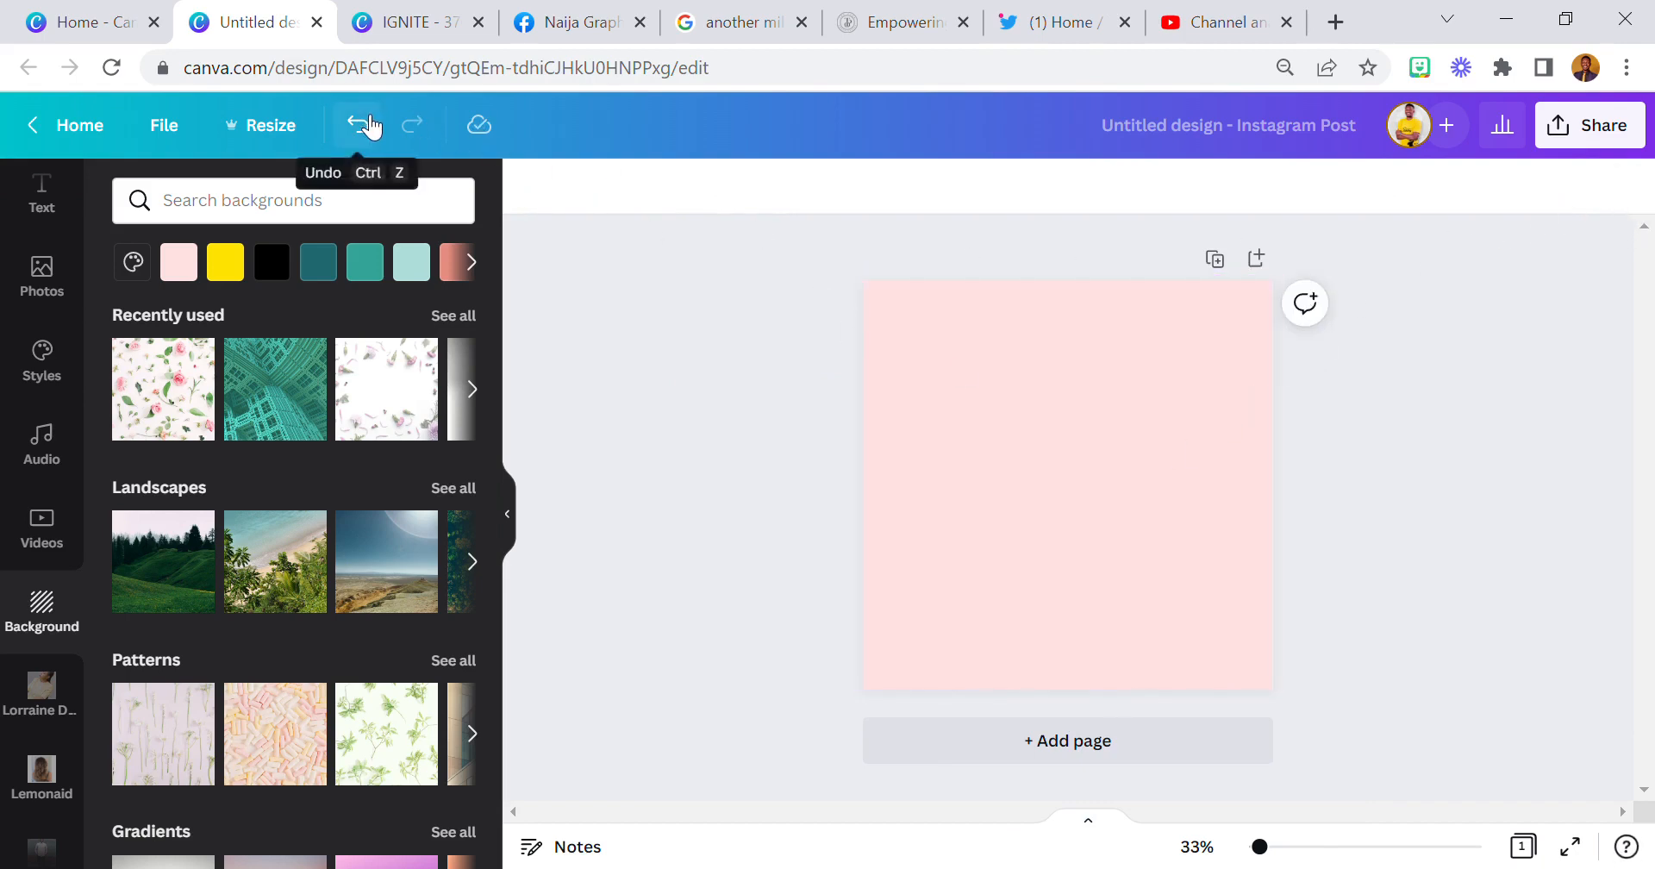
mouse_move(307, 124)
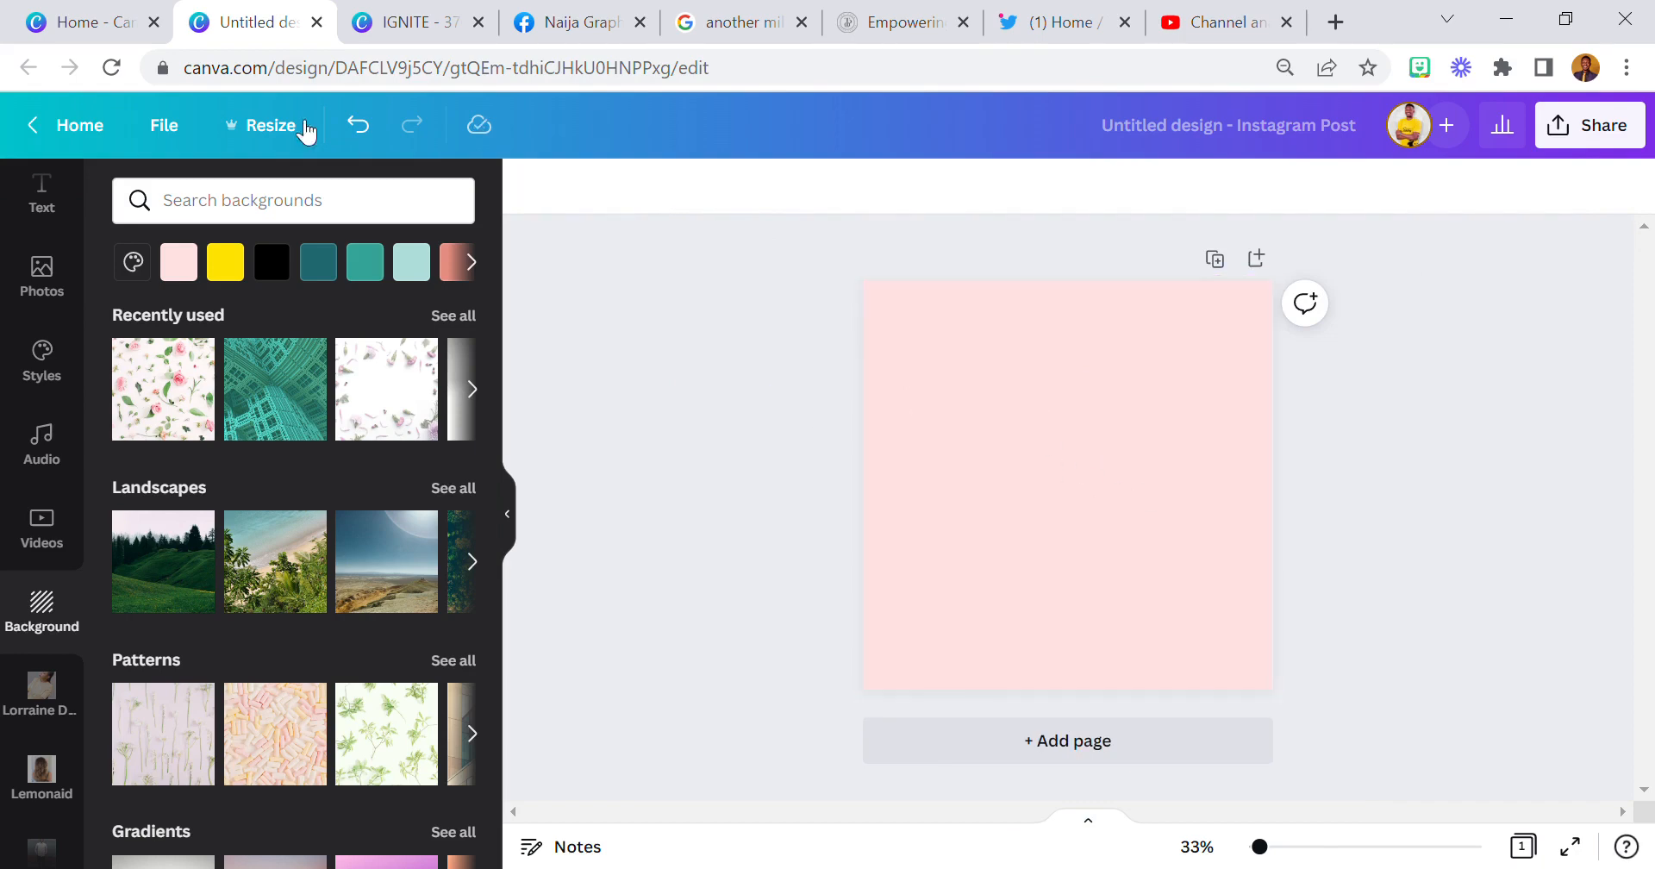
left_click(1014, 357)
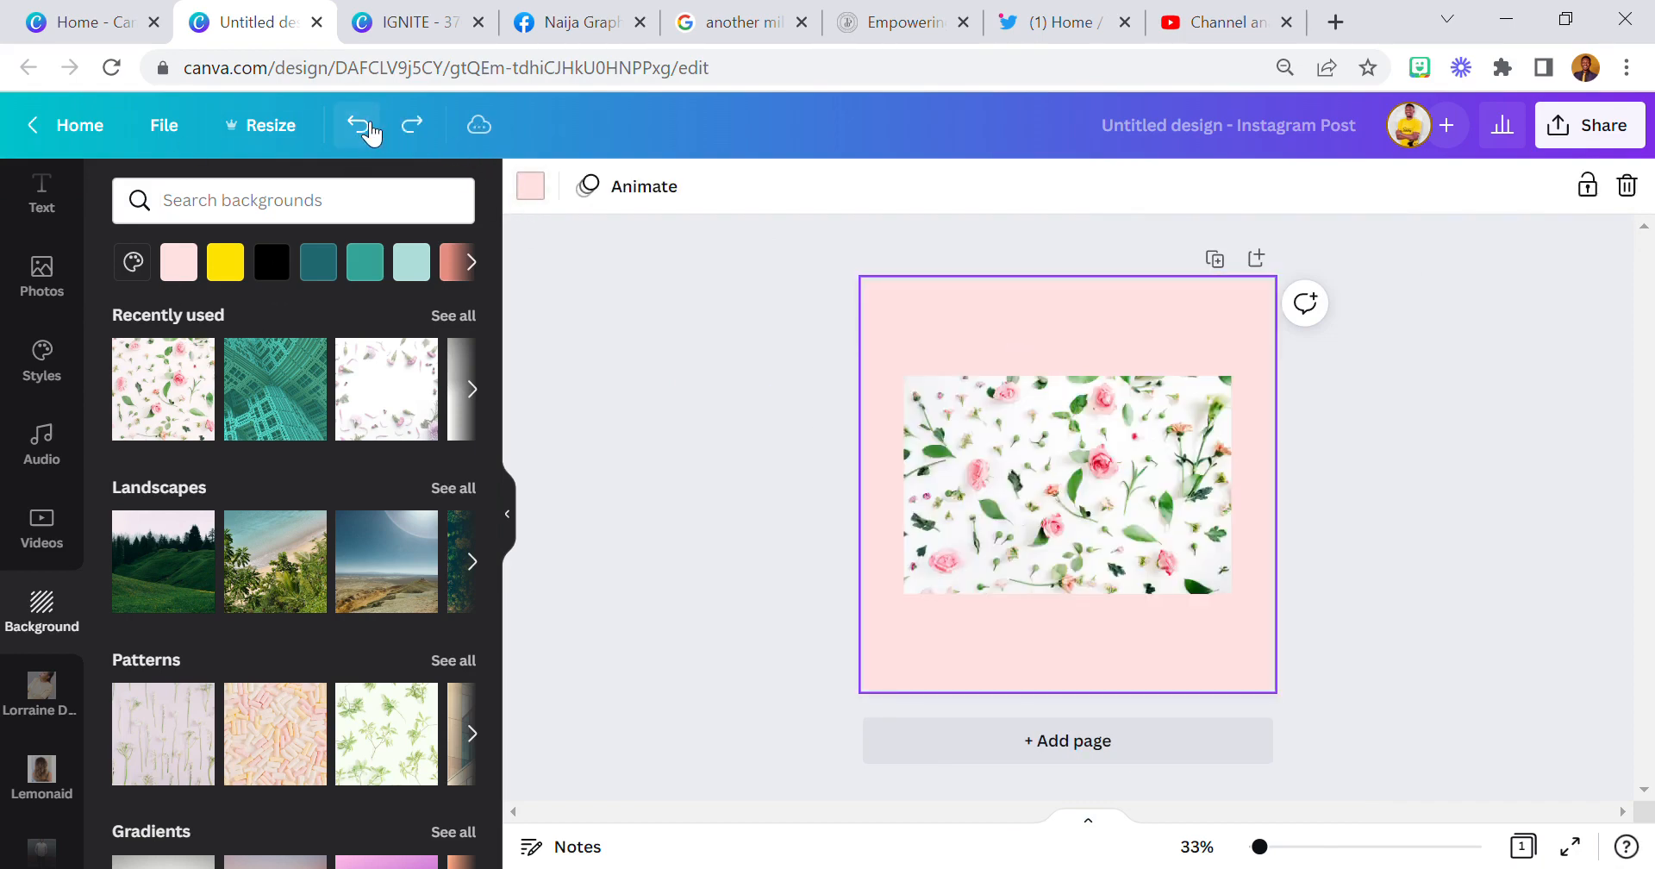
left_click(357, 124)
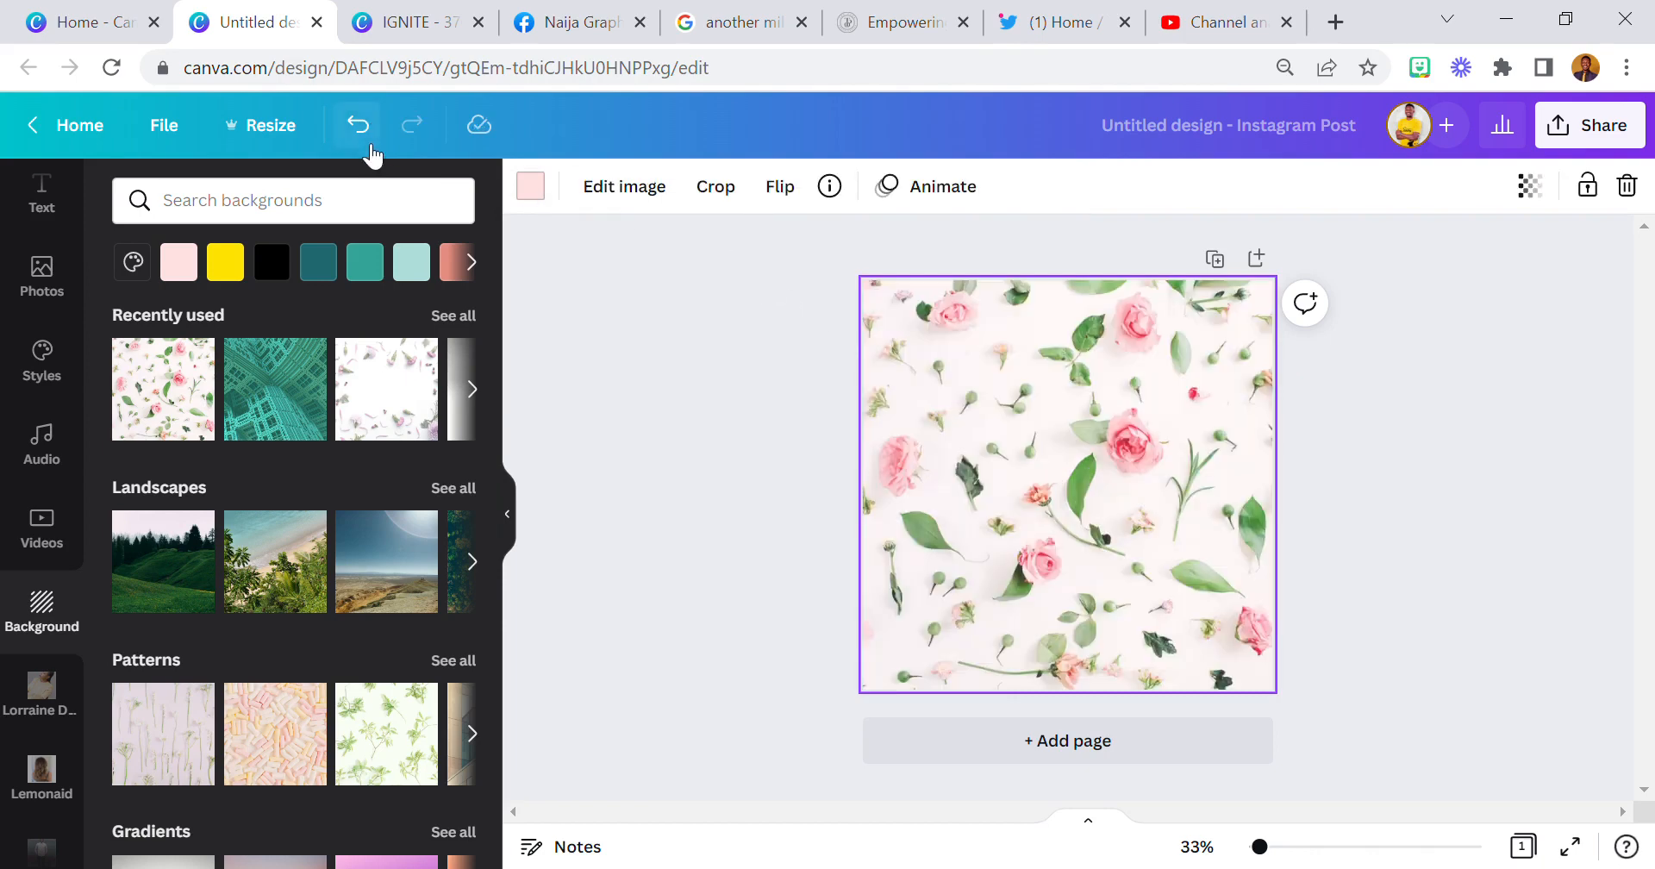
mouse_move(357, 124)
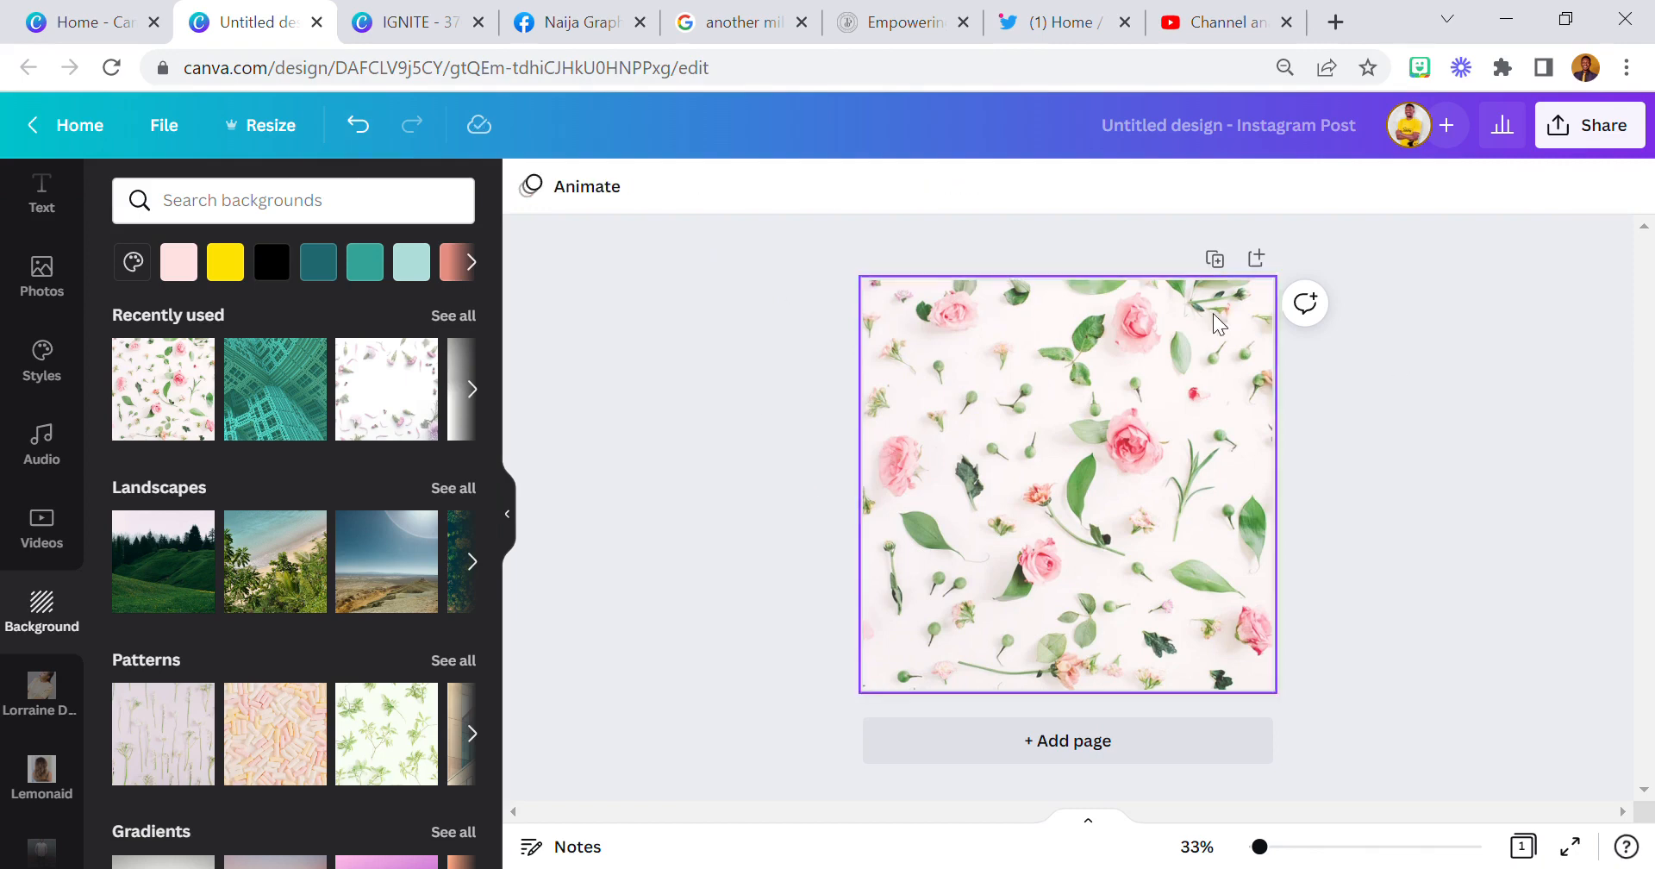
mouse_move(995, 474)
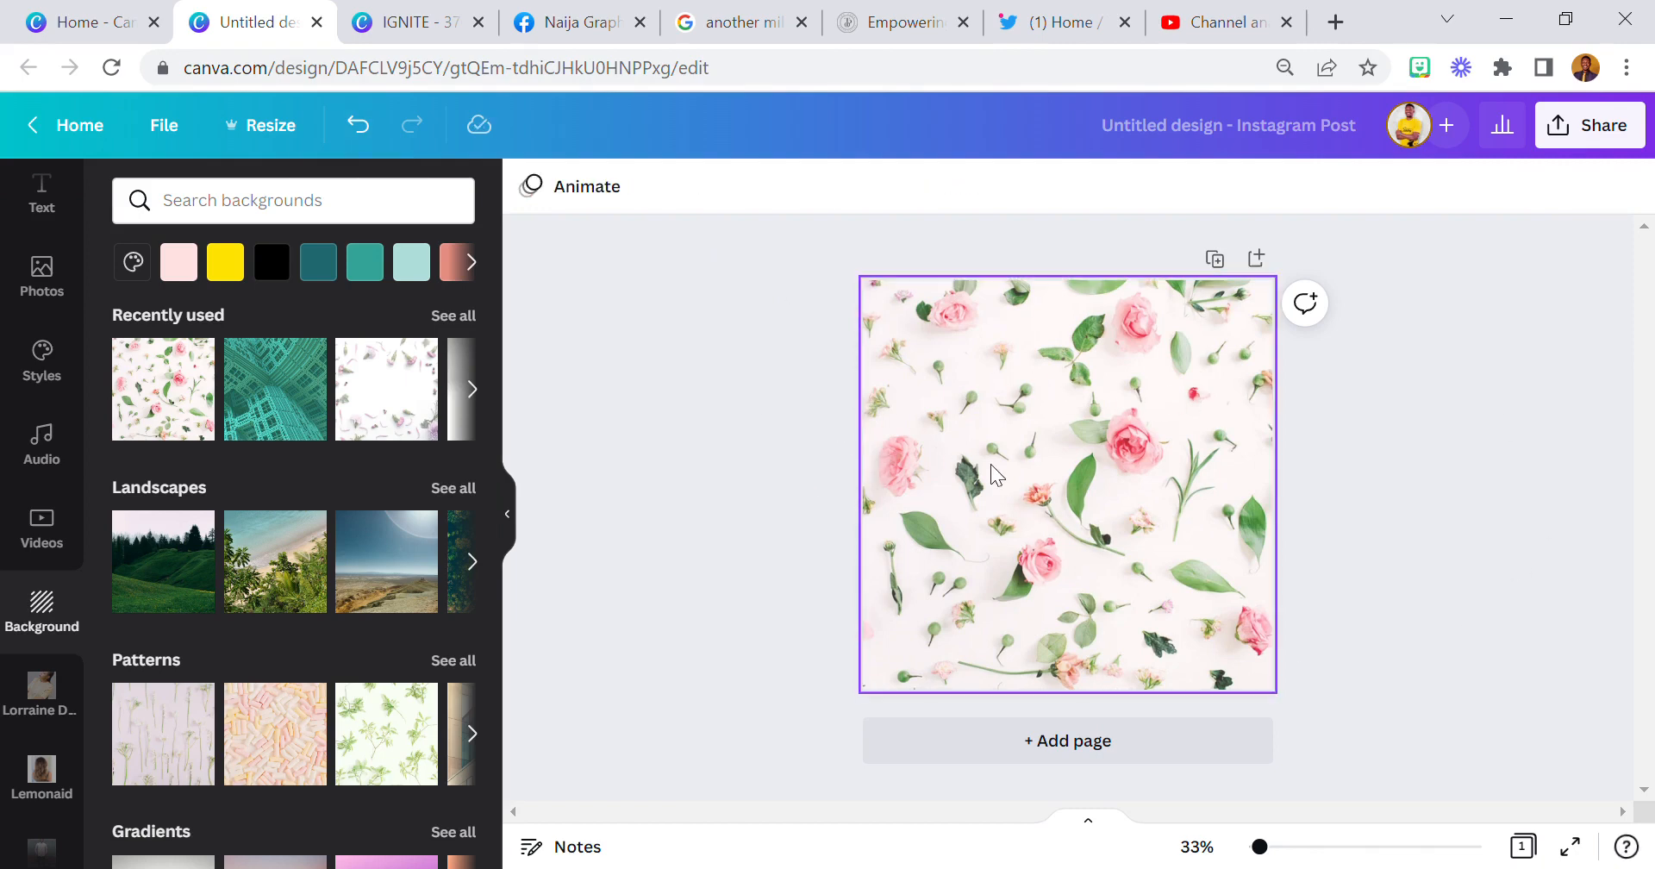
left_click(1066, 482)
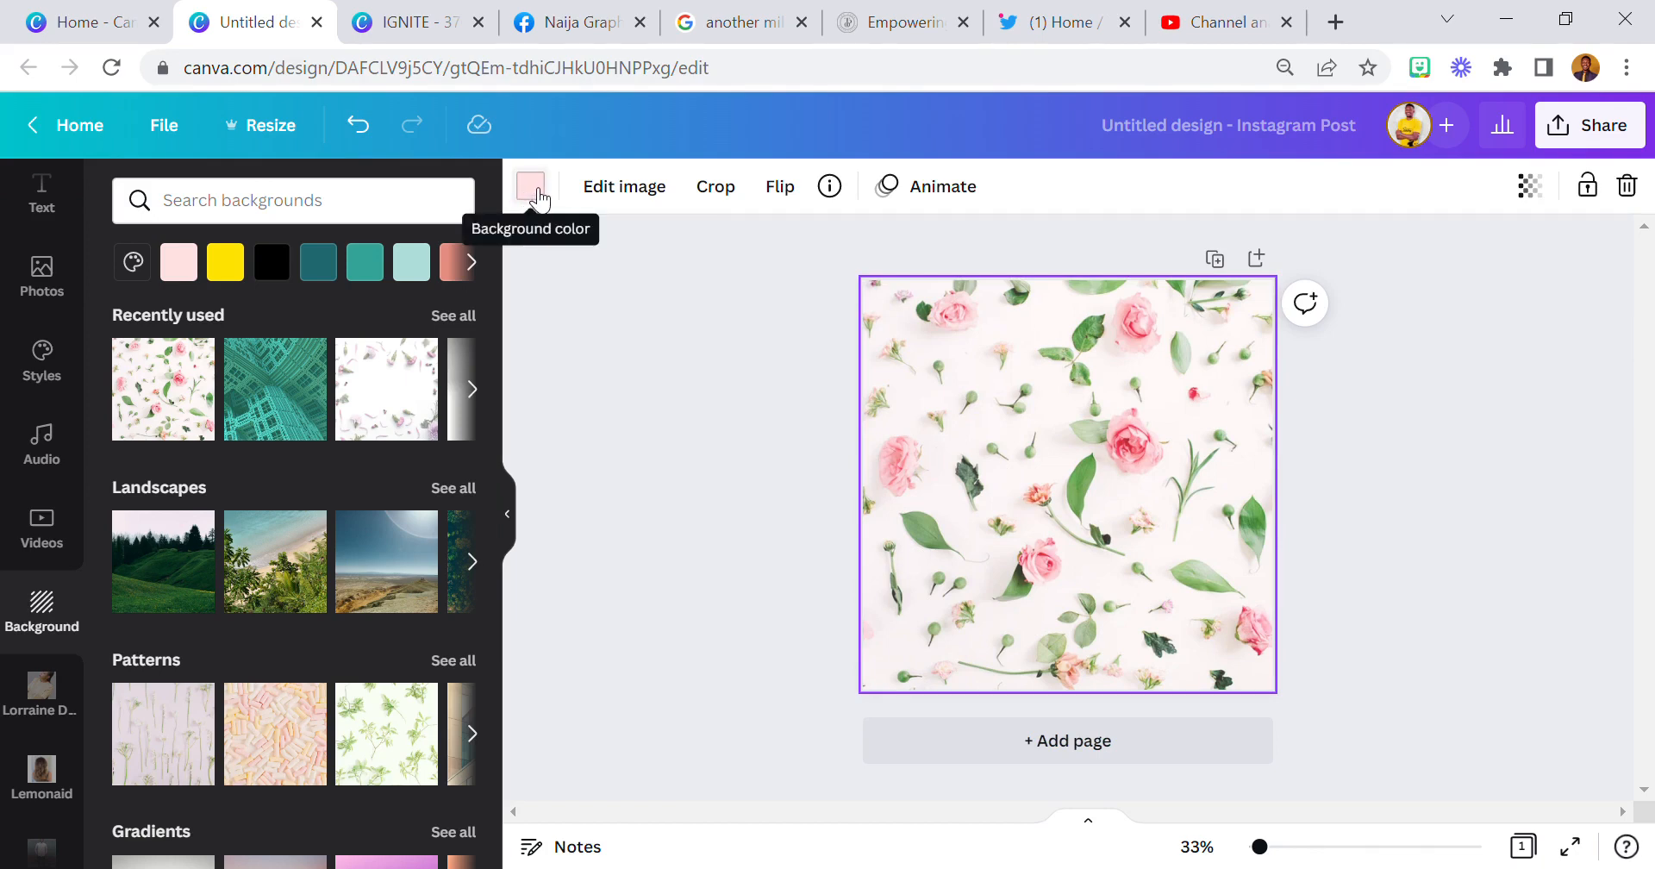
- Tint the rose pattern background orange, soft coral, then yellow from the Background color swatches
left_click(531, 186)
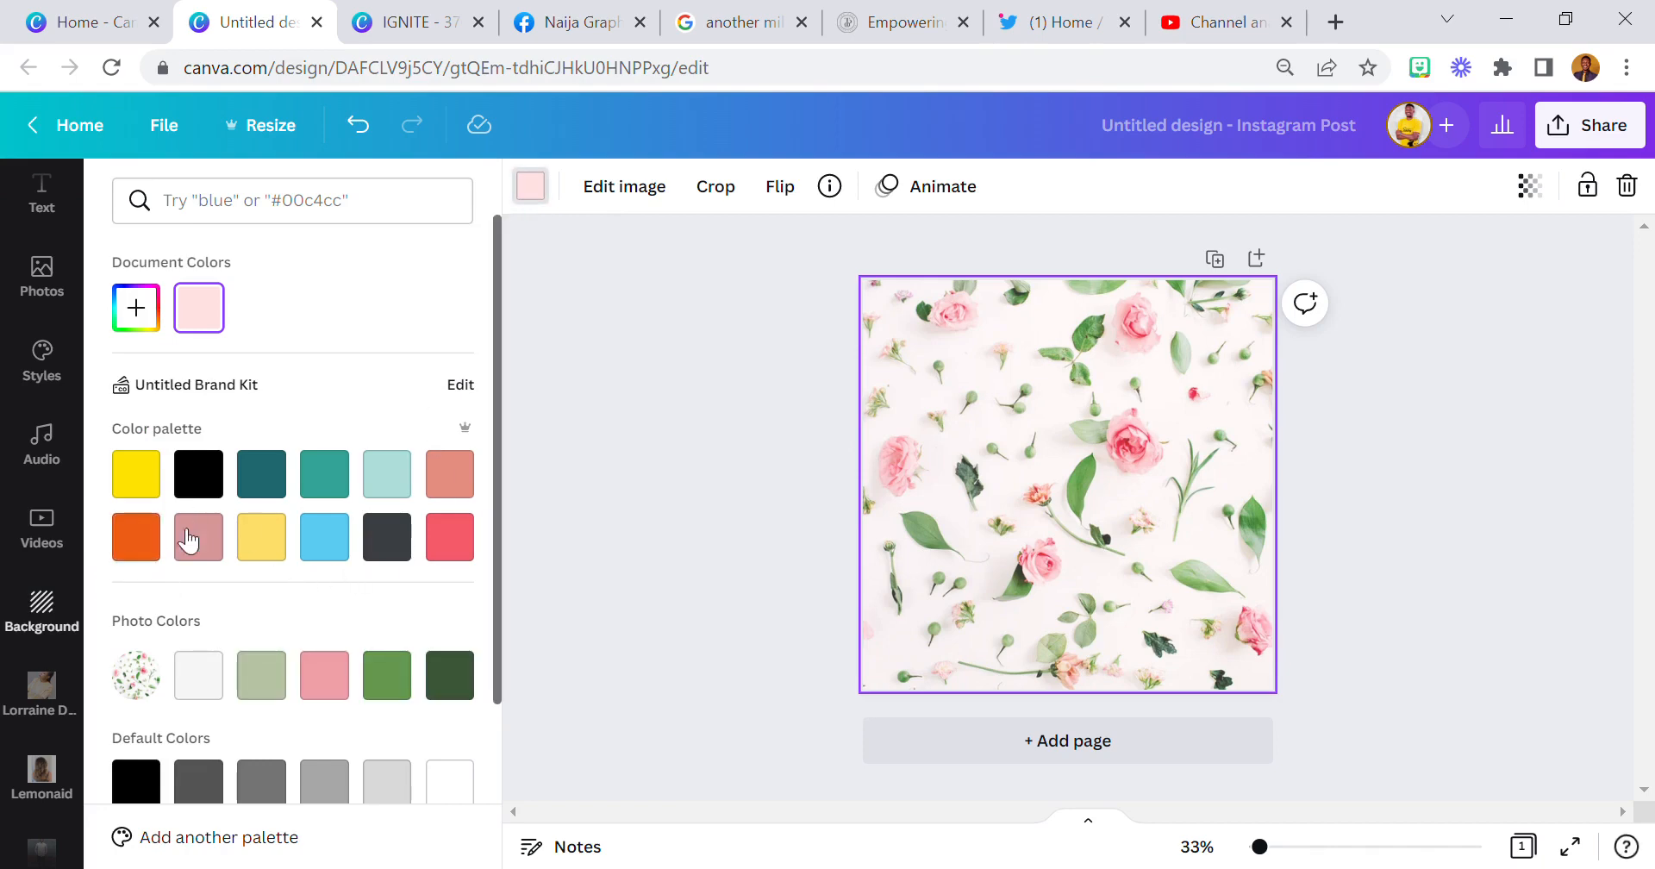
left_click(135, 538)
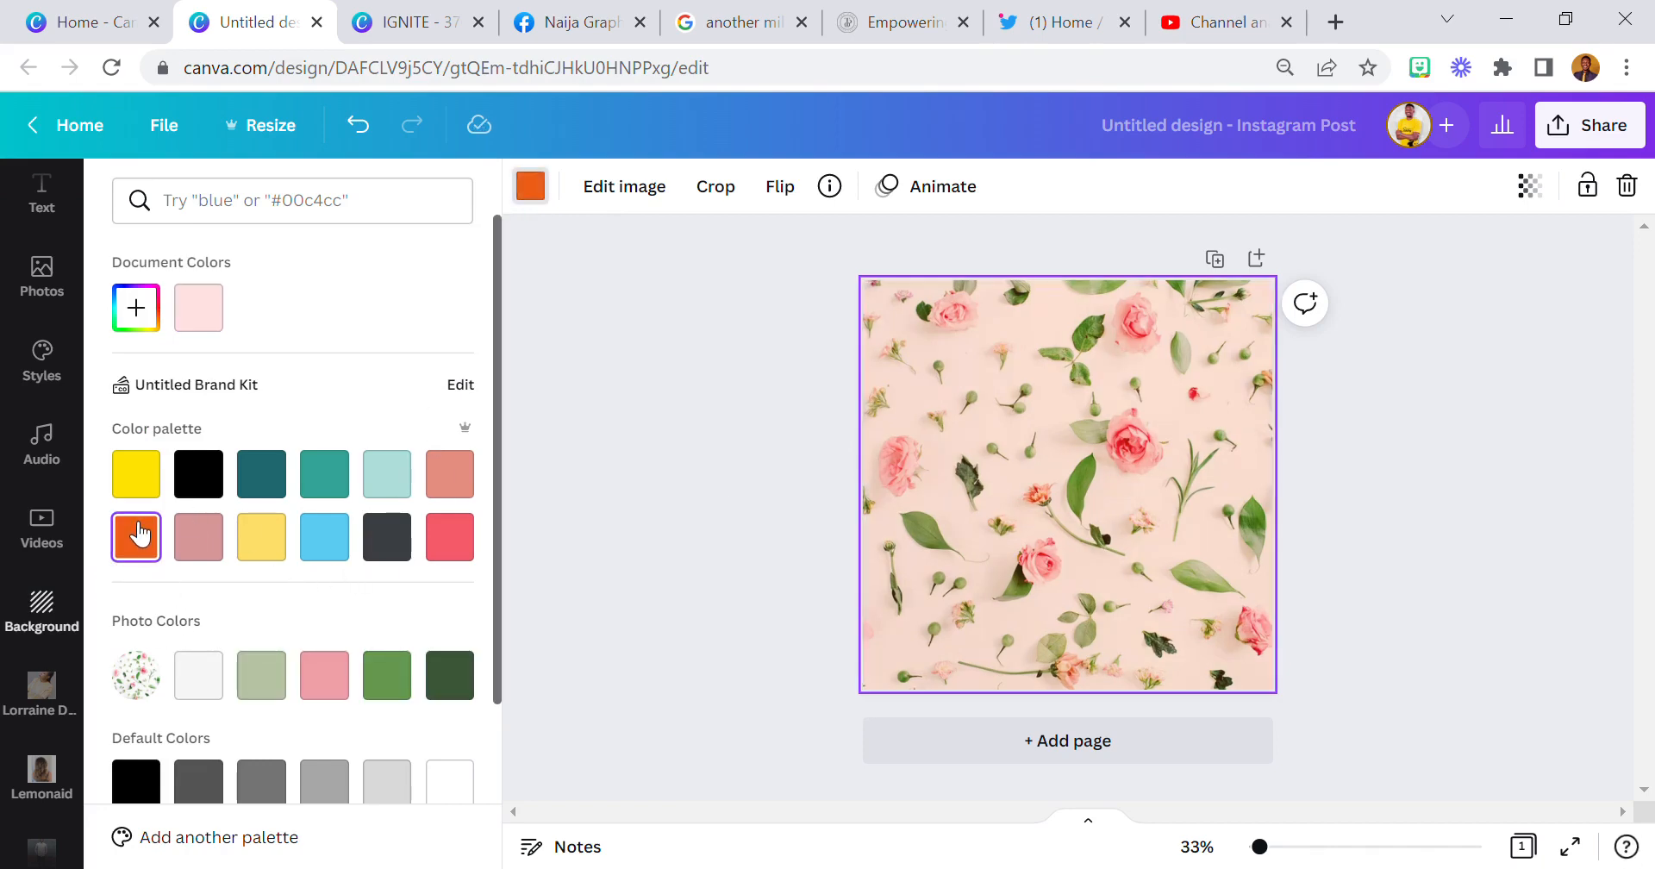
mouse_move(386, 474)
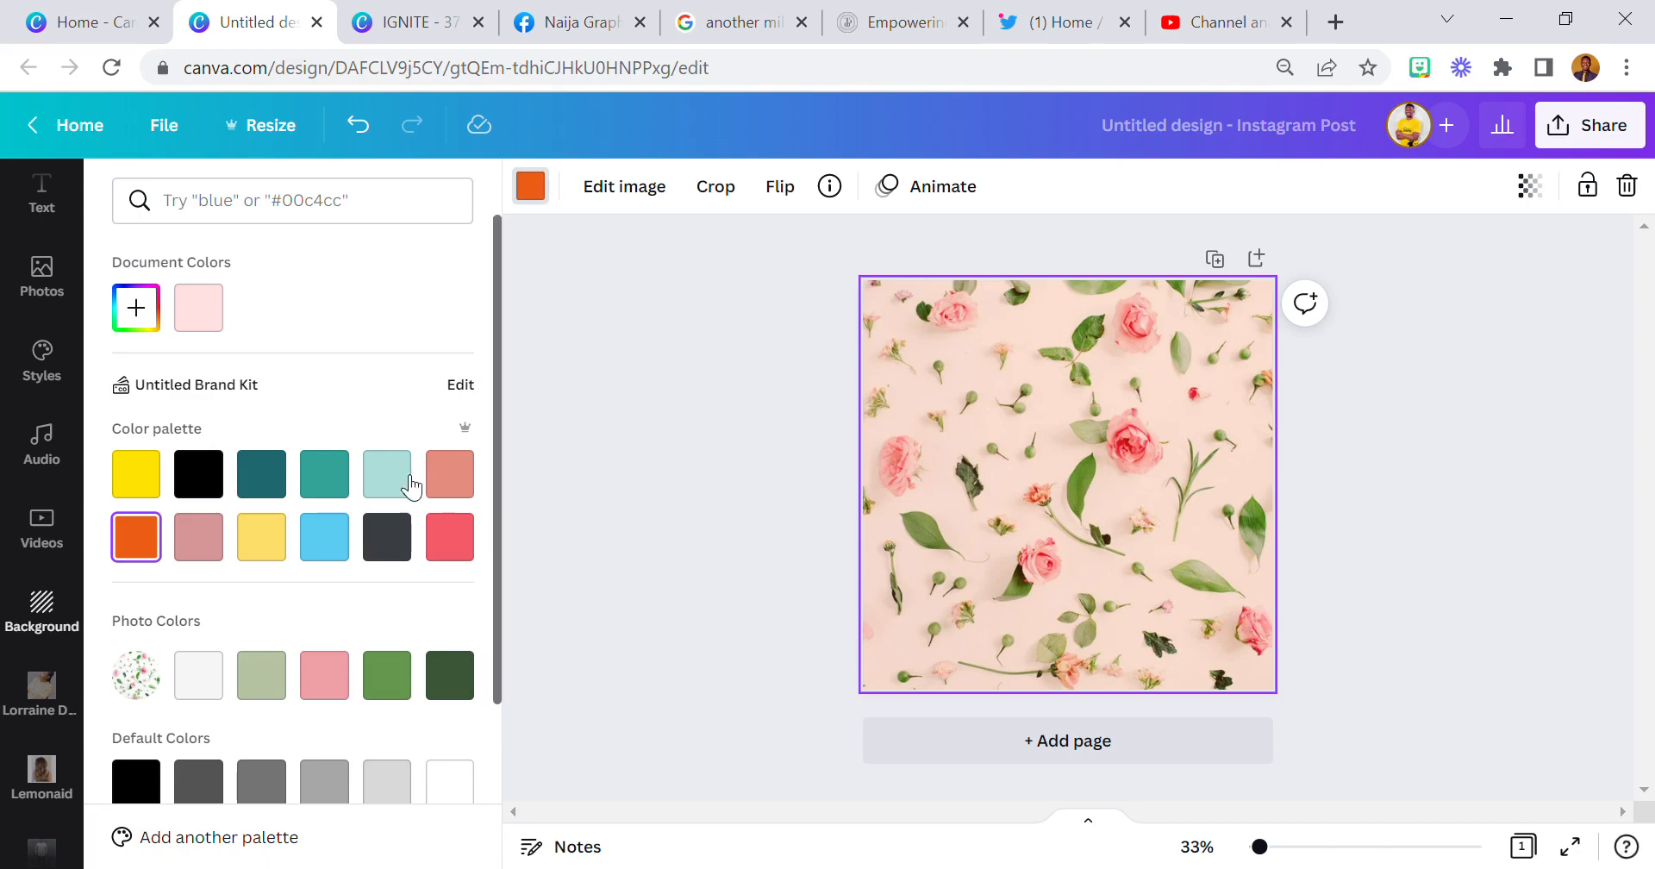
left_click(448, 472)
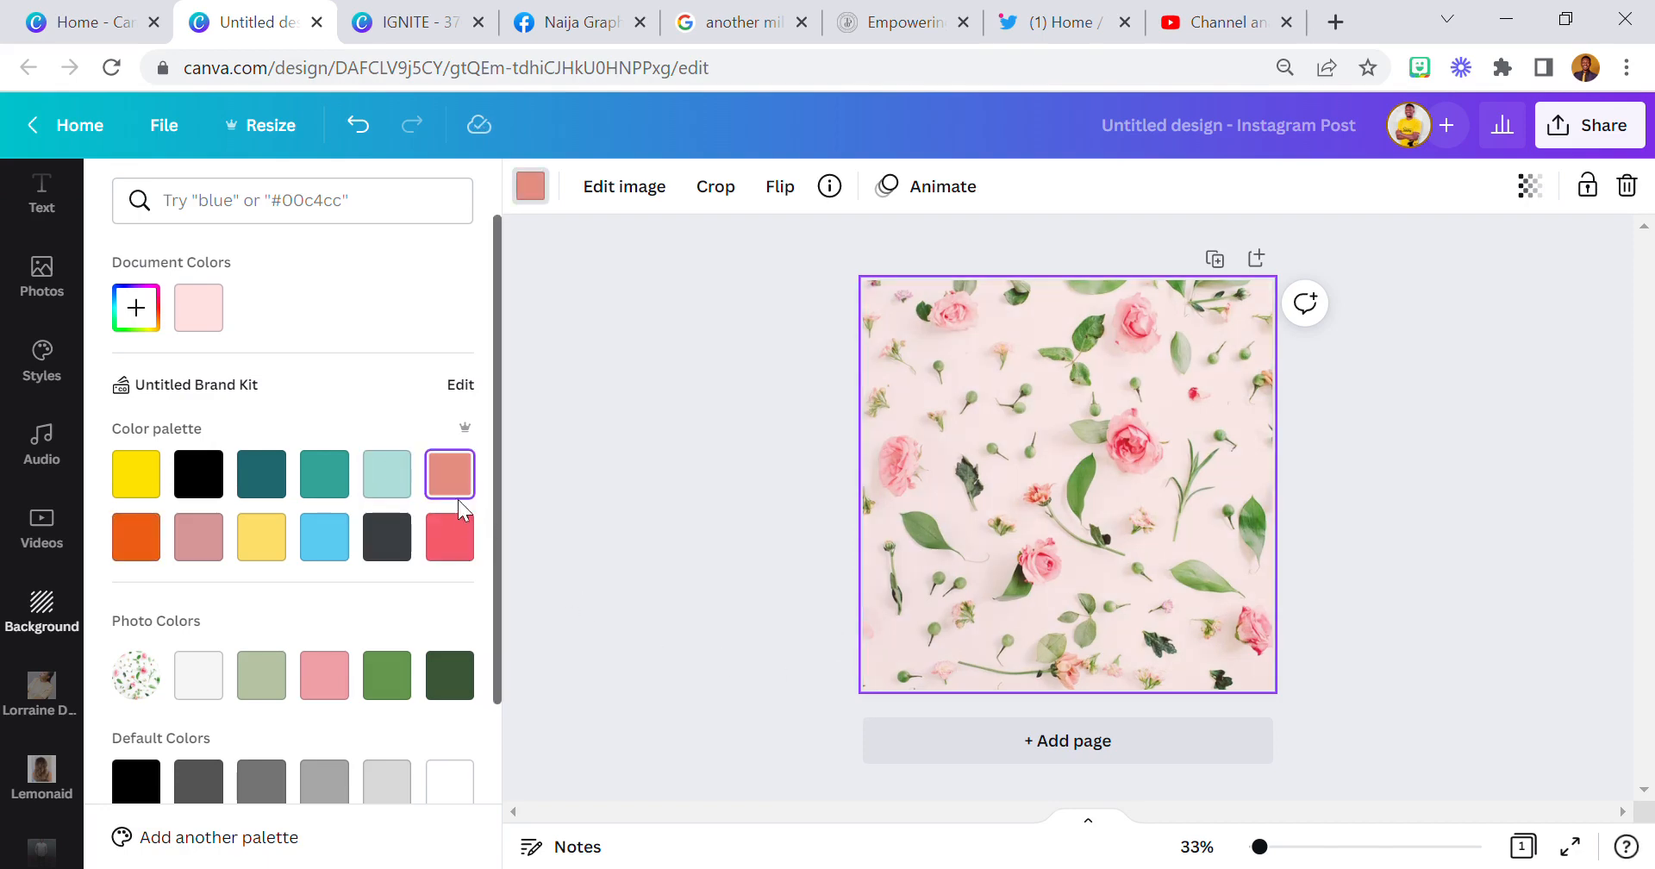
left_click(135, 472)
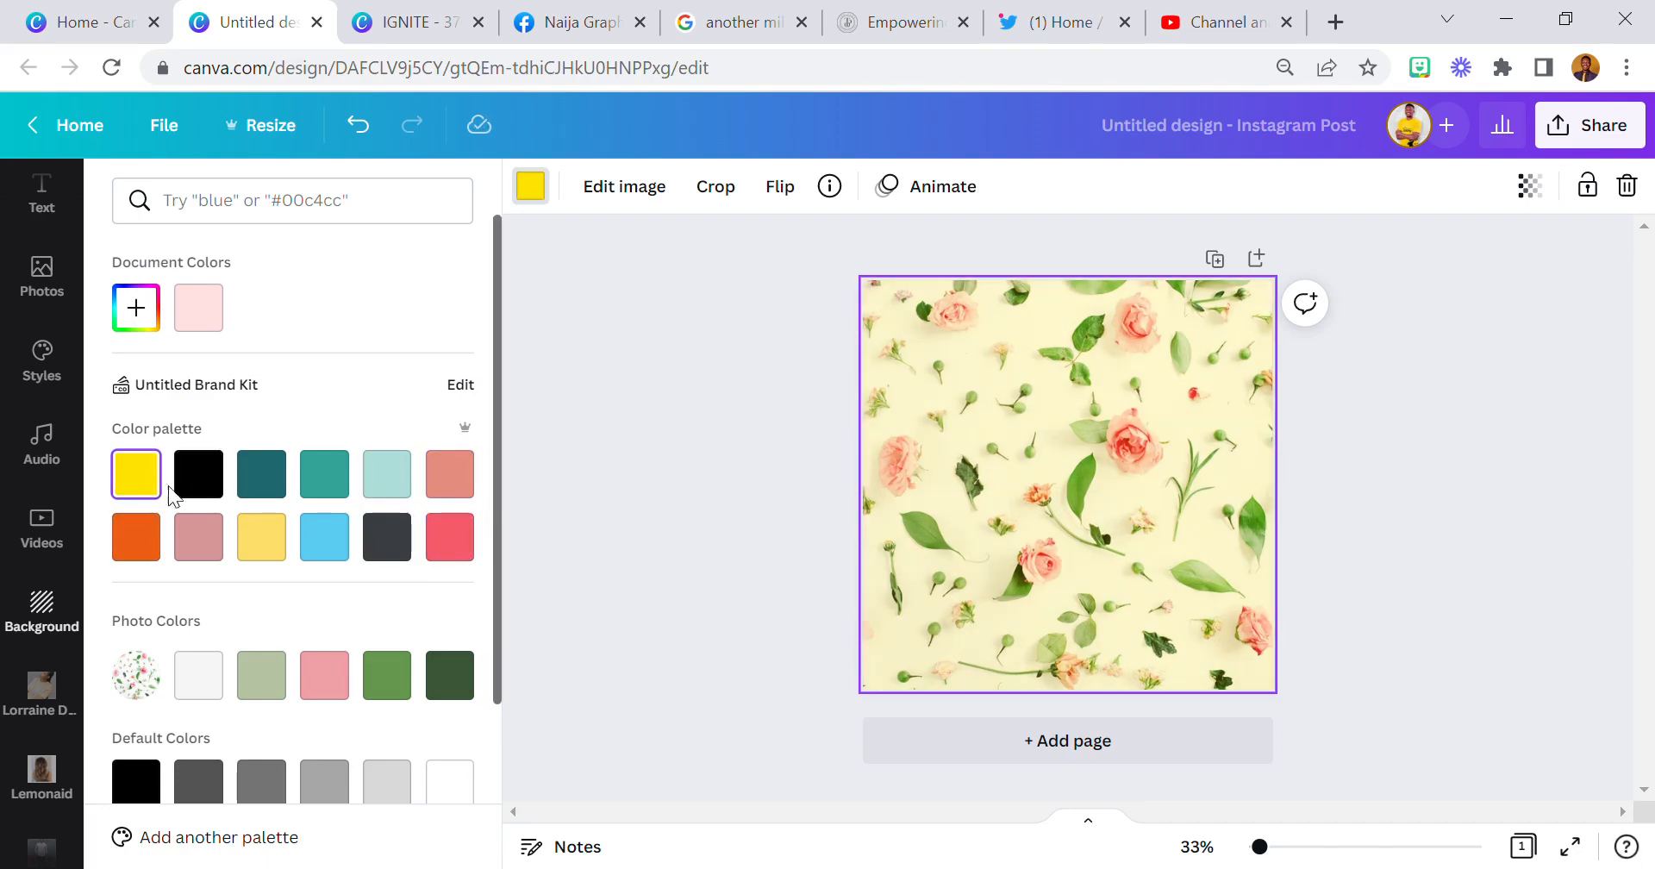
- Continue recoloring the rose background through white, red, pink and purple tints
left_click(197, 676)
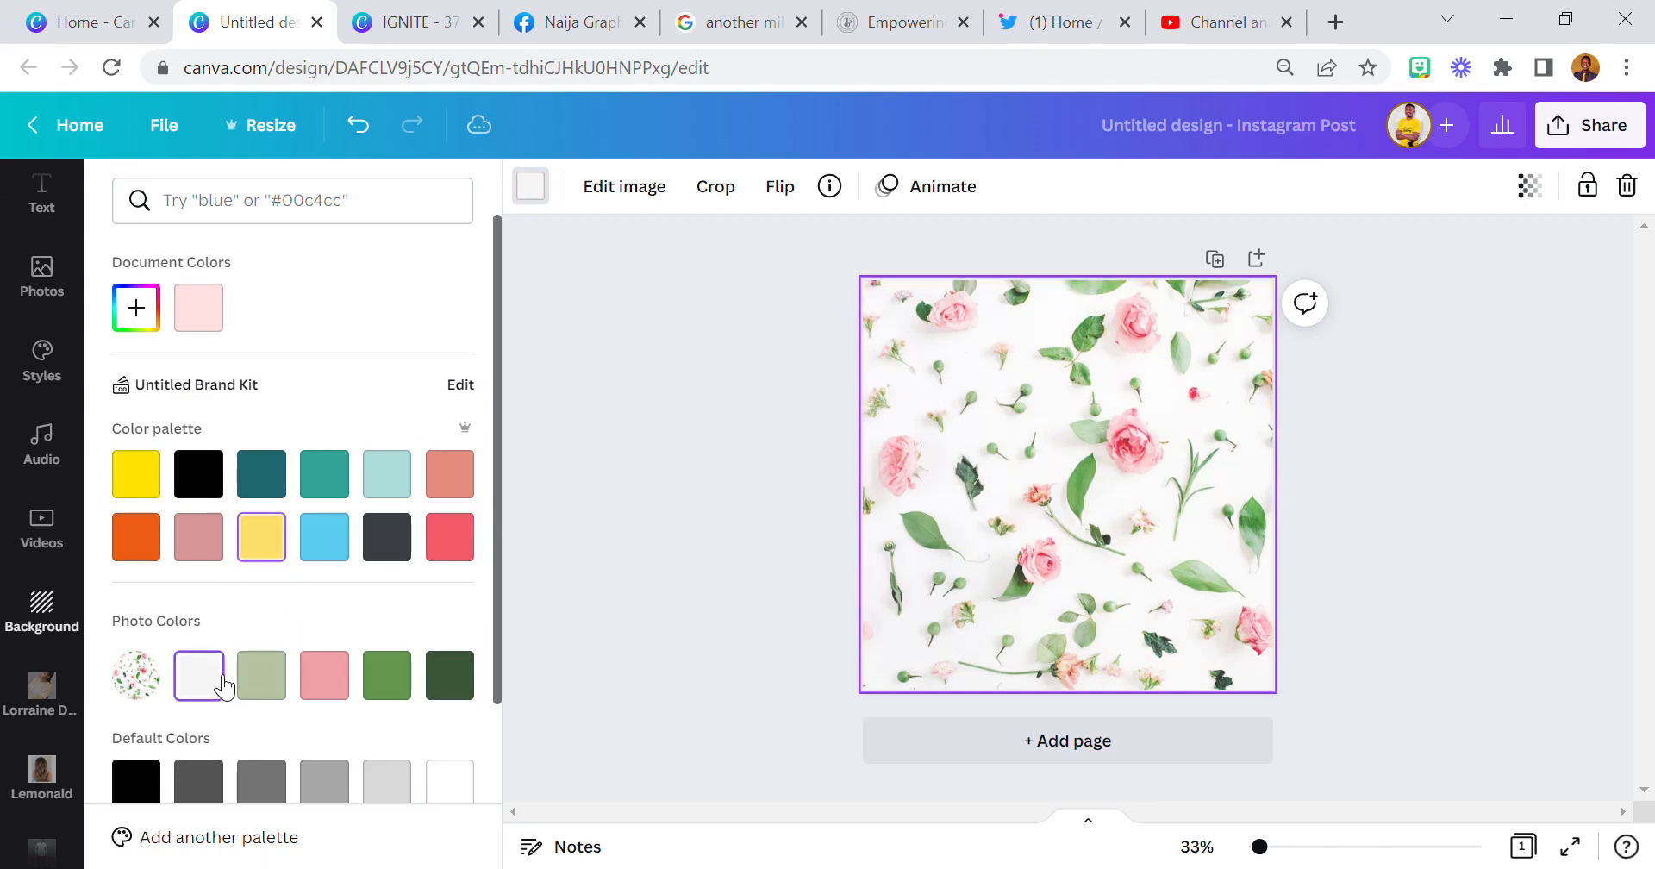
left_click(134, 626)
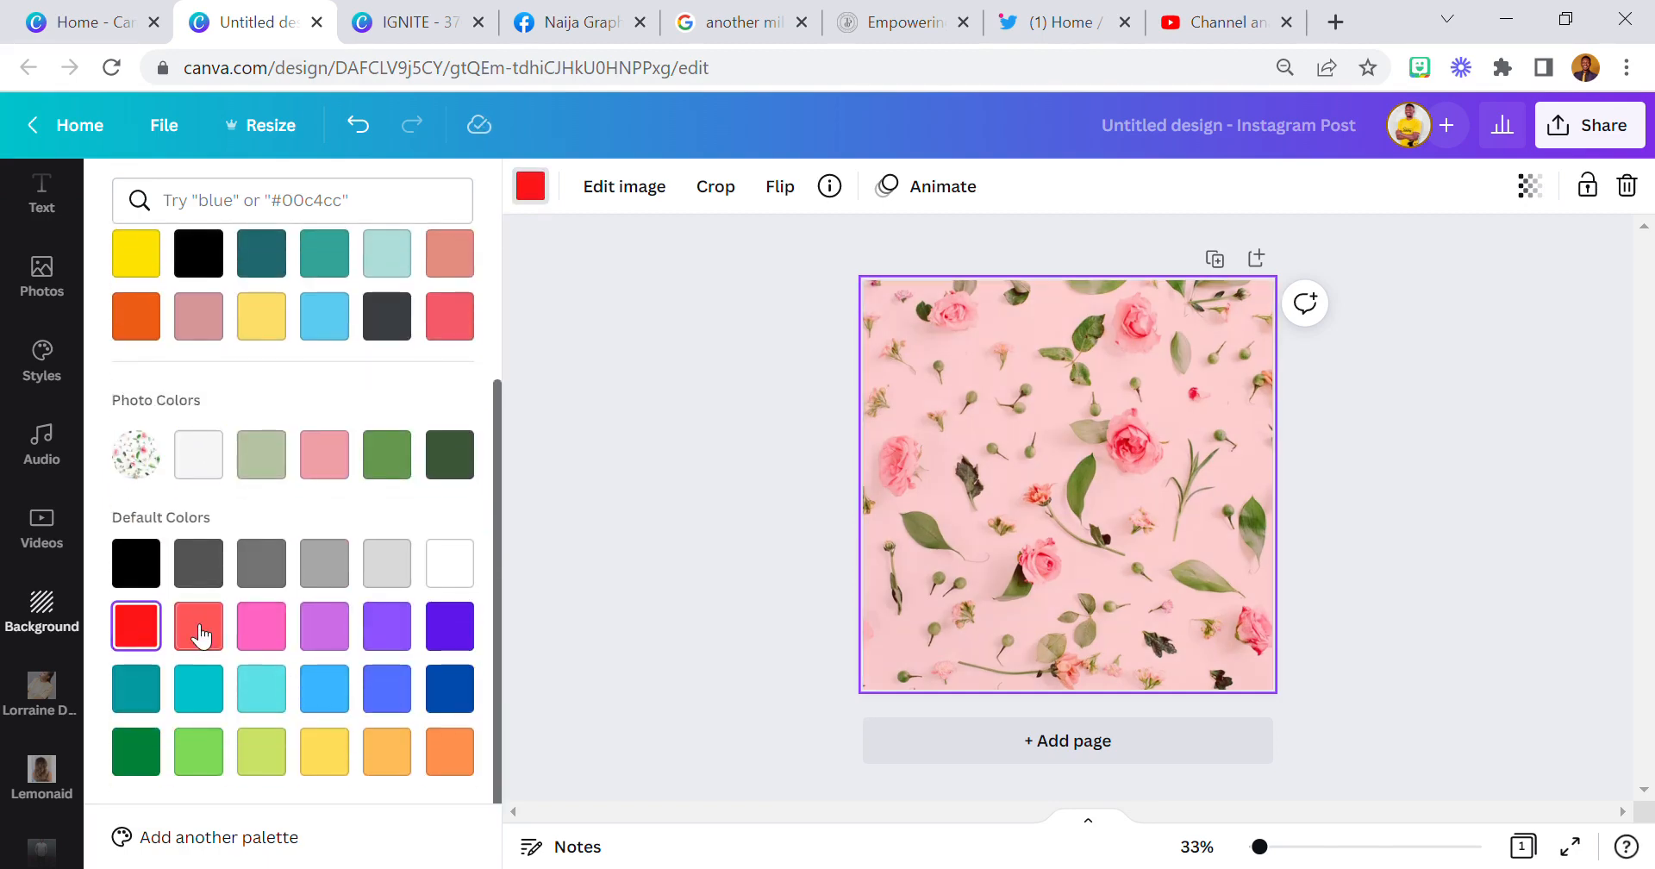
left_click(261, 626)
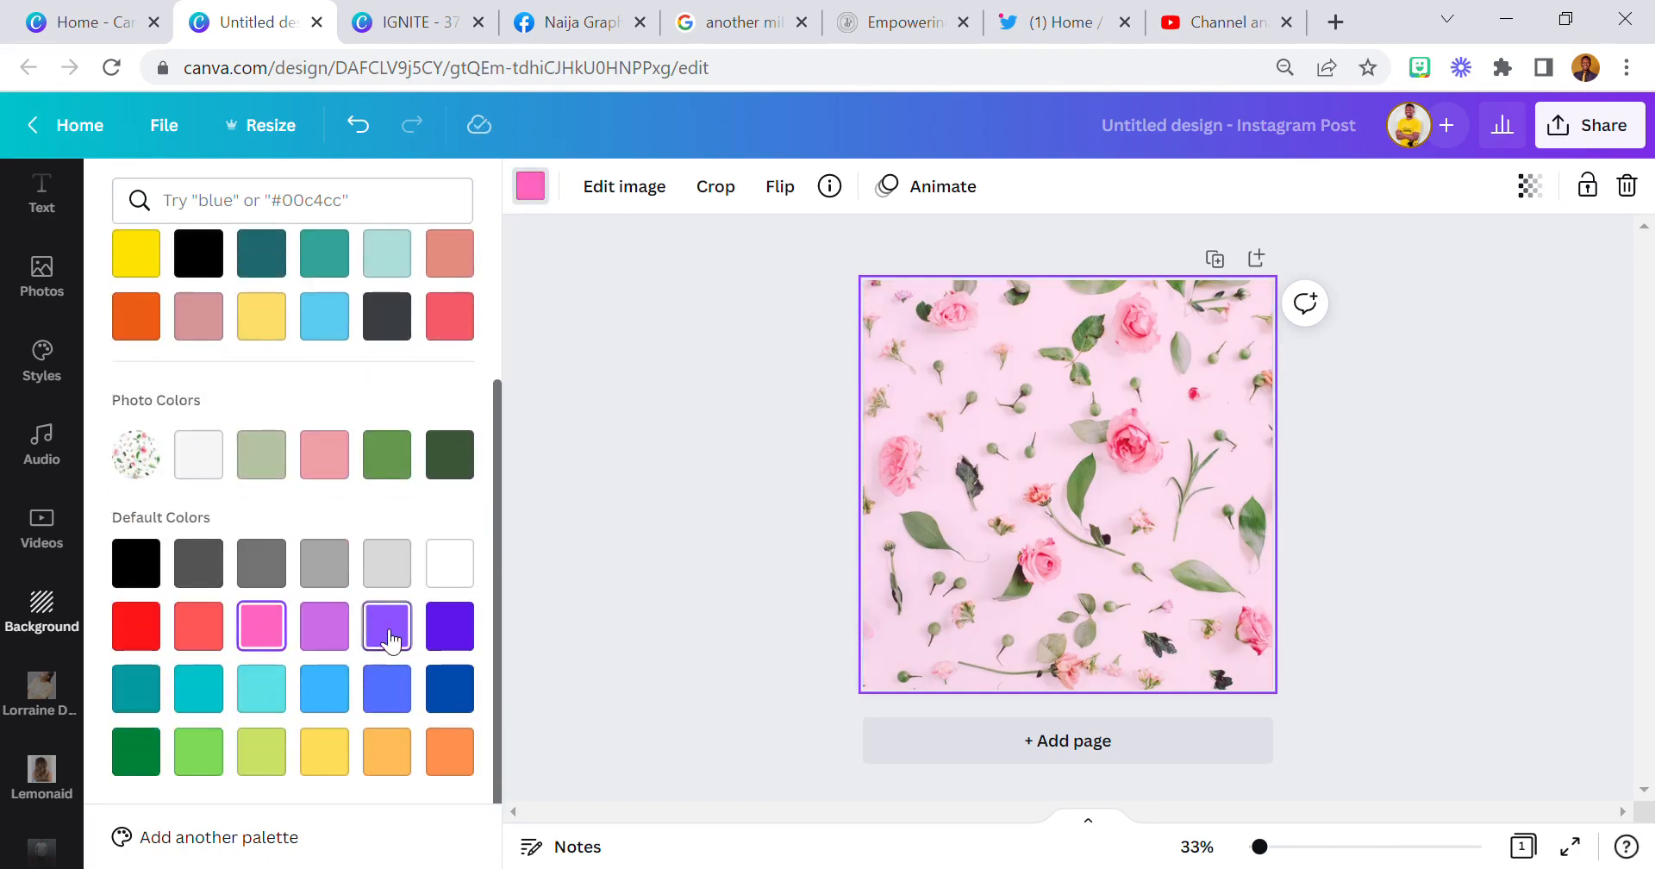
left_click(388, 626)
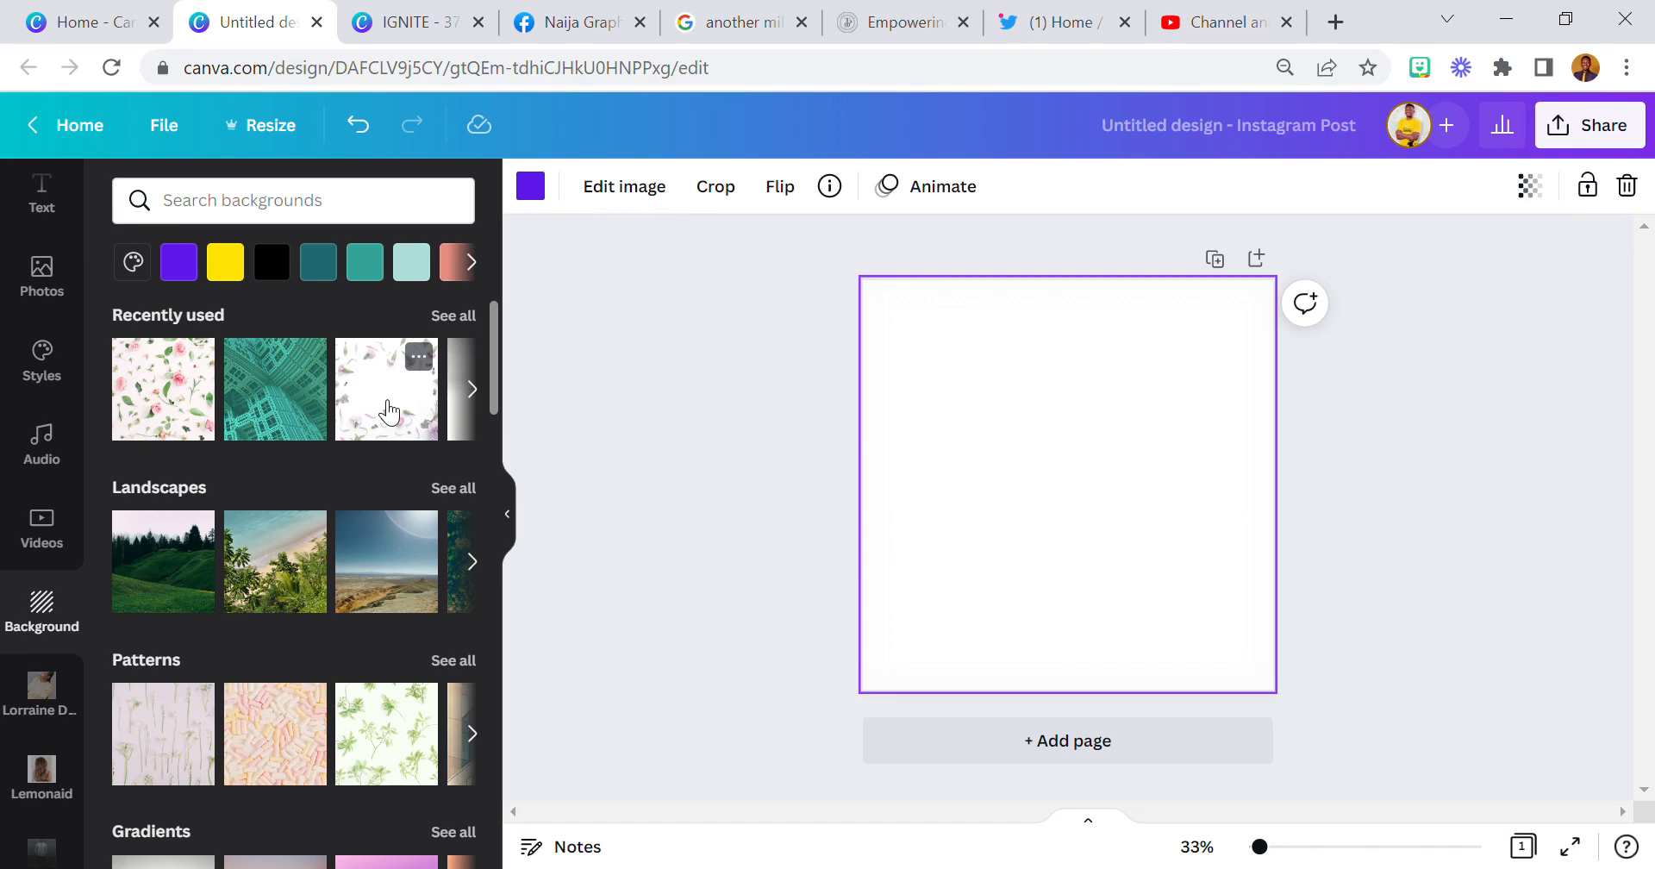
- Use the petal-bordered floral image as background and tint it through teal, pink and black
left_click(386, 388)
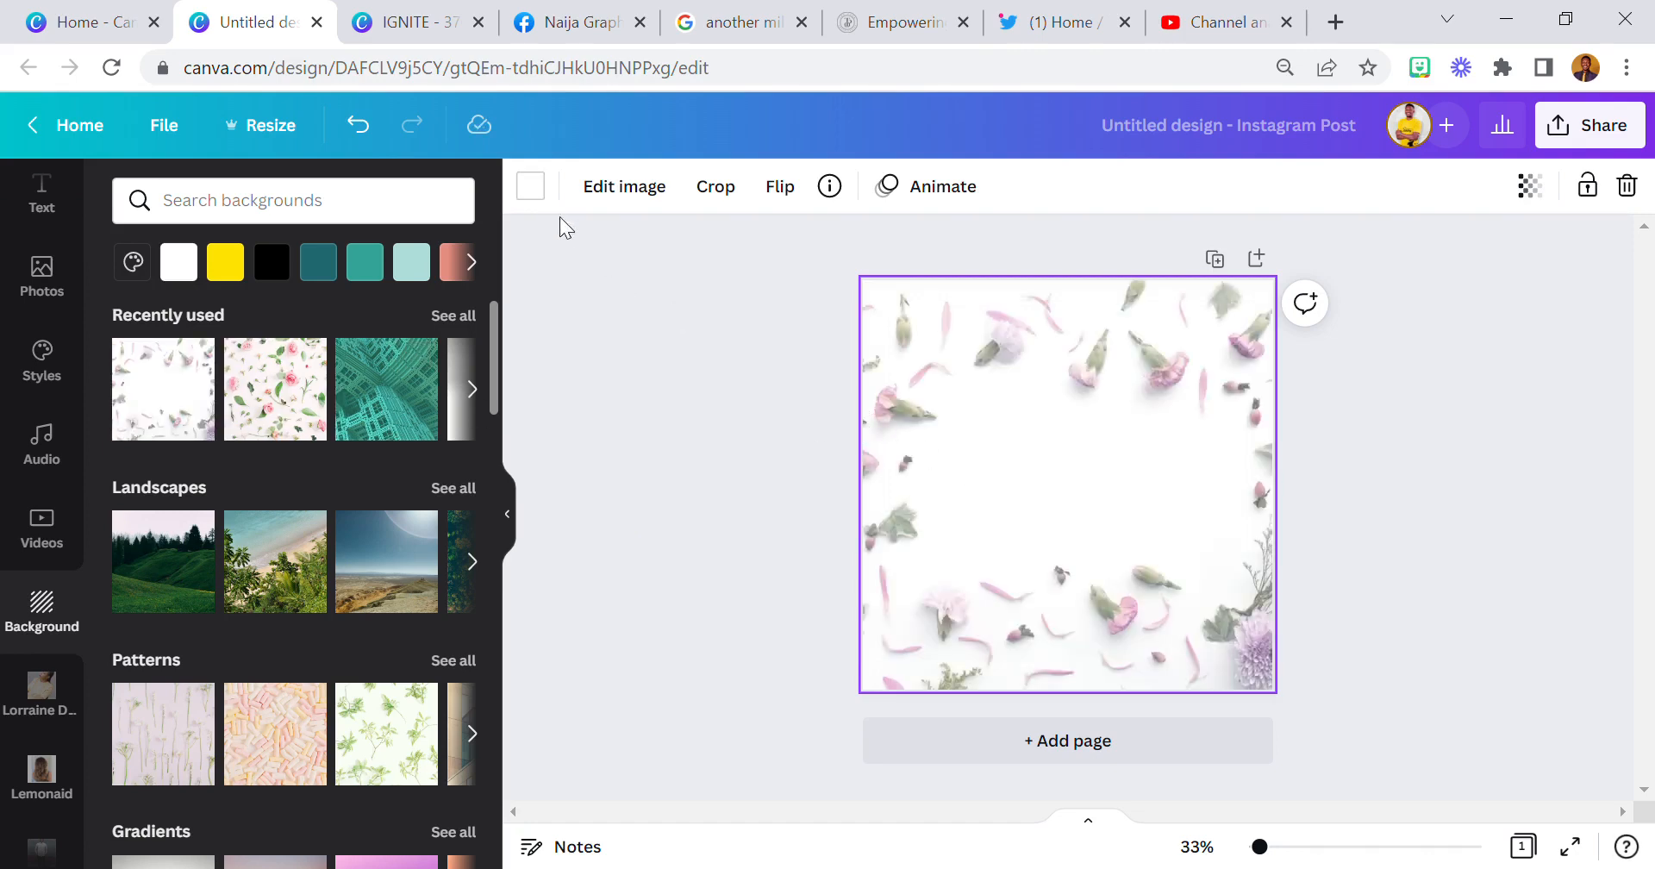
mouse_move(929, 421)
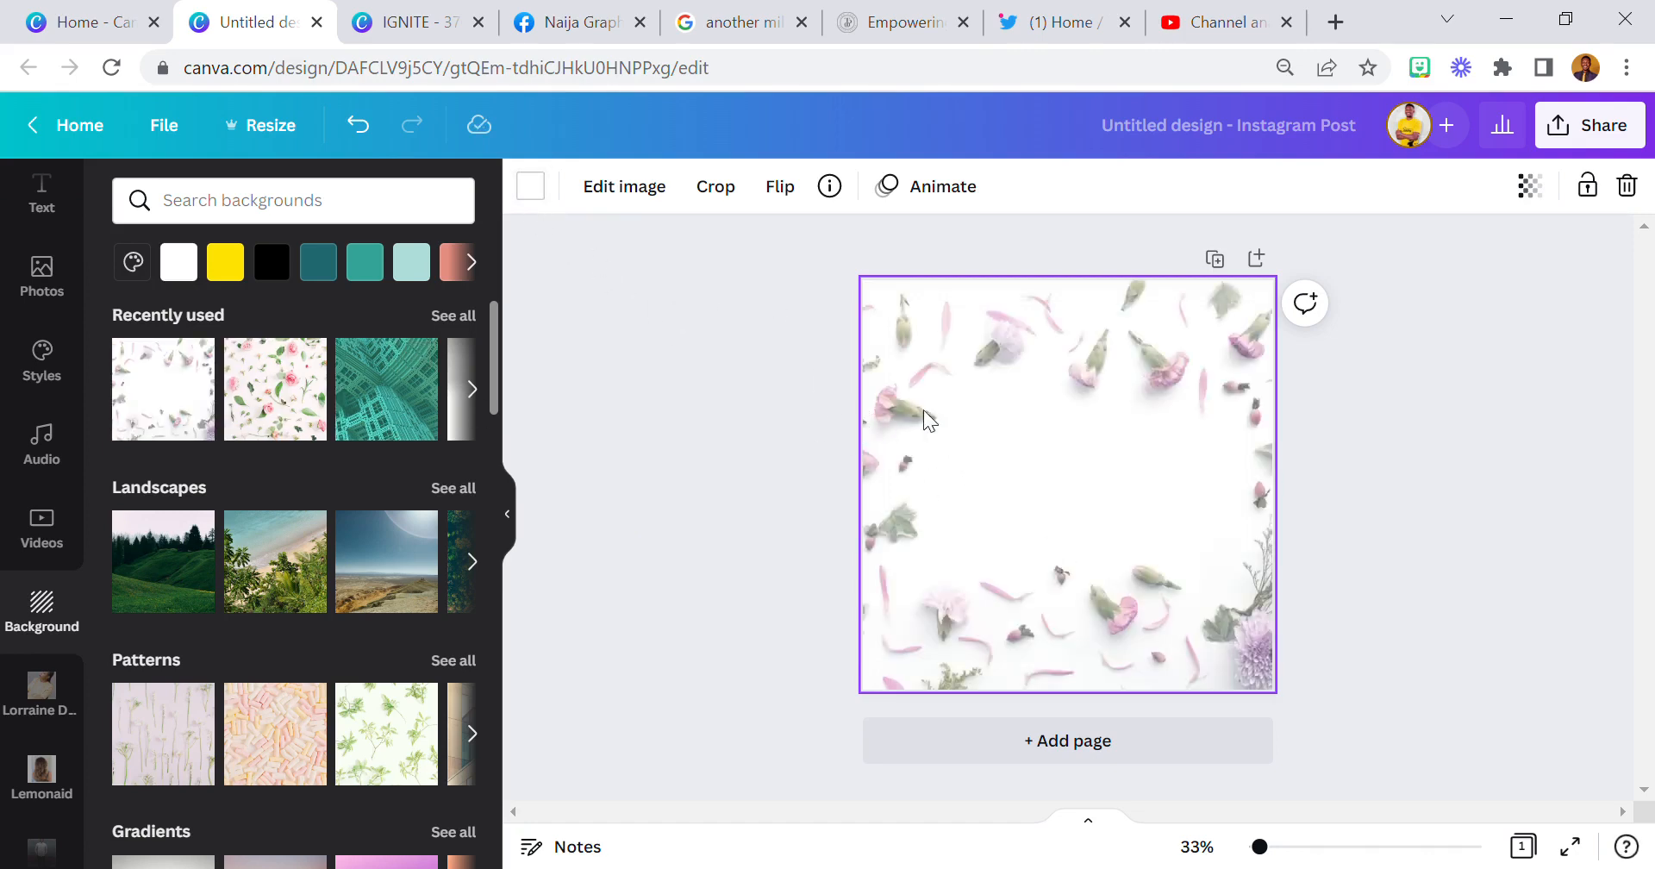
mouse_move(529, 186)
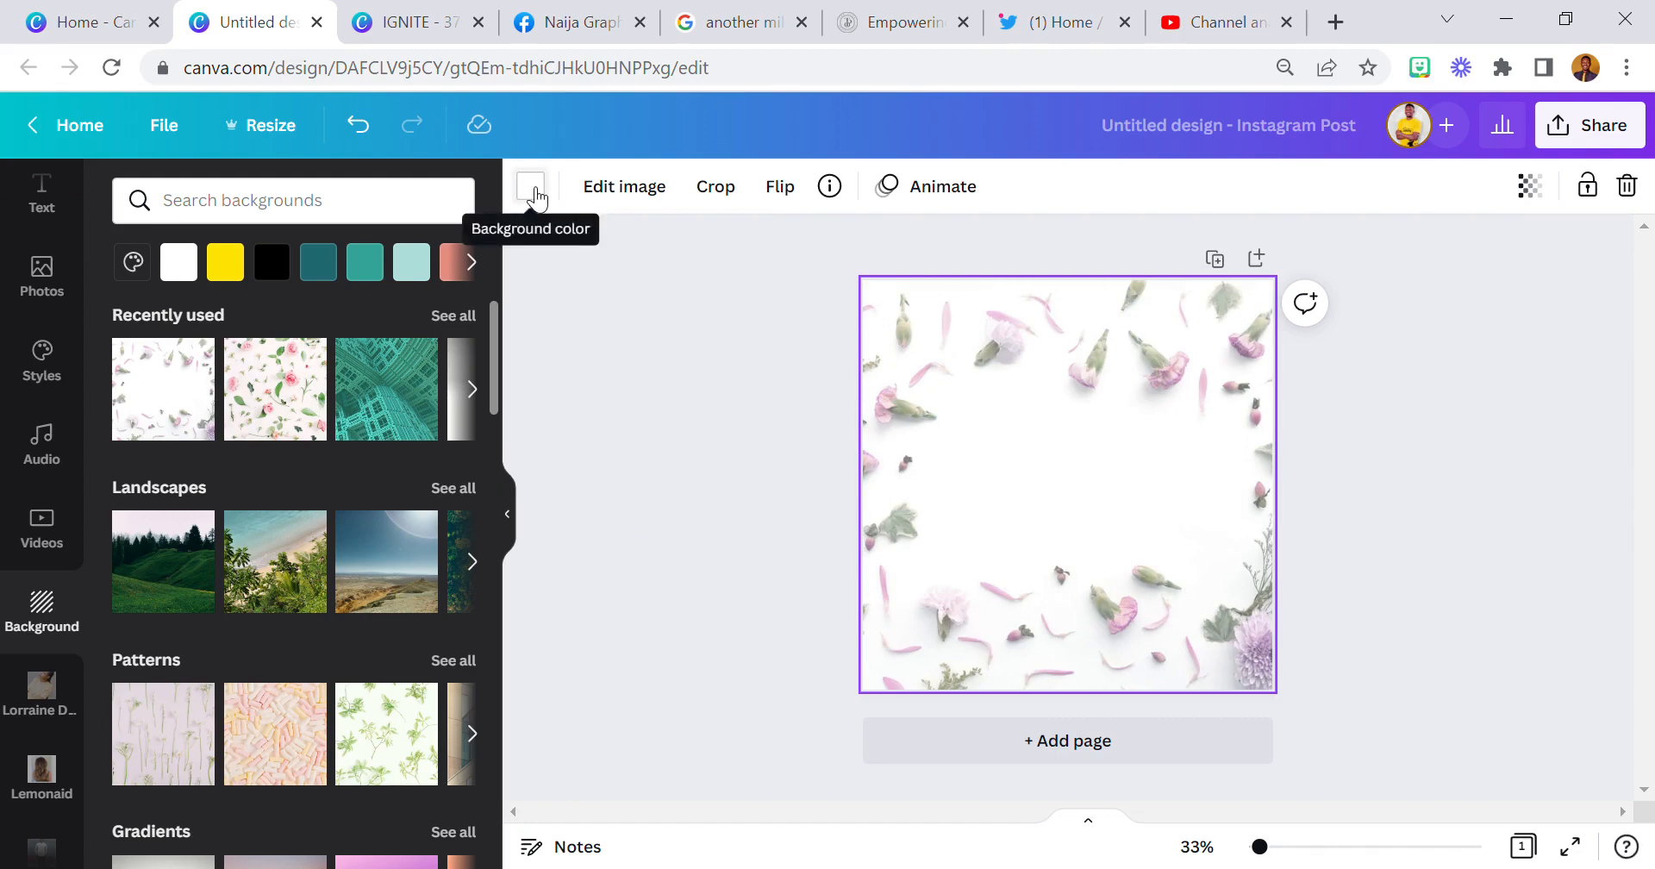
left_click(531, 186)
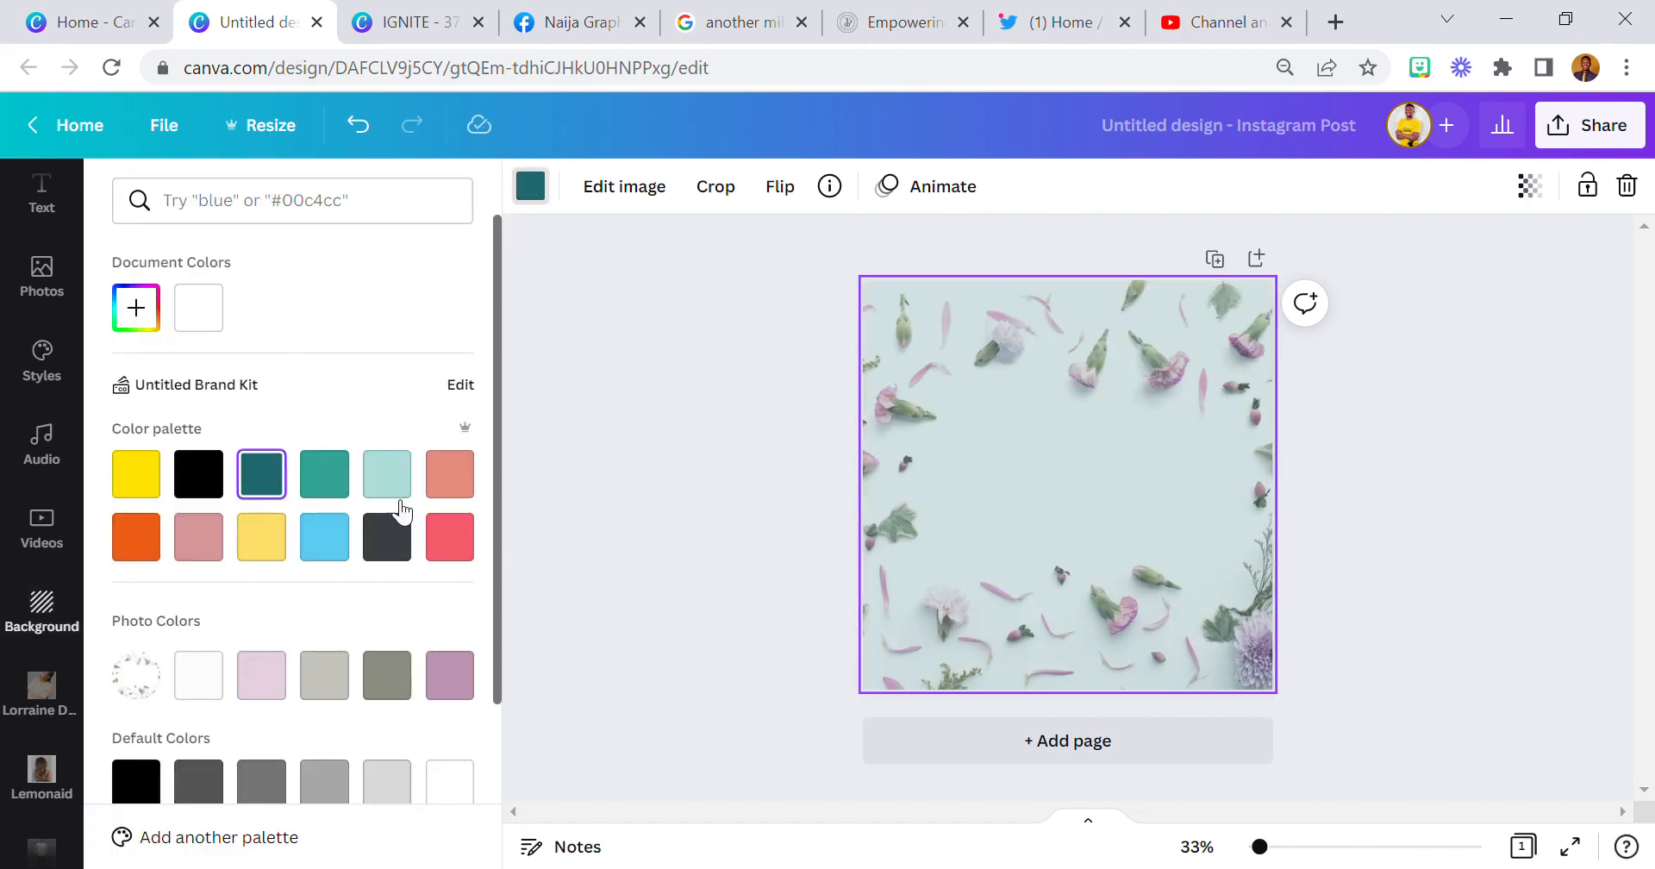
left_click(449, 536)
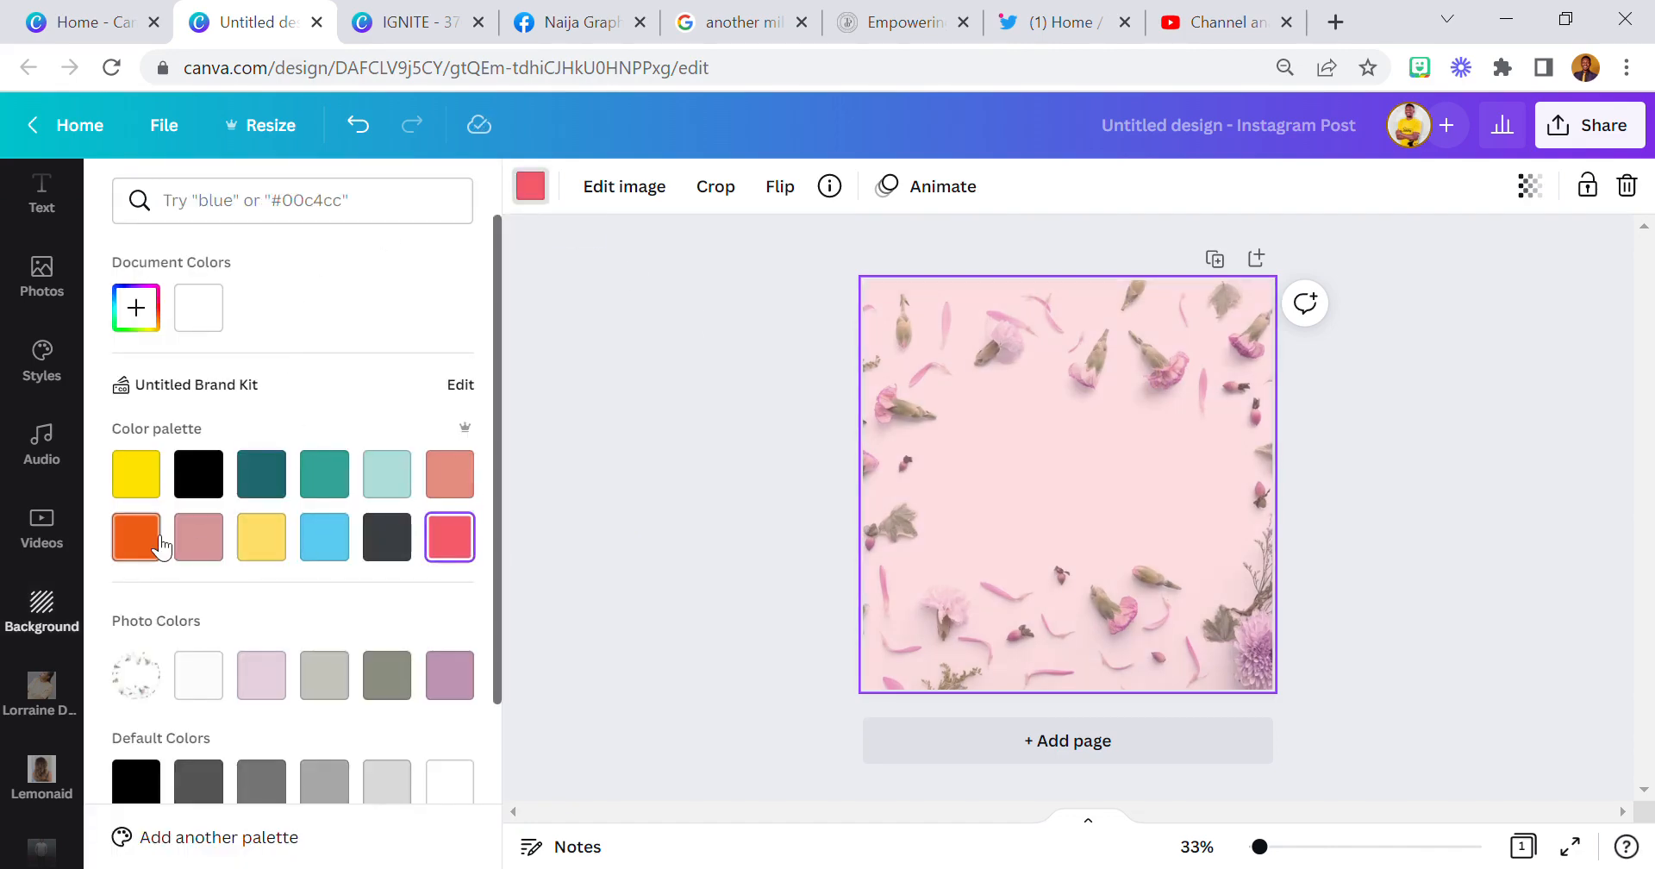
left_click(450, 587)
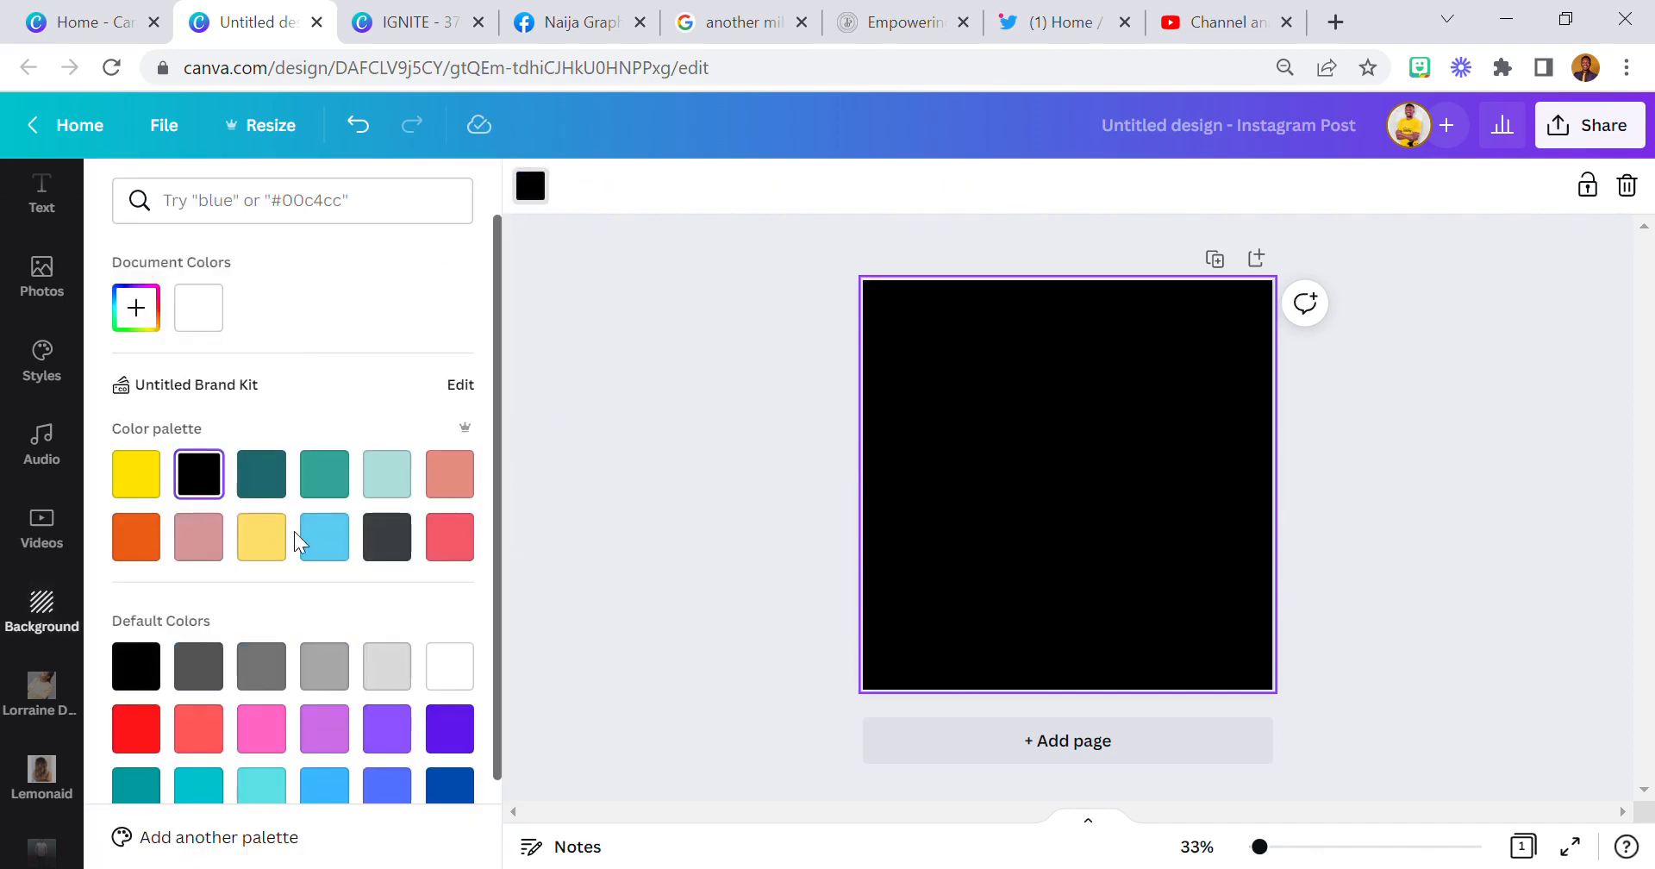
- Try the desert landscape background, search backgrounds for 'Landscapes' and set the night city photo
left_click(324, 536)
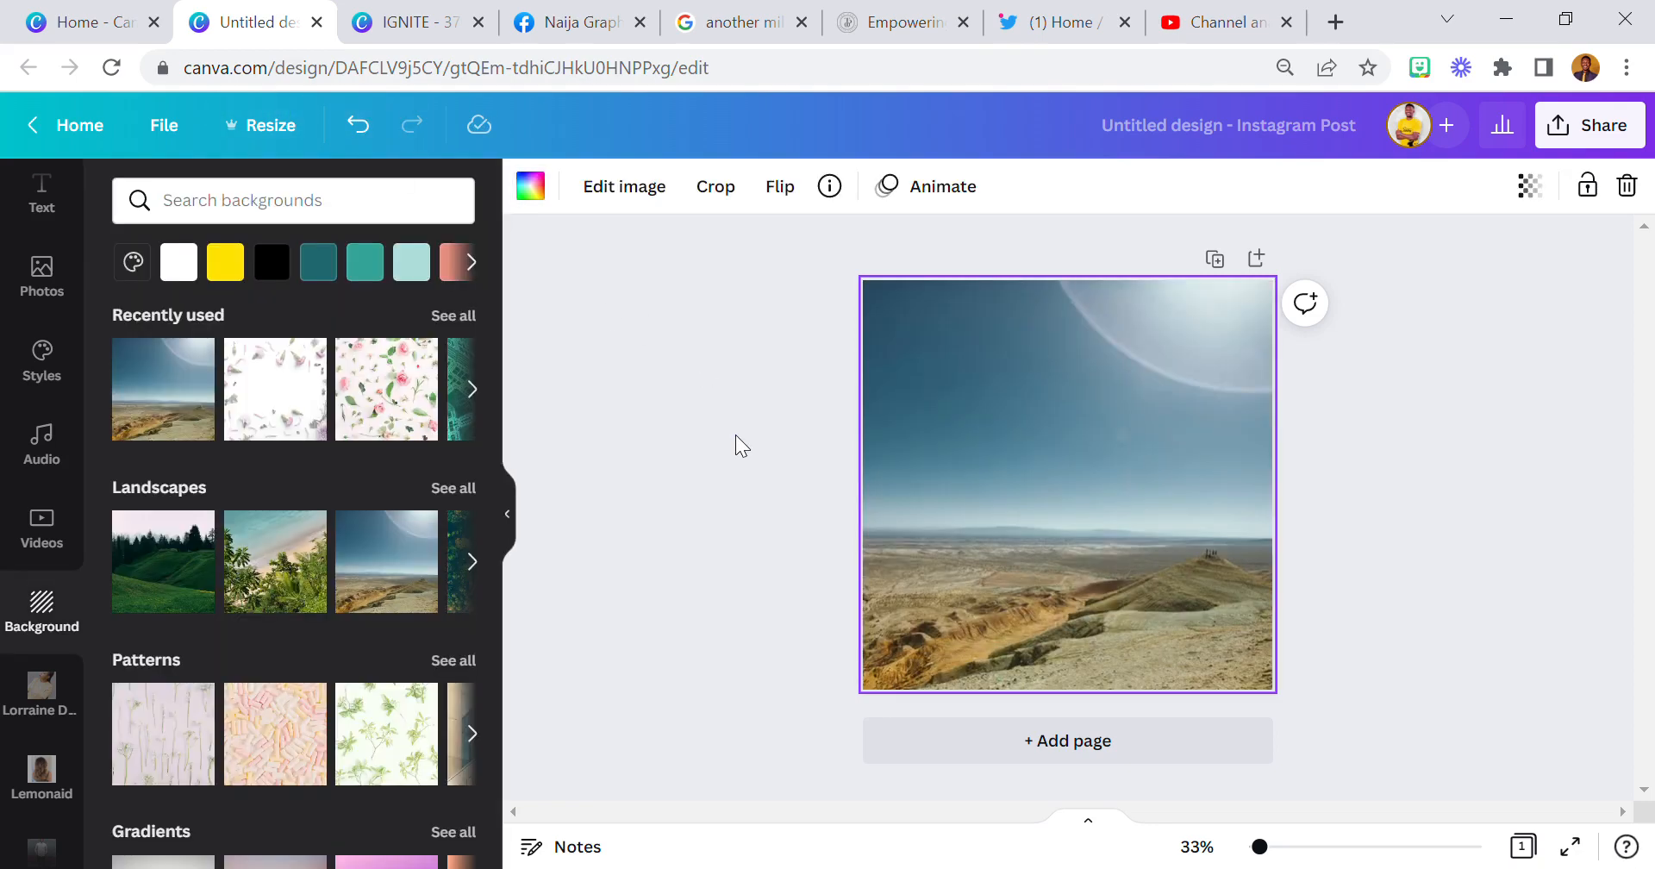
scroll("down", 3)
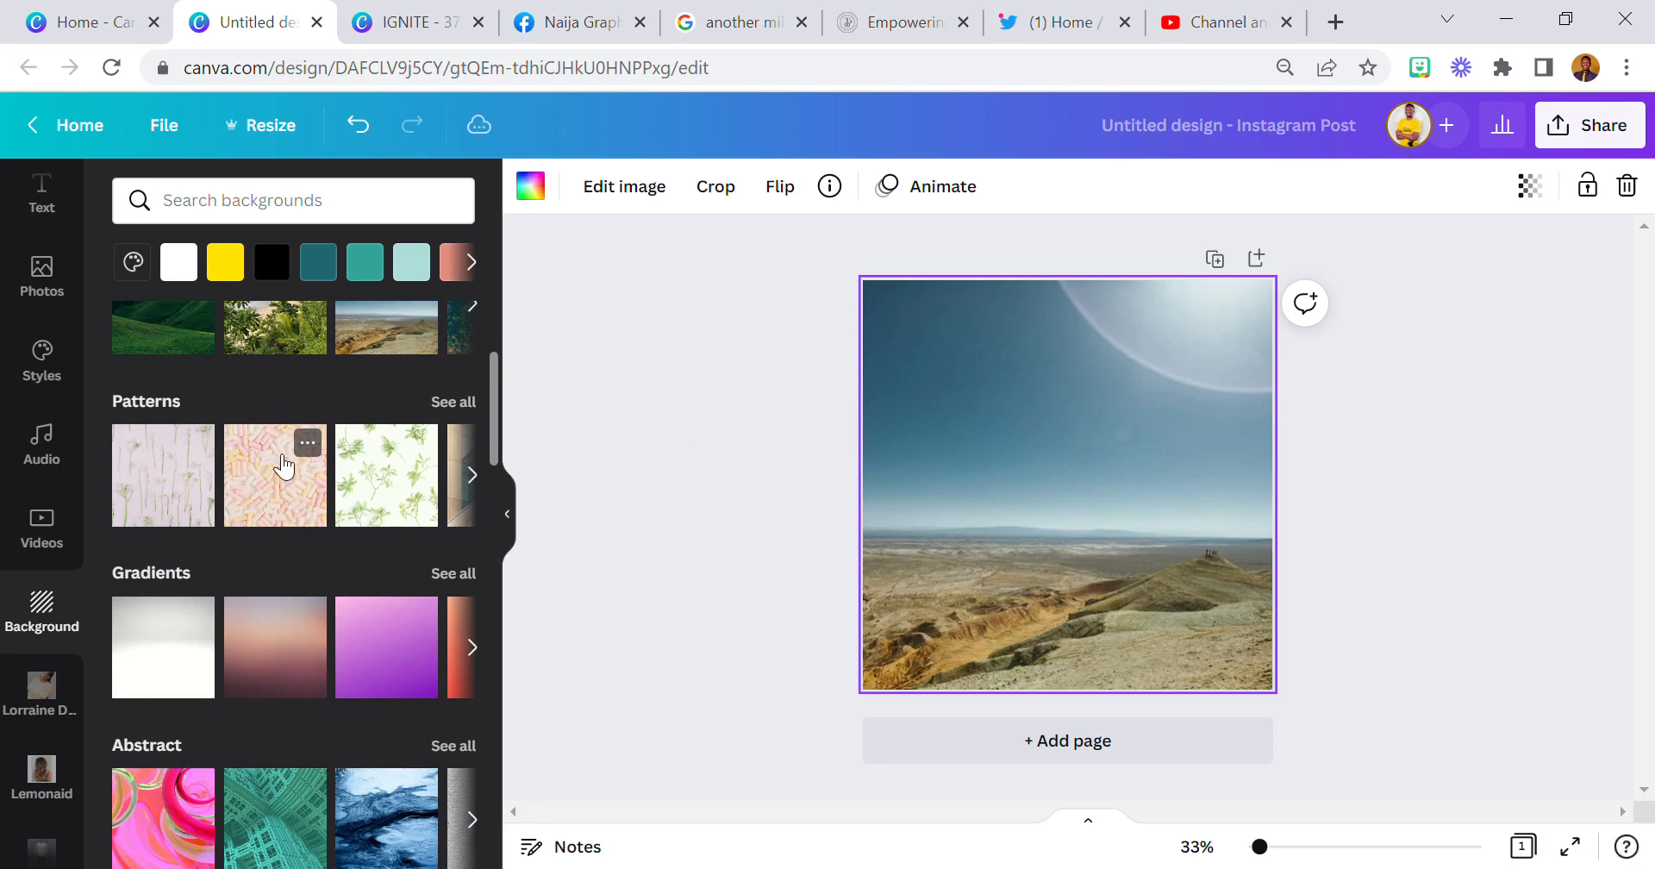
type("Landscapes")
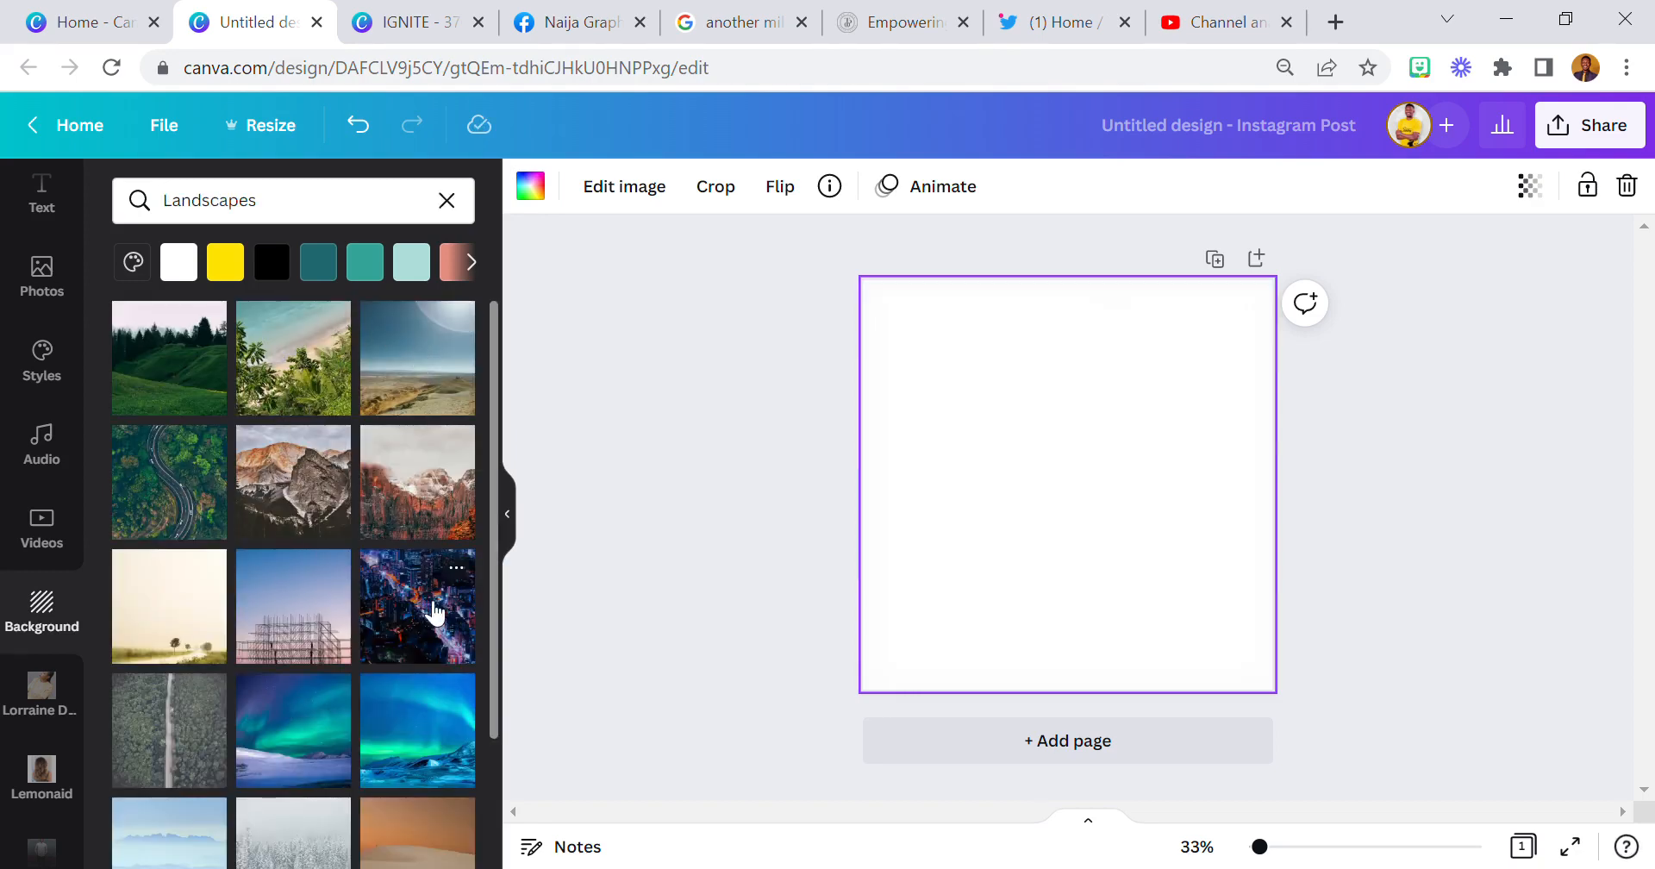
mouse_move(580, 262)
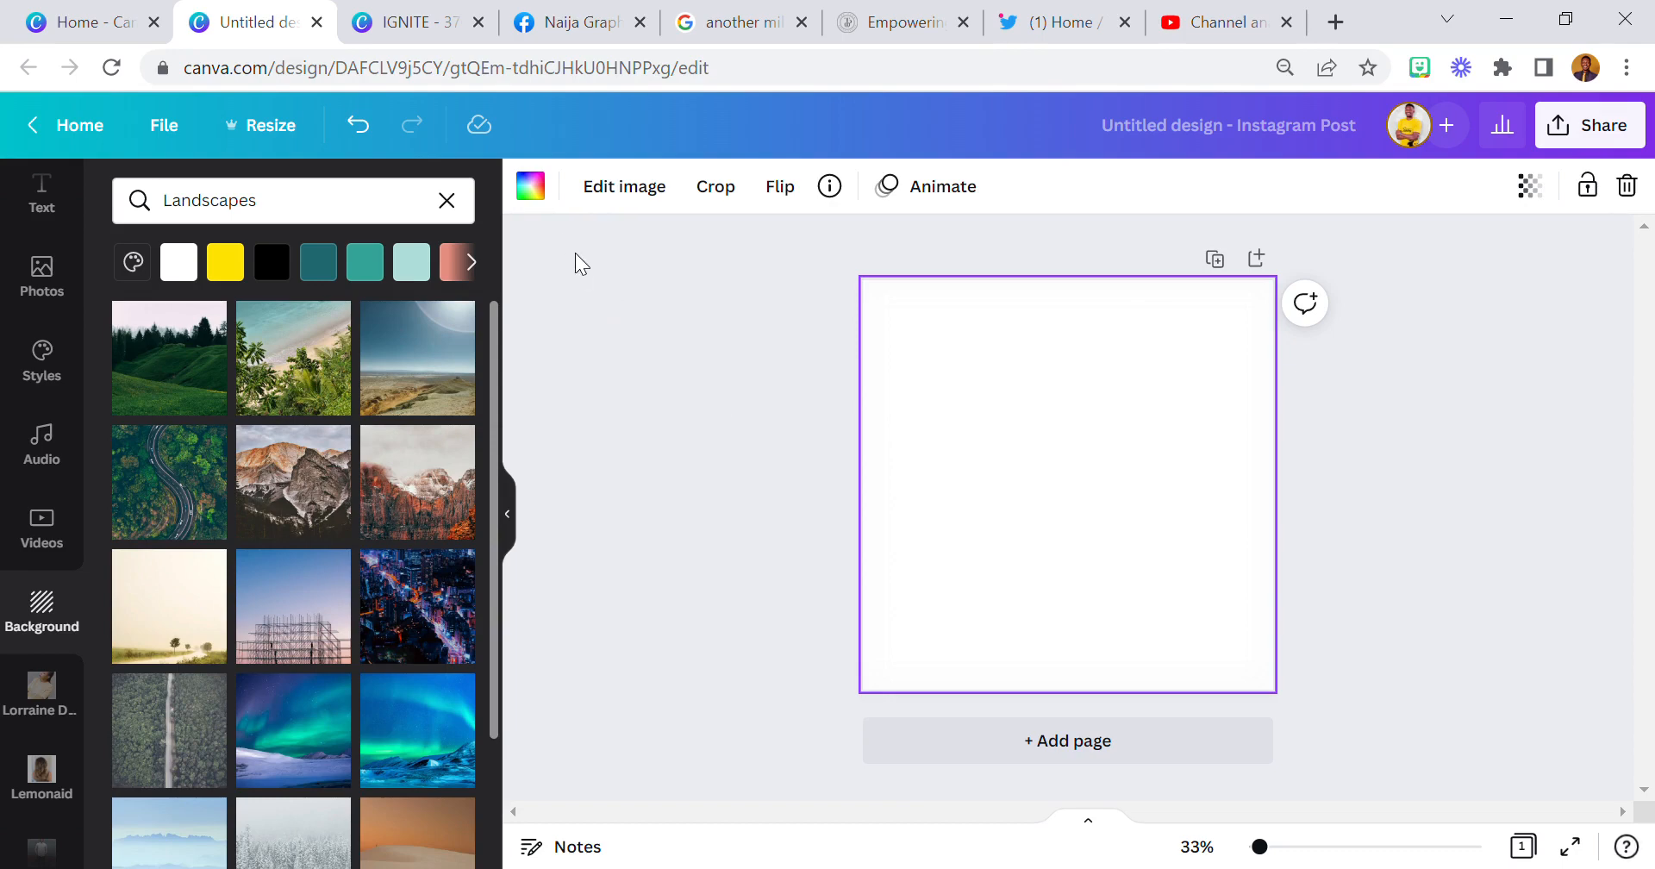
left_click(418, 607)
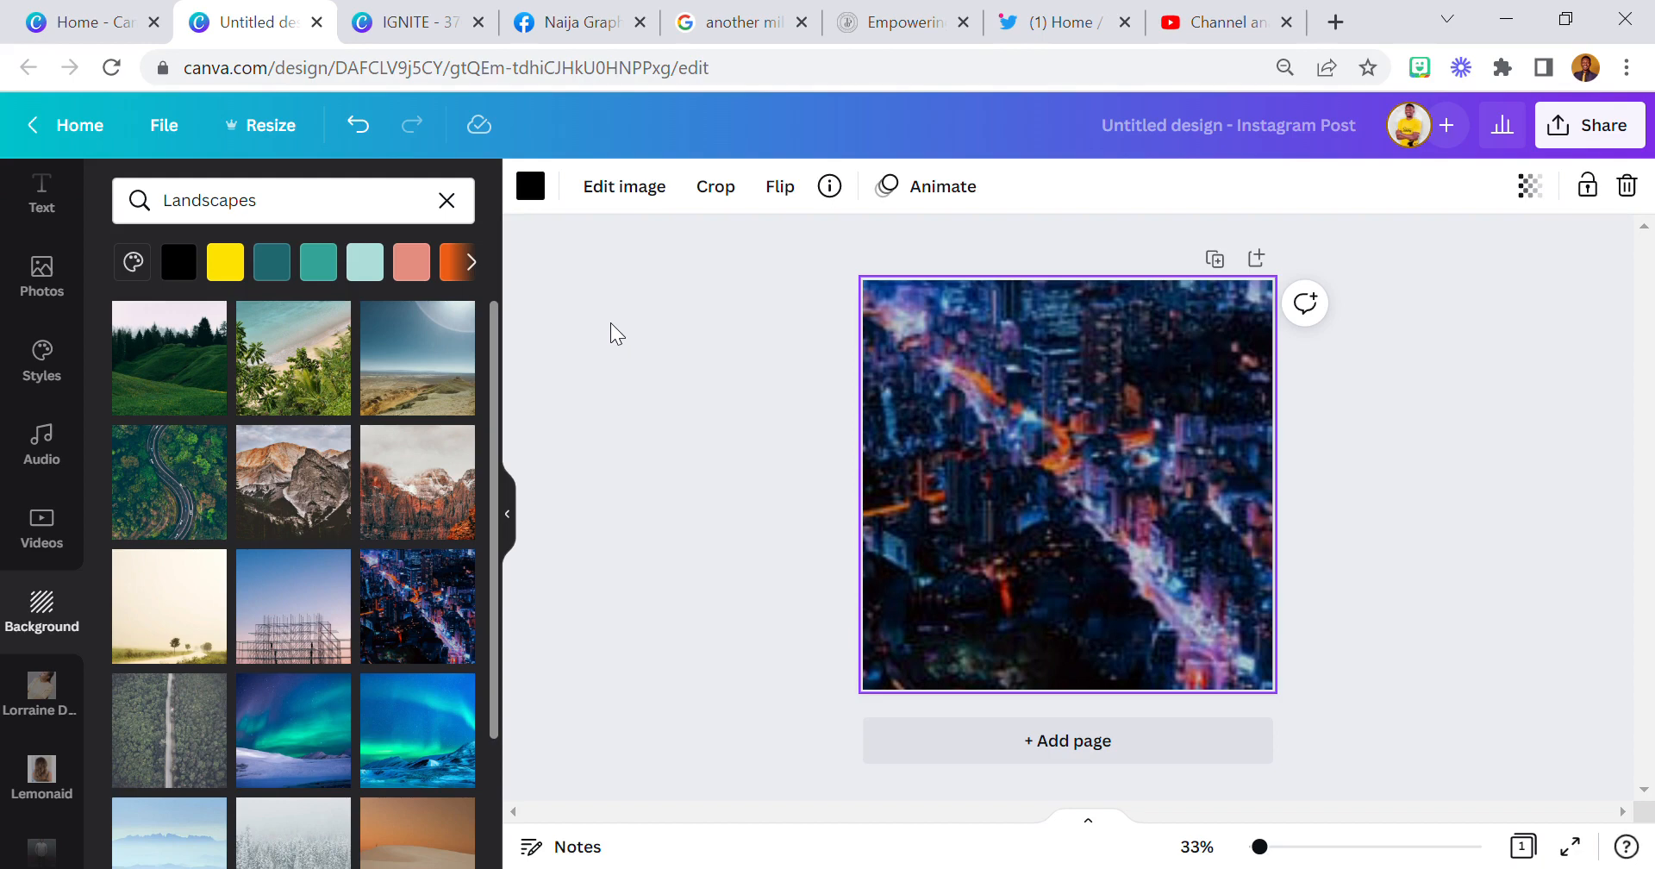
mouse_move(1038, 500)
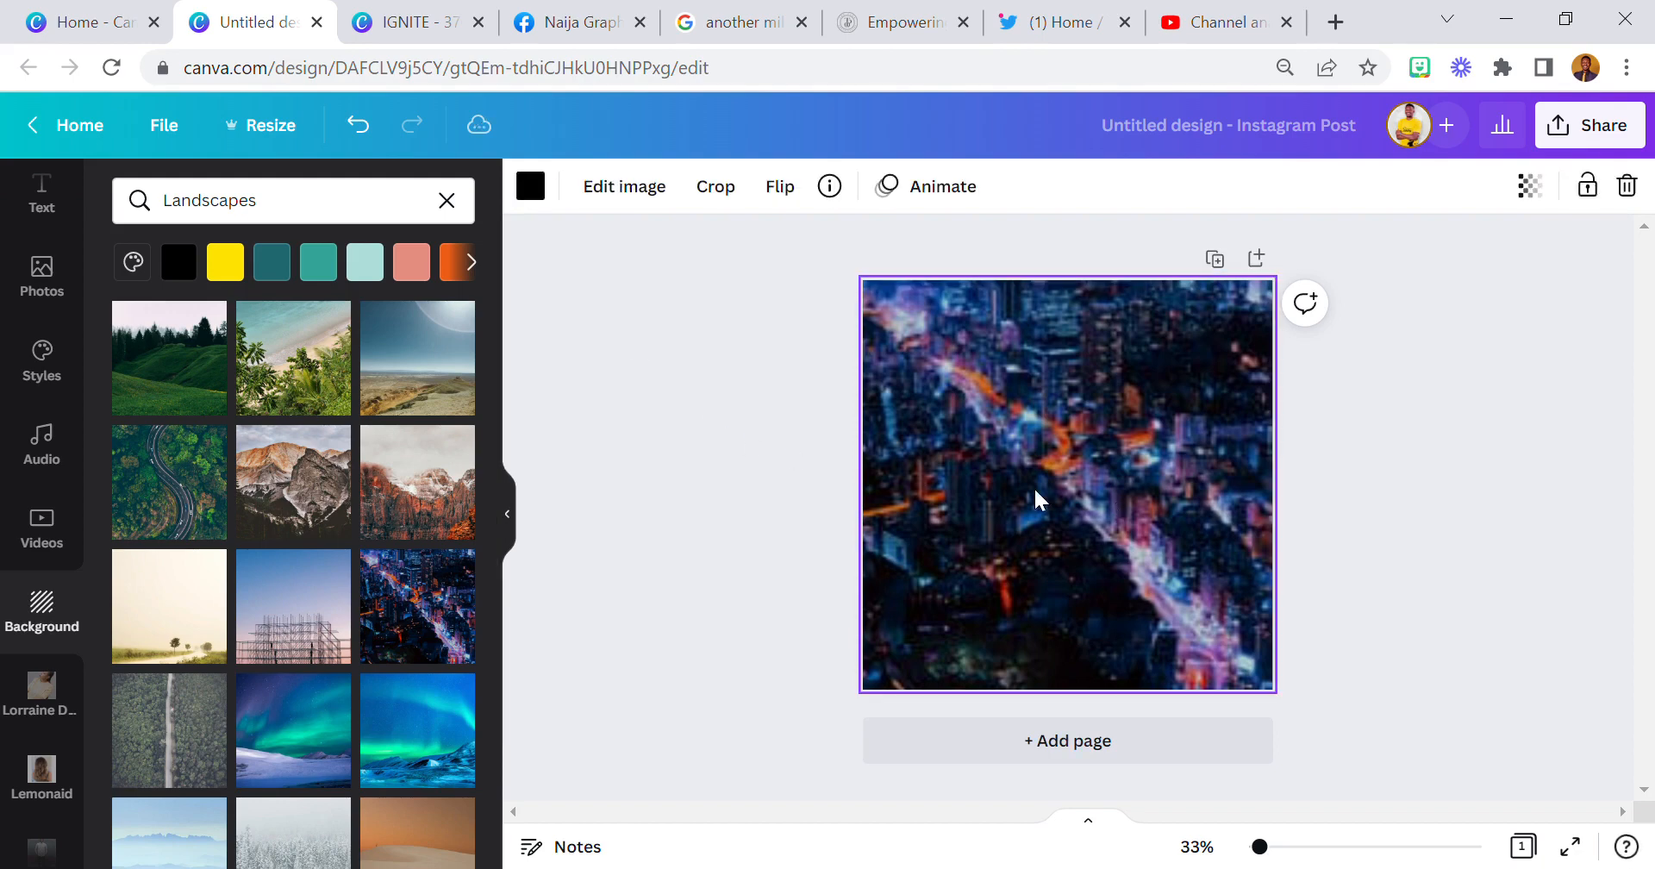
- Tint the night city background orange then pale yellow, and undo back to its original tones
left_click(530, 186)
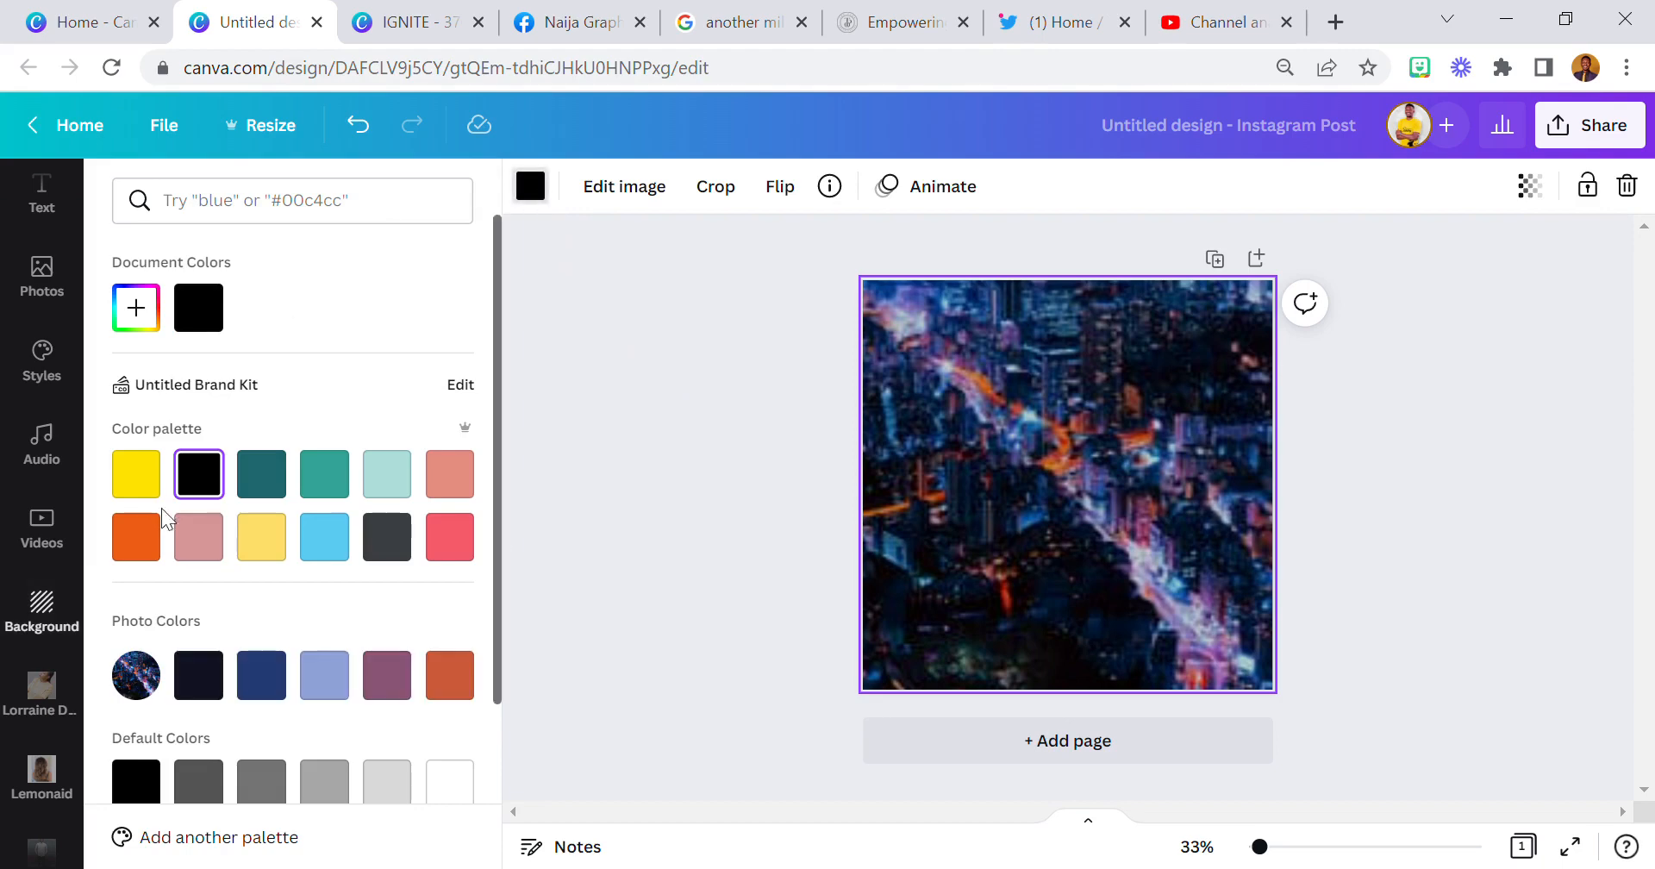
left_click(135, 537)
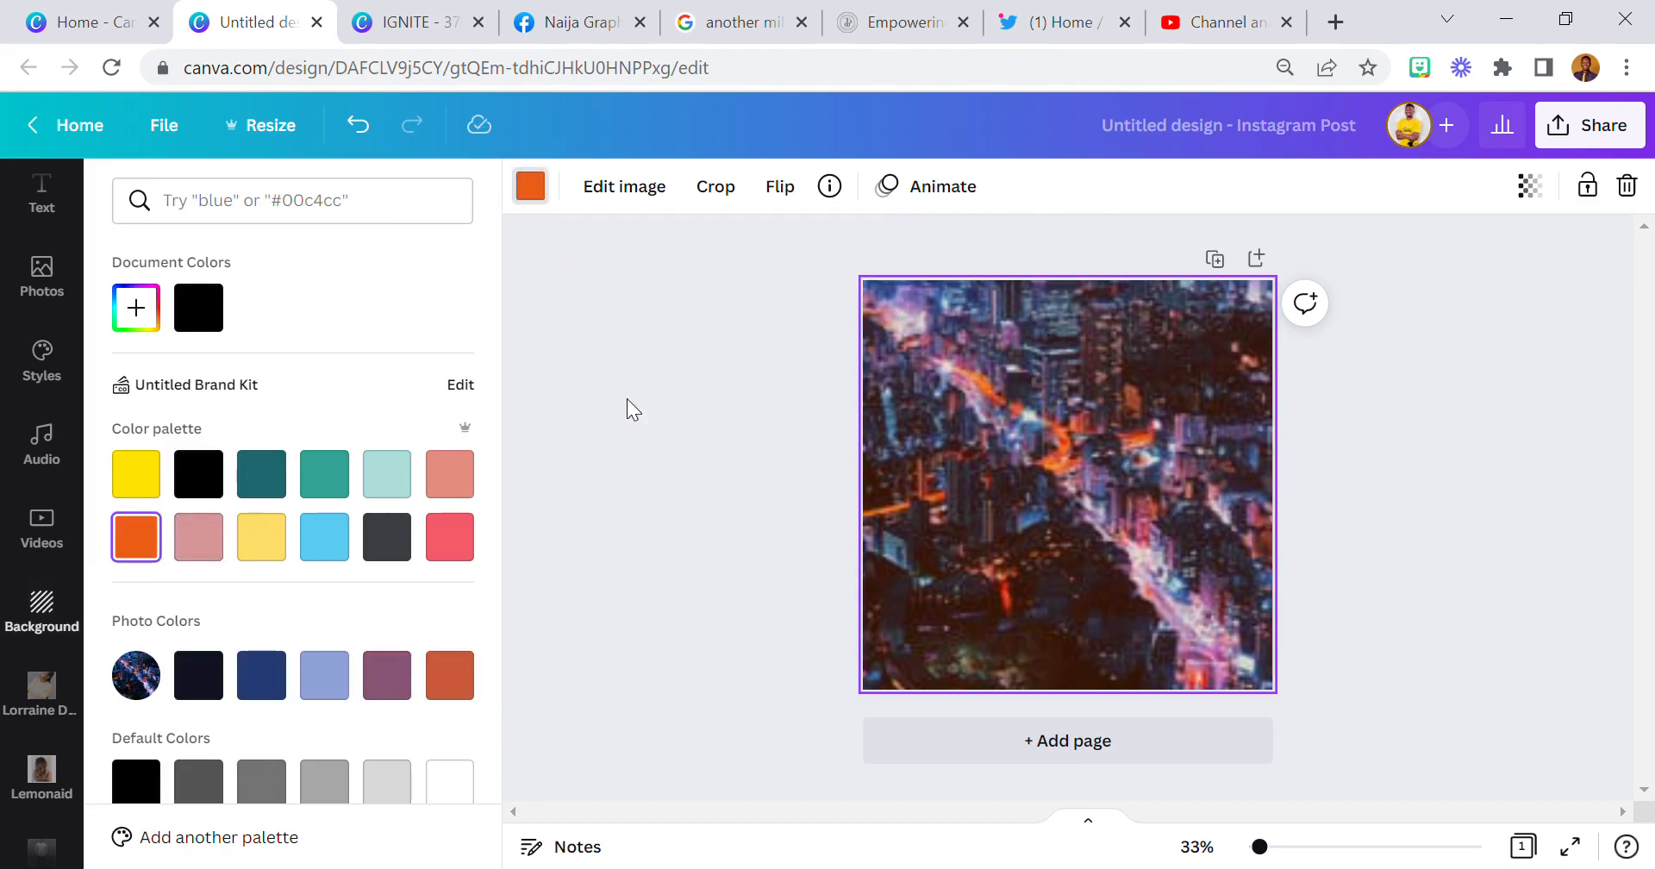
left_click(260, 536)
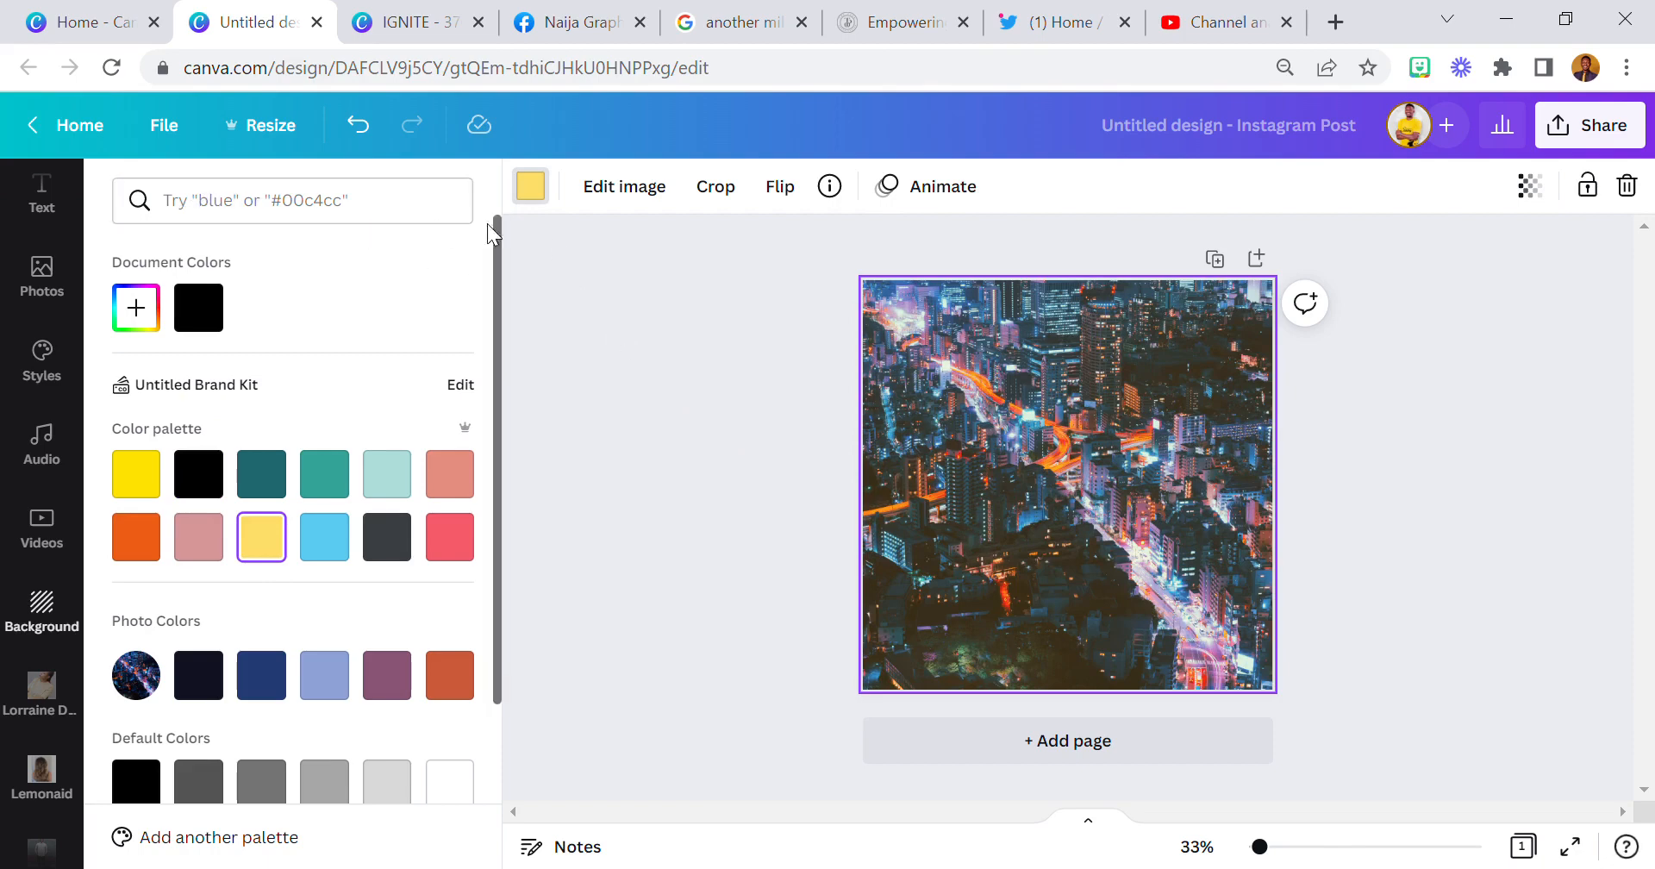
type("Landscapes")
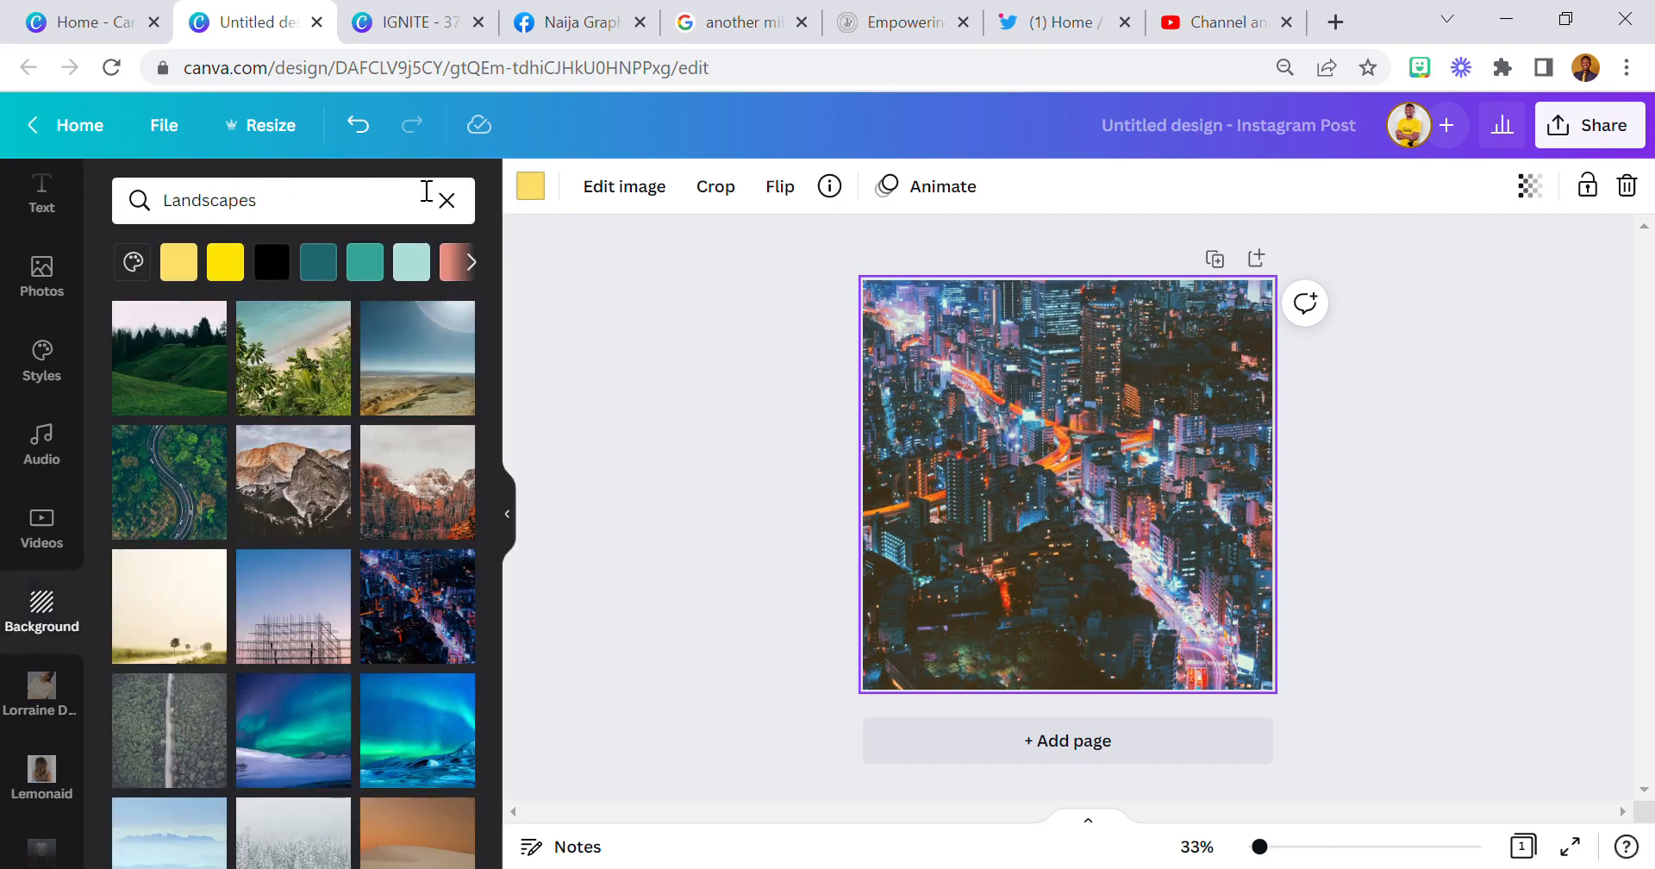
left_click(356, 124)
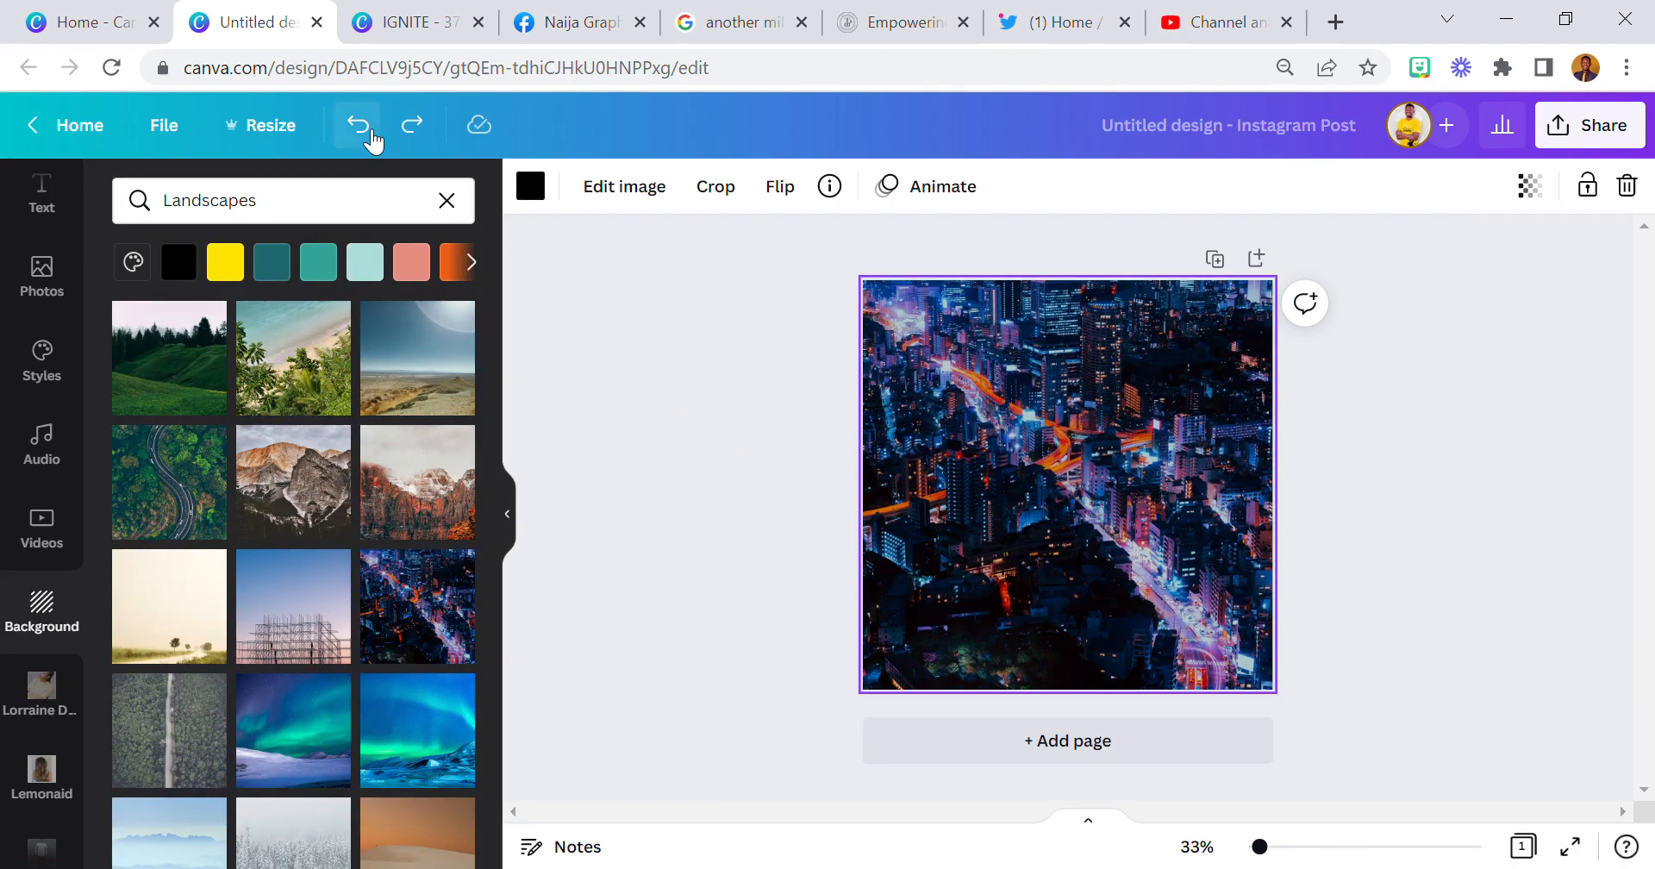
- Undo the landscape background so the petal-bordered floral background returns to the post
left_click(357, 124)
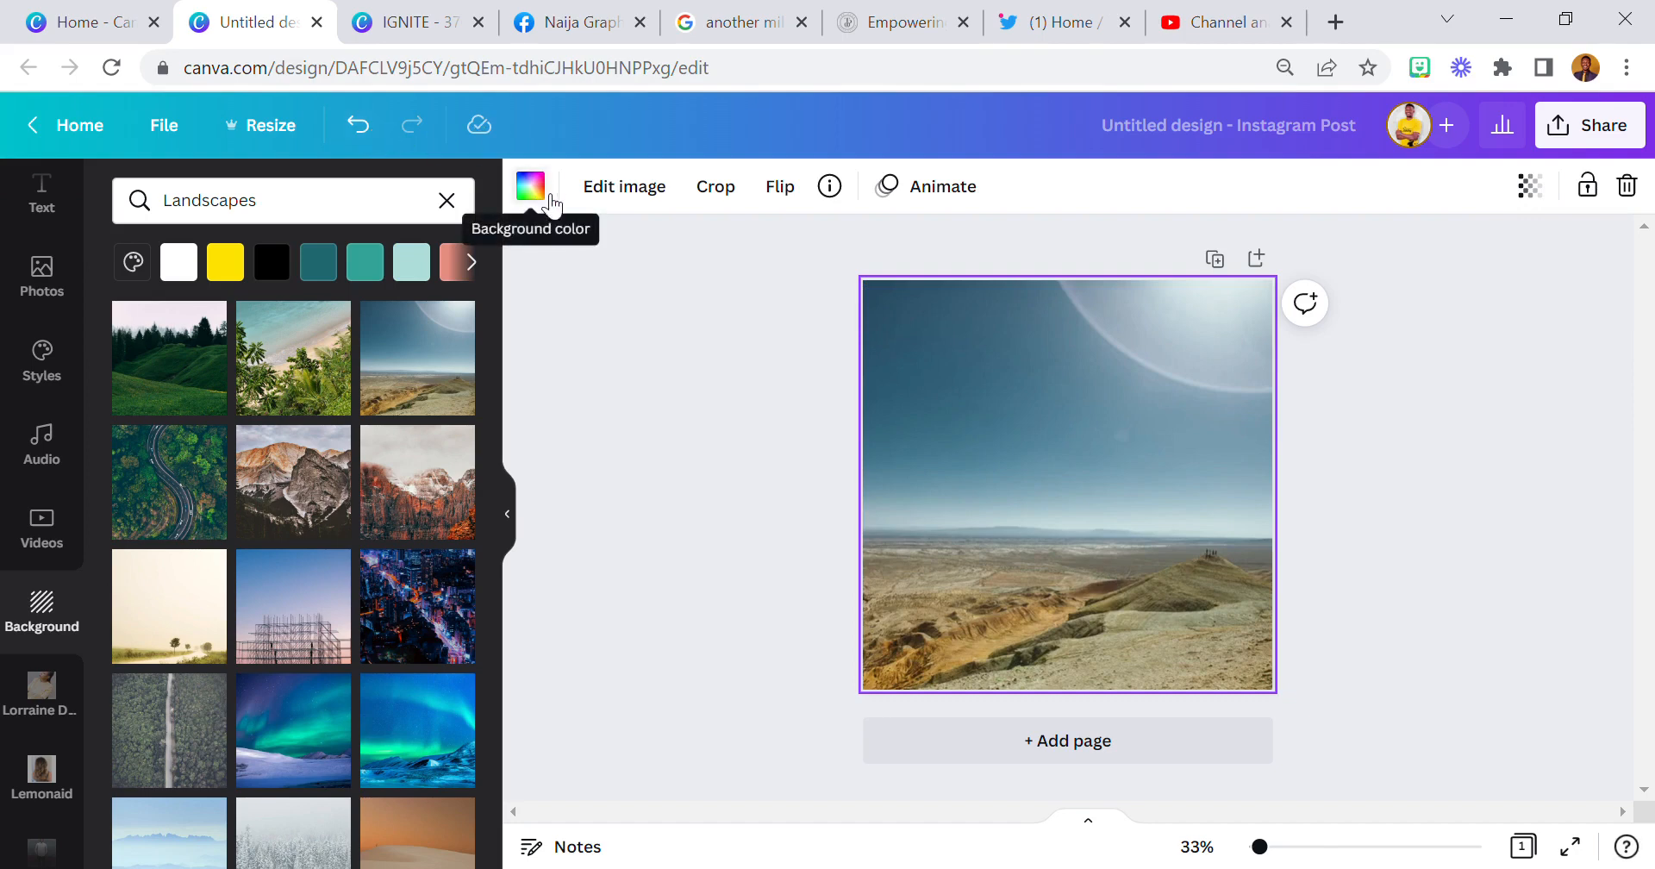
mouse_move(547, 177)
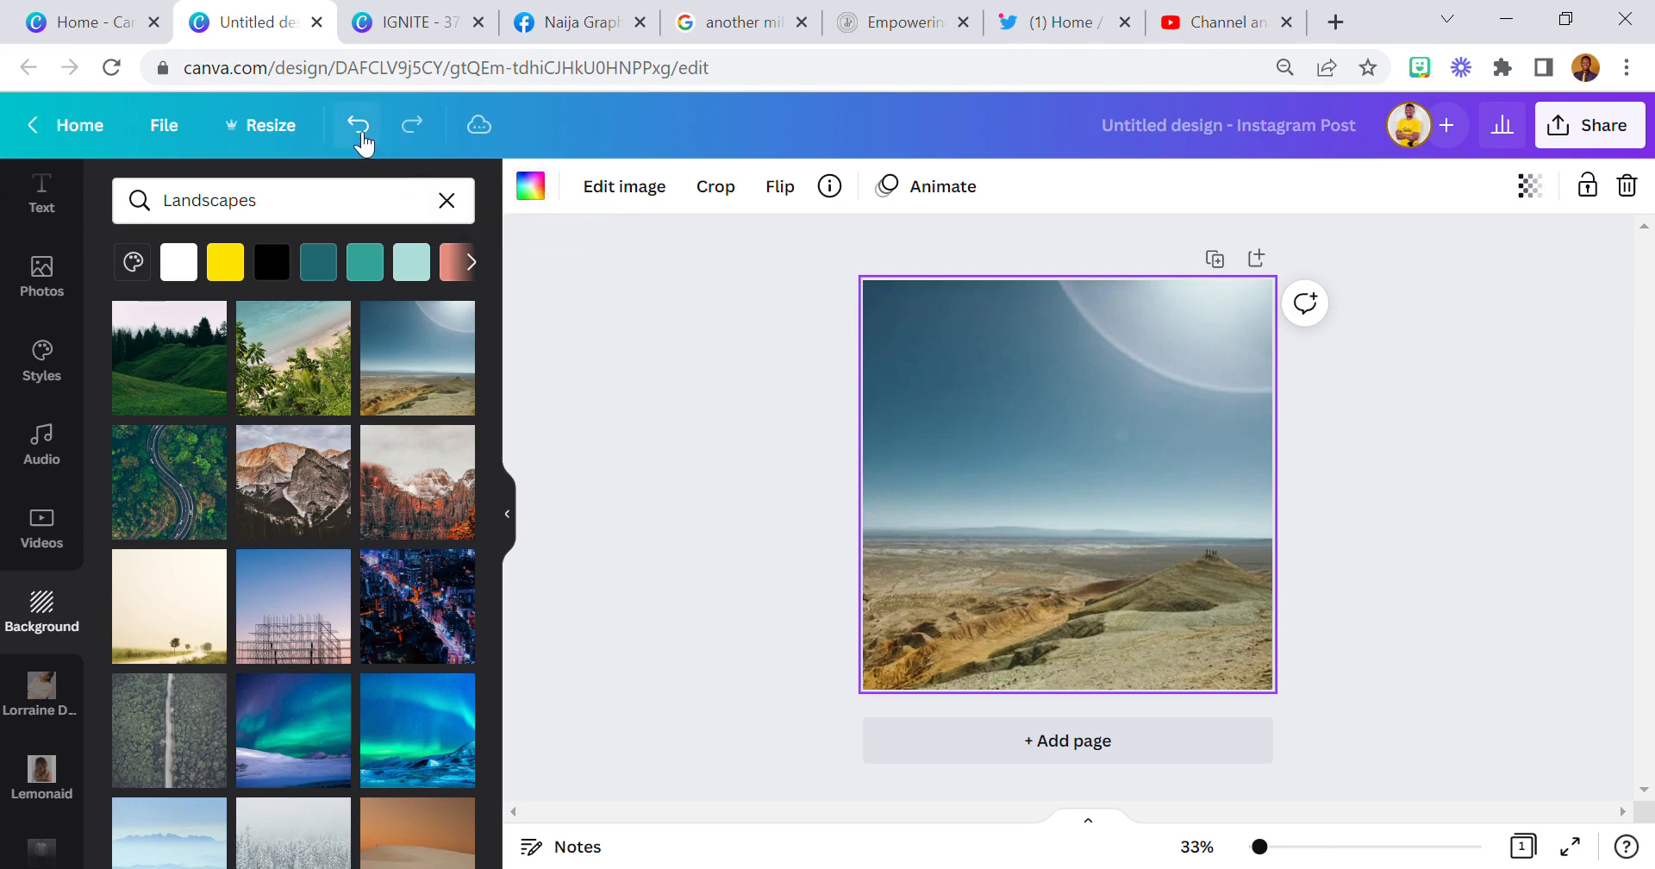
left_click(359, 124)
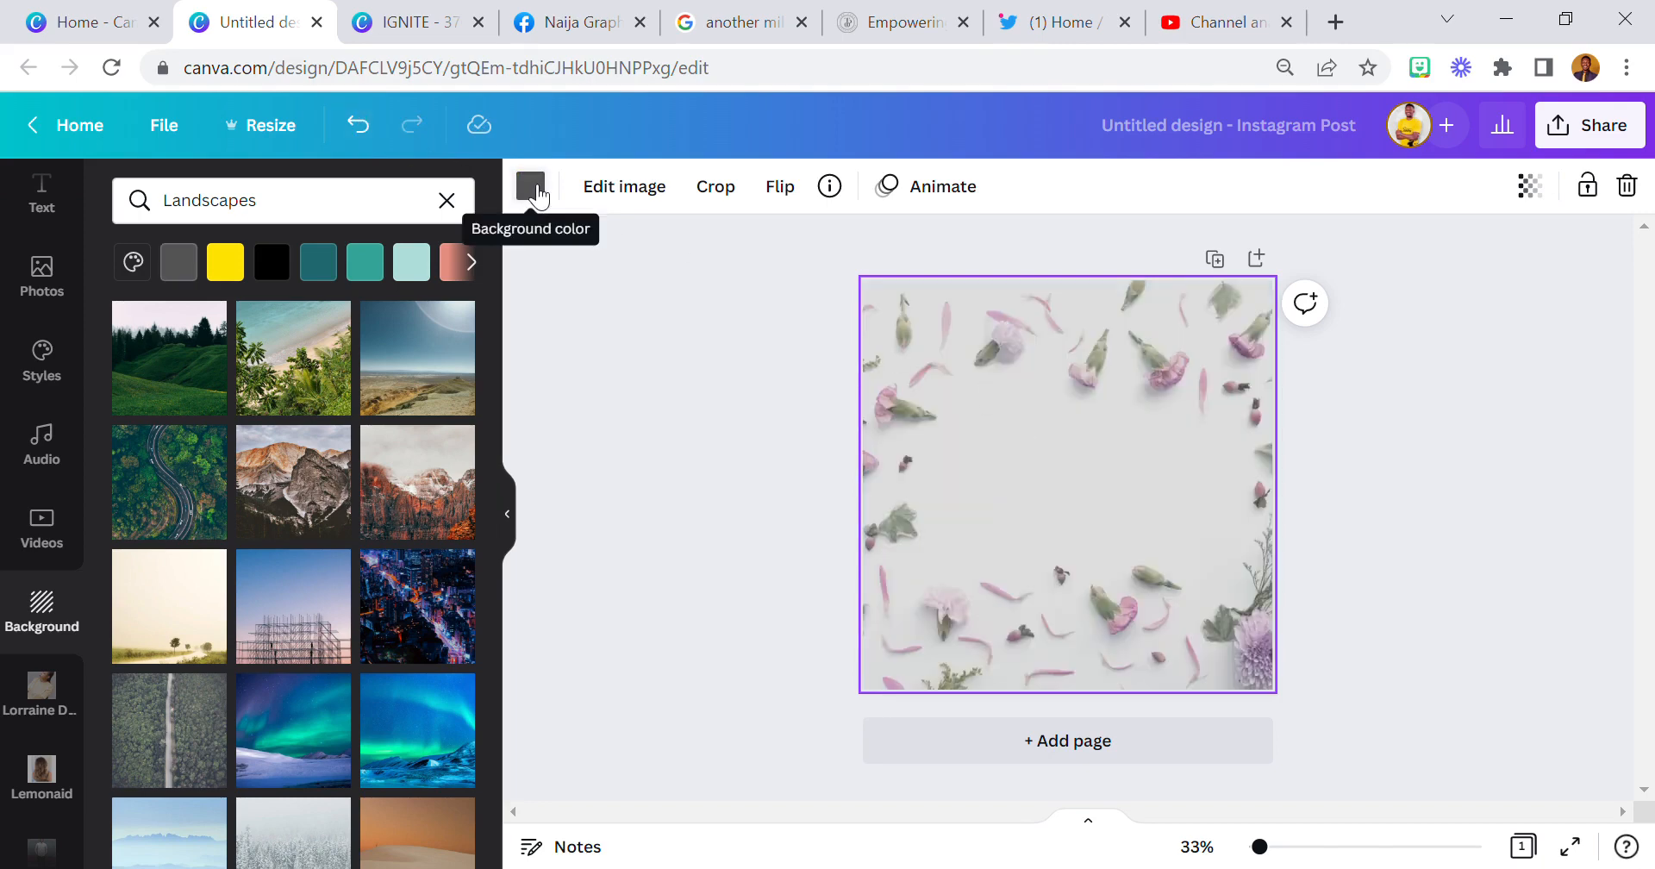
- Tint the petal background orange so its backdrop turns peach, then leave the color choices
left_click(529, 186)
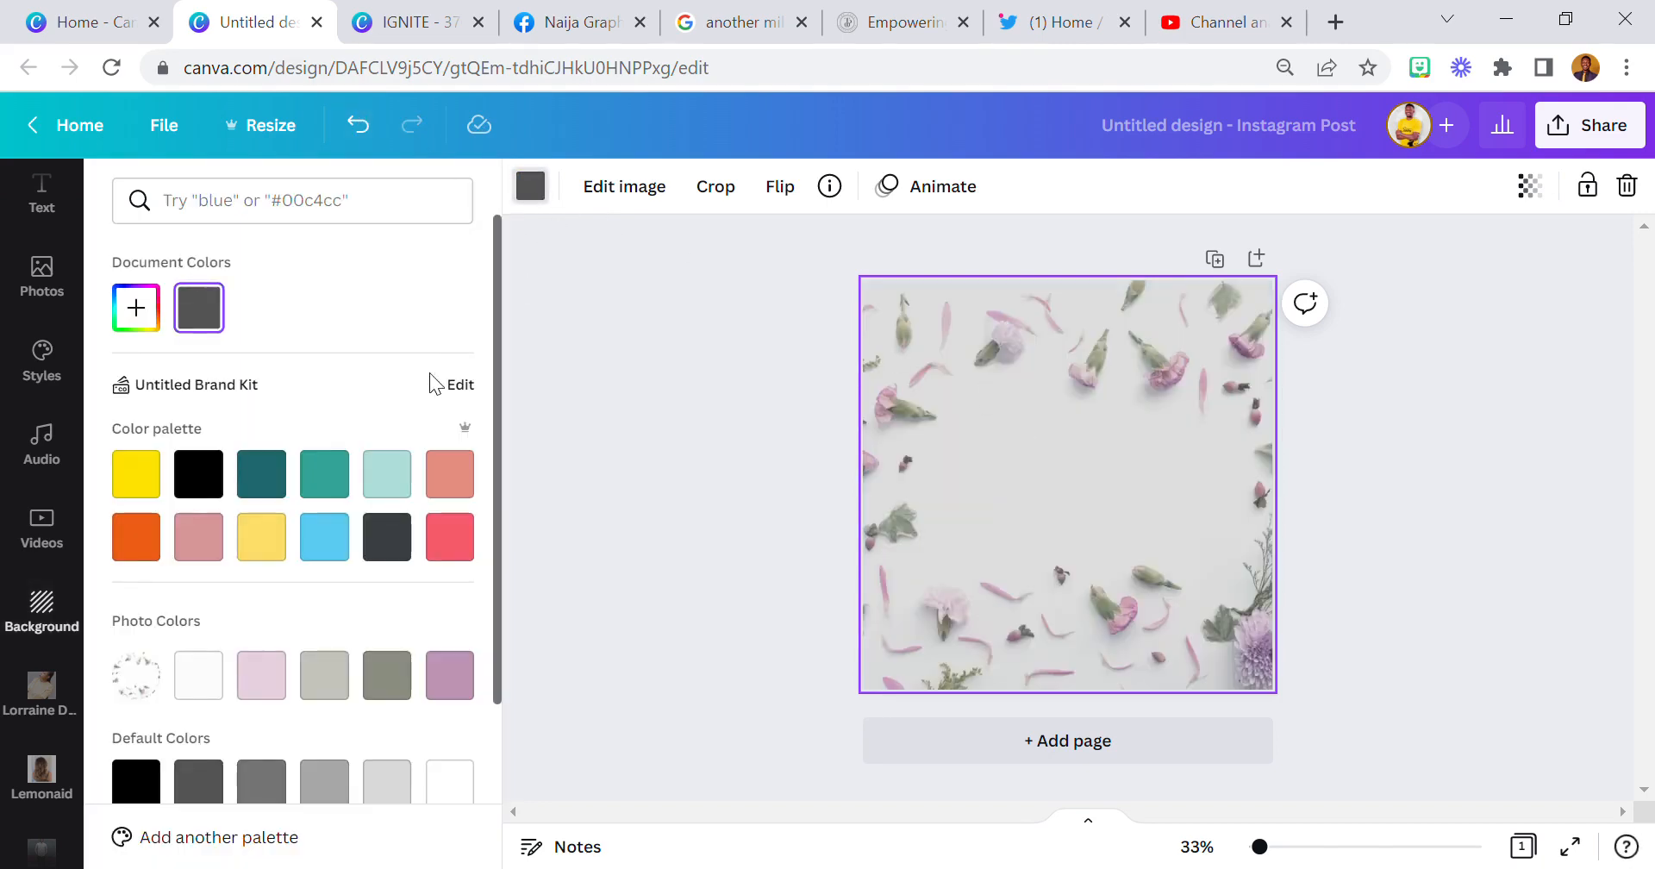
left_click(135, 536)
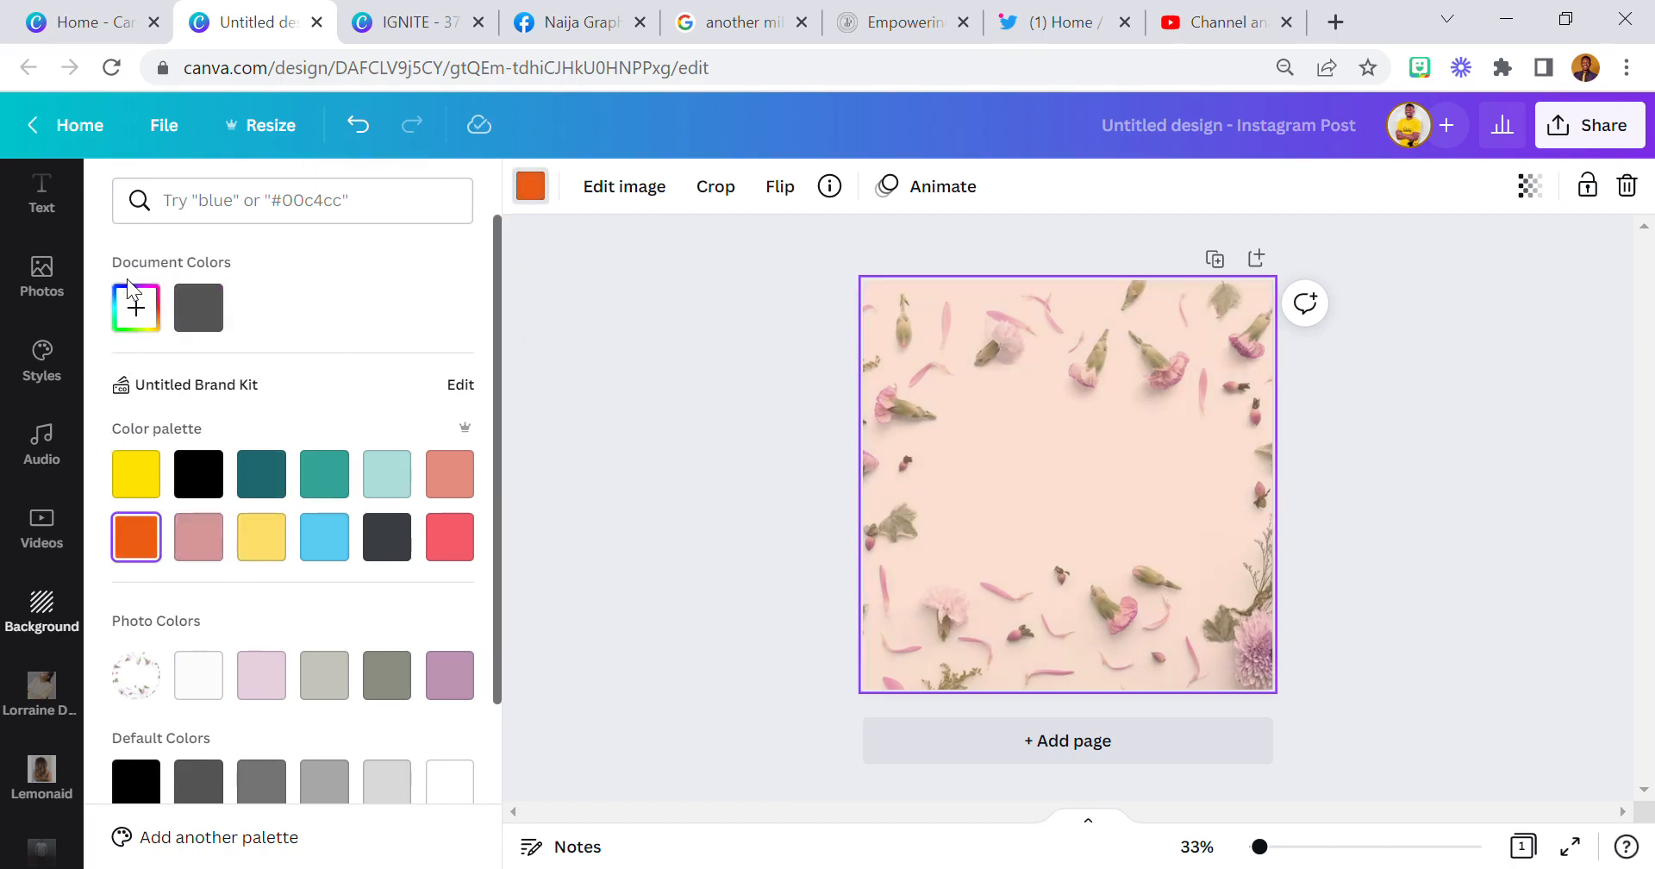
mouse_move(134, 306)
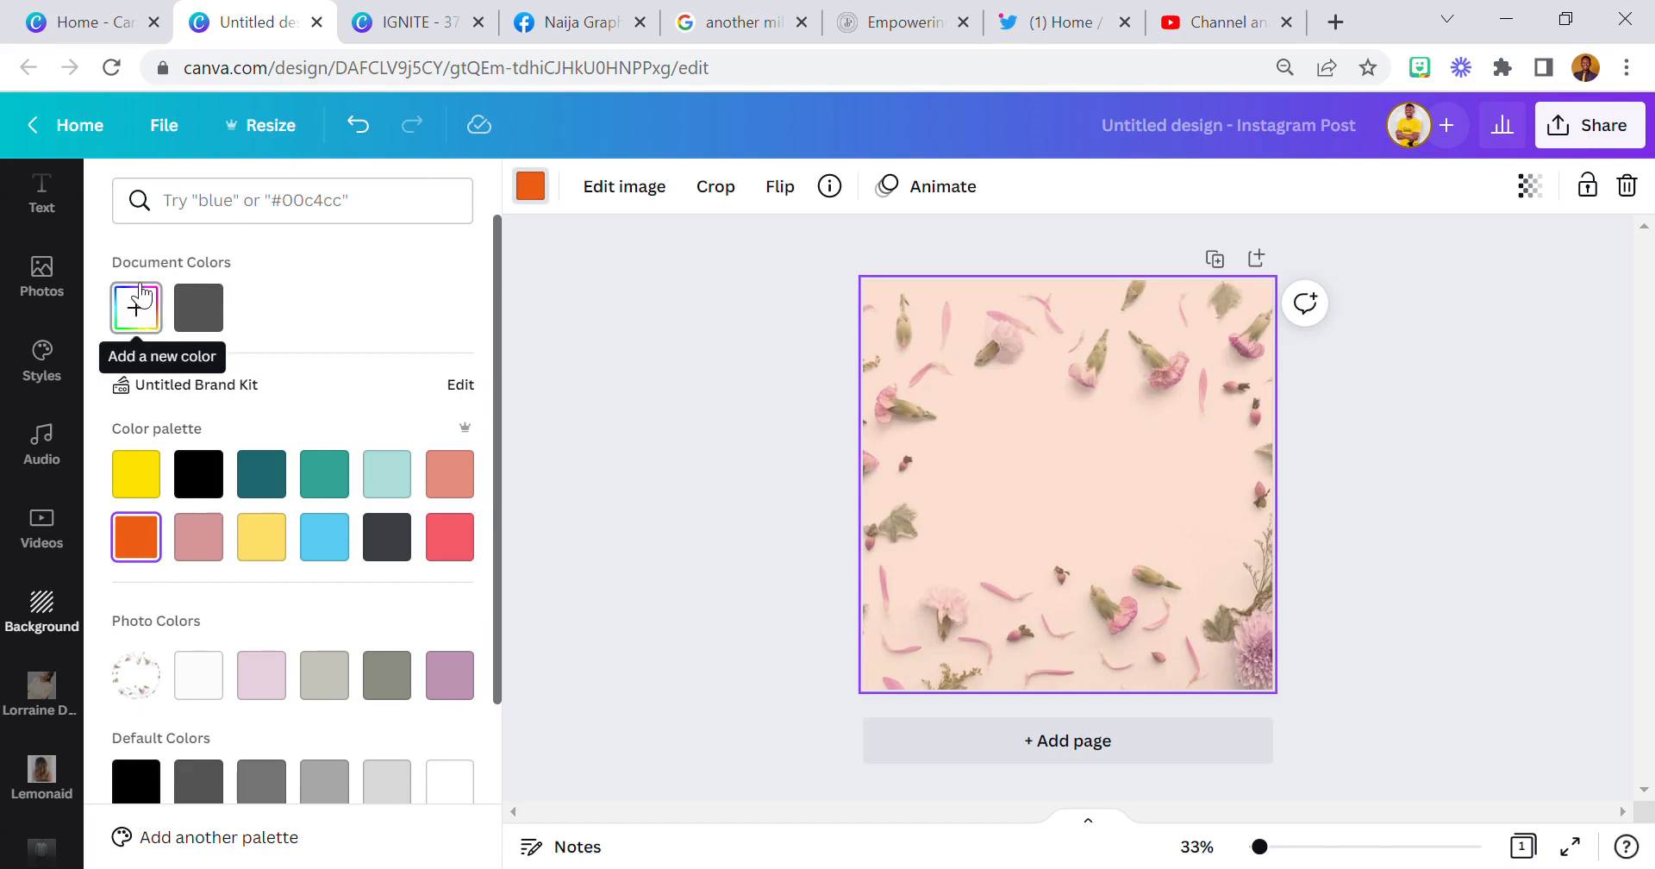
mouse_move(140, 307)
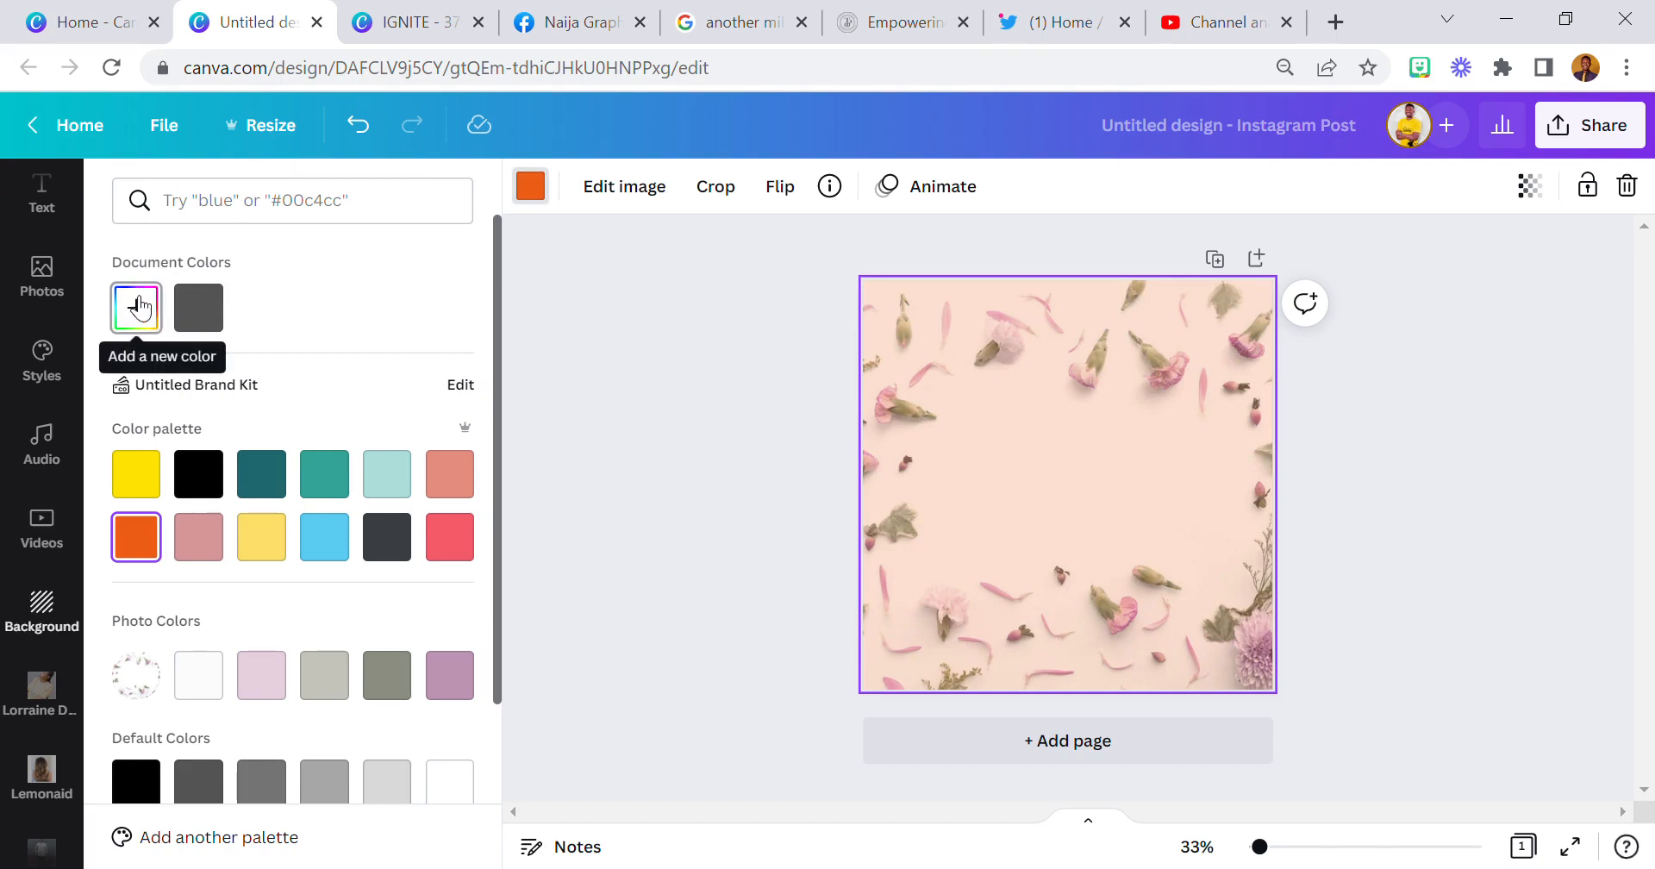
mouse_move(571, 307)
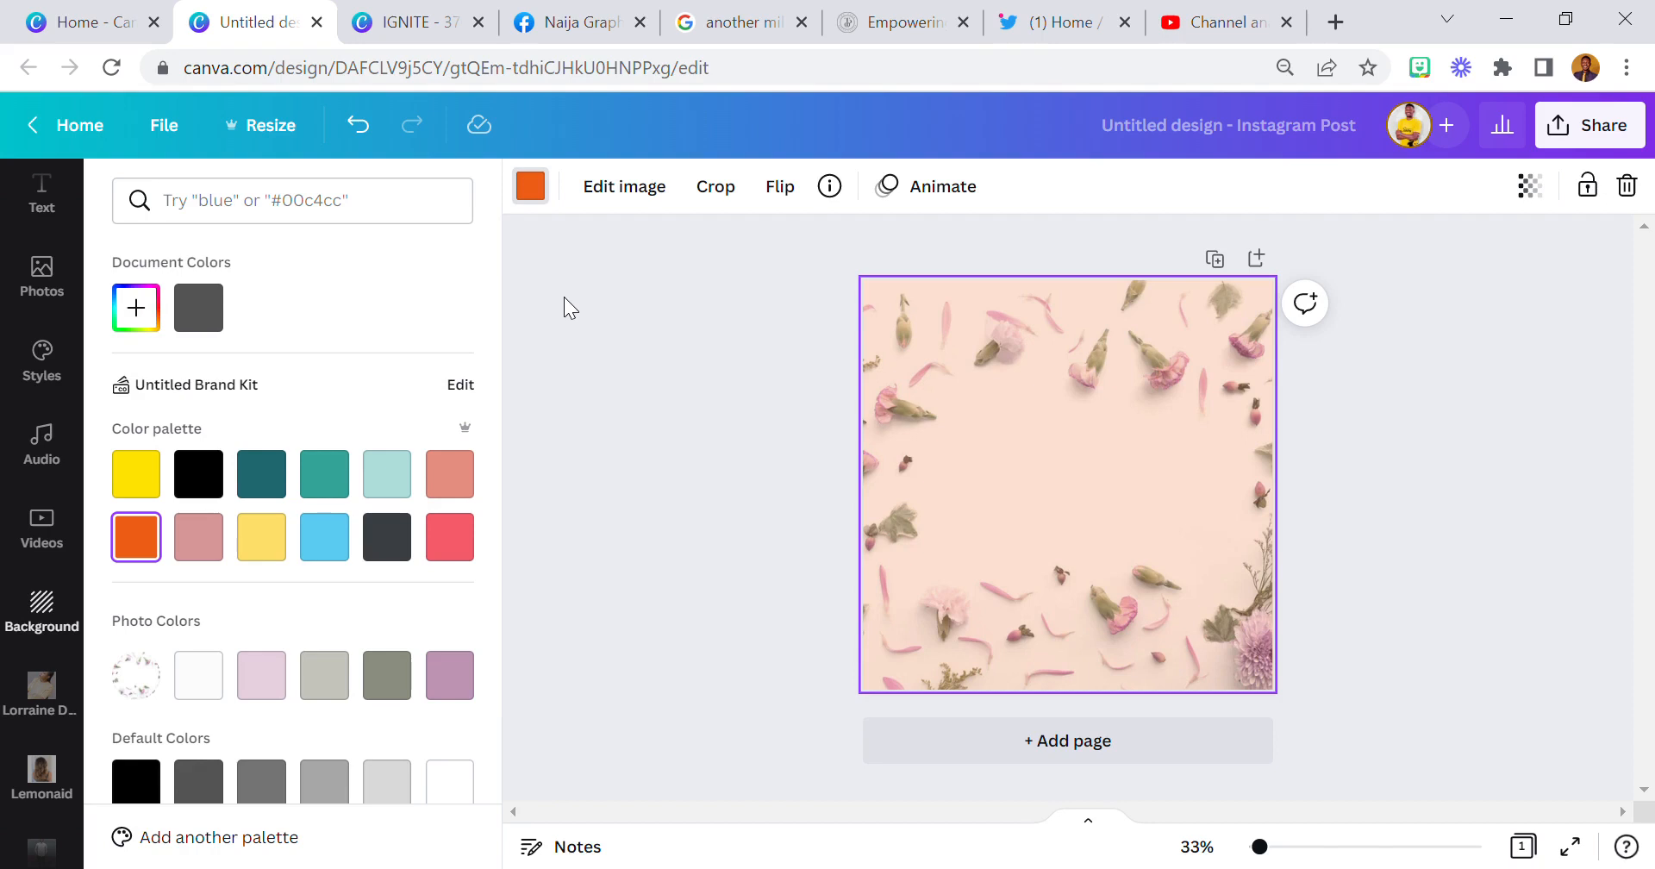
mouse_move(586, 317)
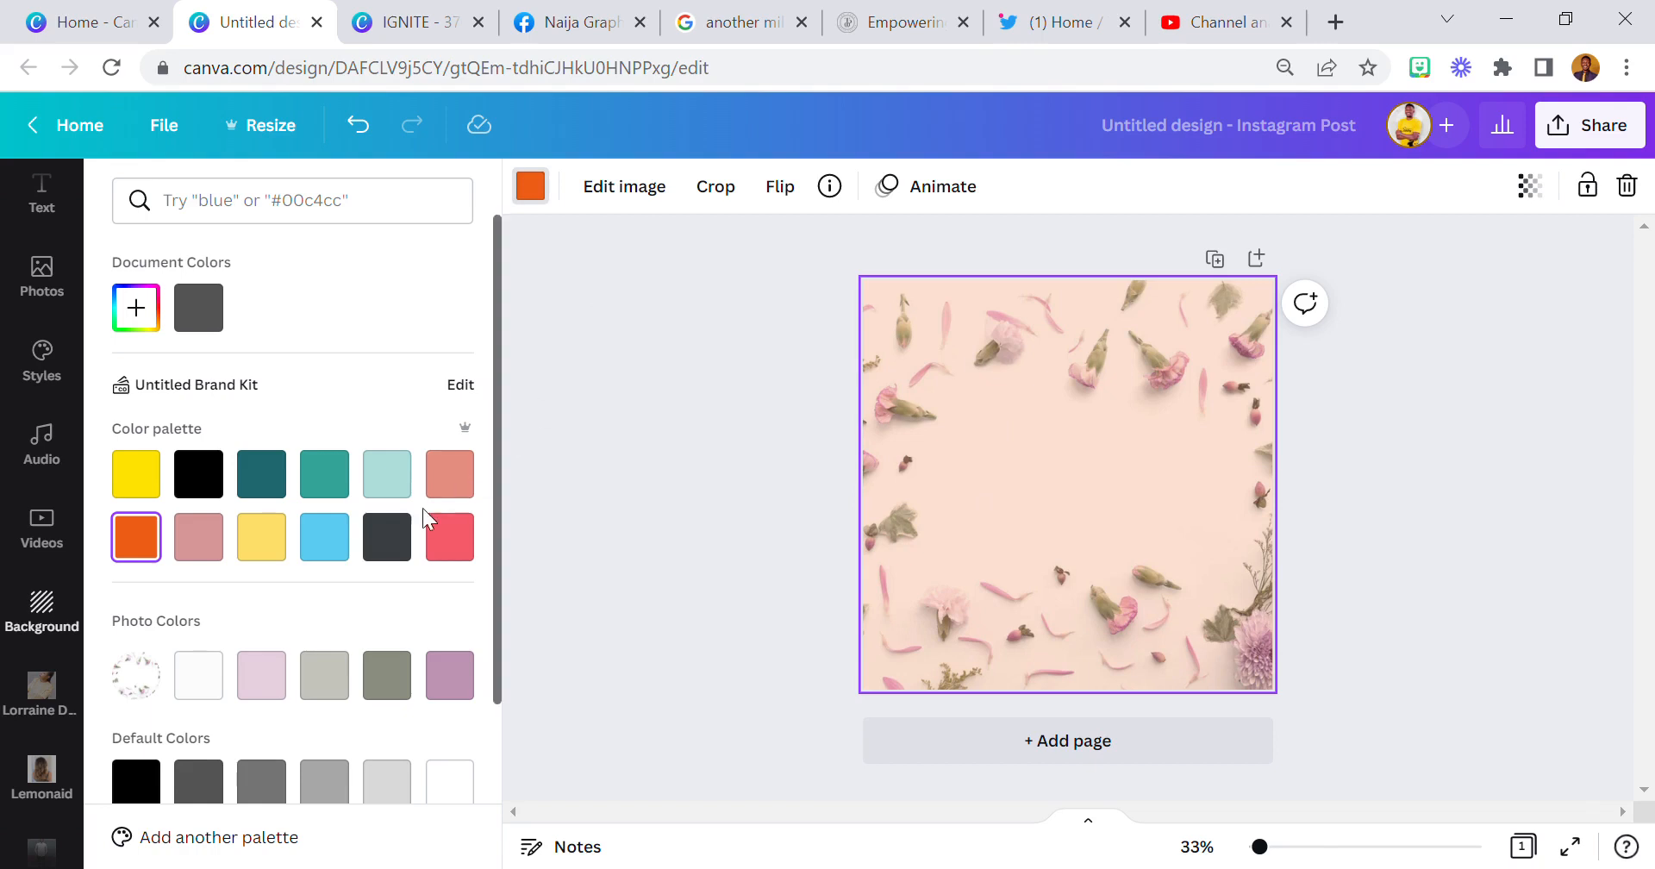
left_click(386, 537)
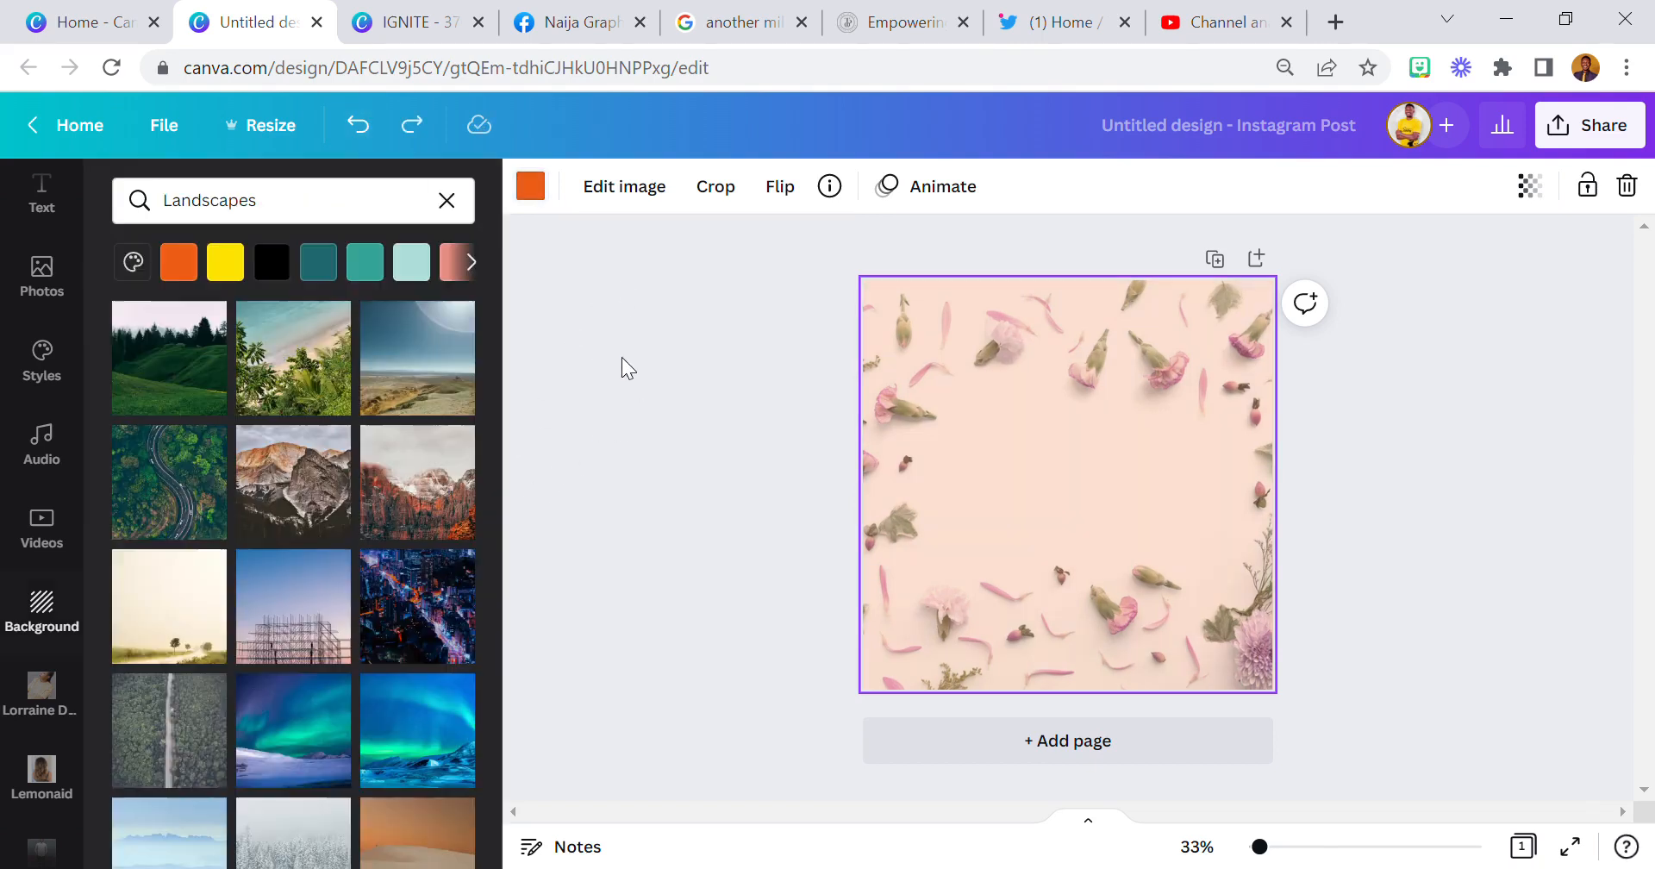
mouse_move(293, 357)
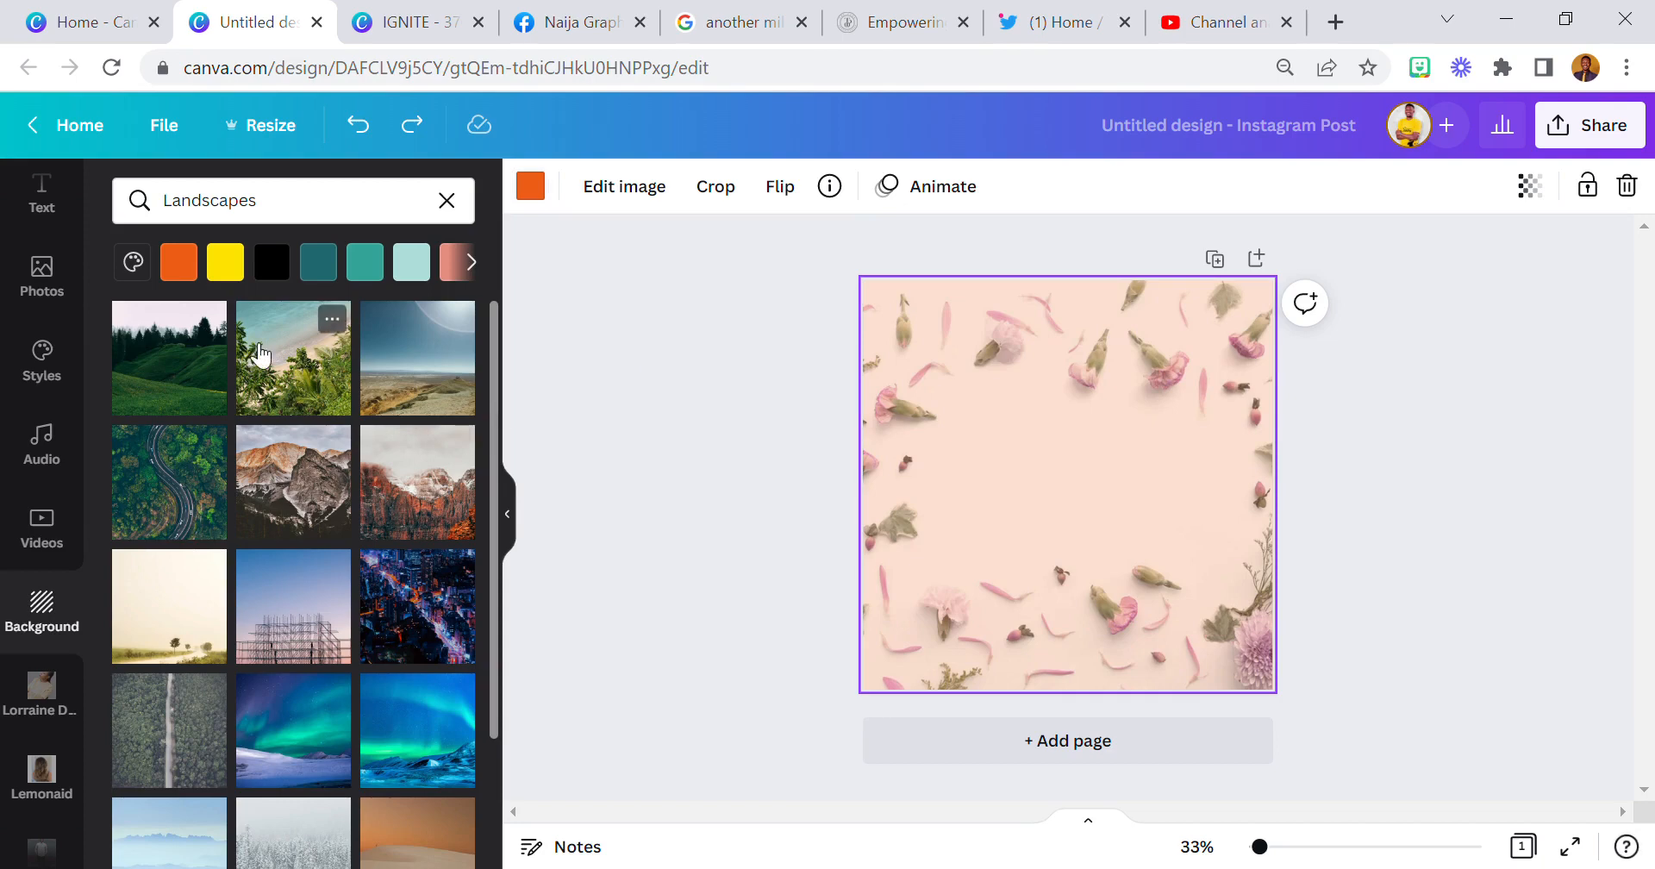
- Clear the Landscapes search and browse down to the Food backgrounds with the lychee photo
left_click(446, 200)
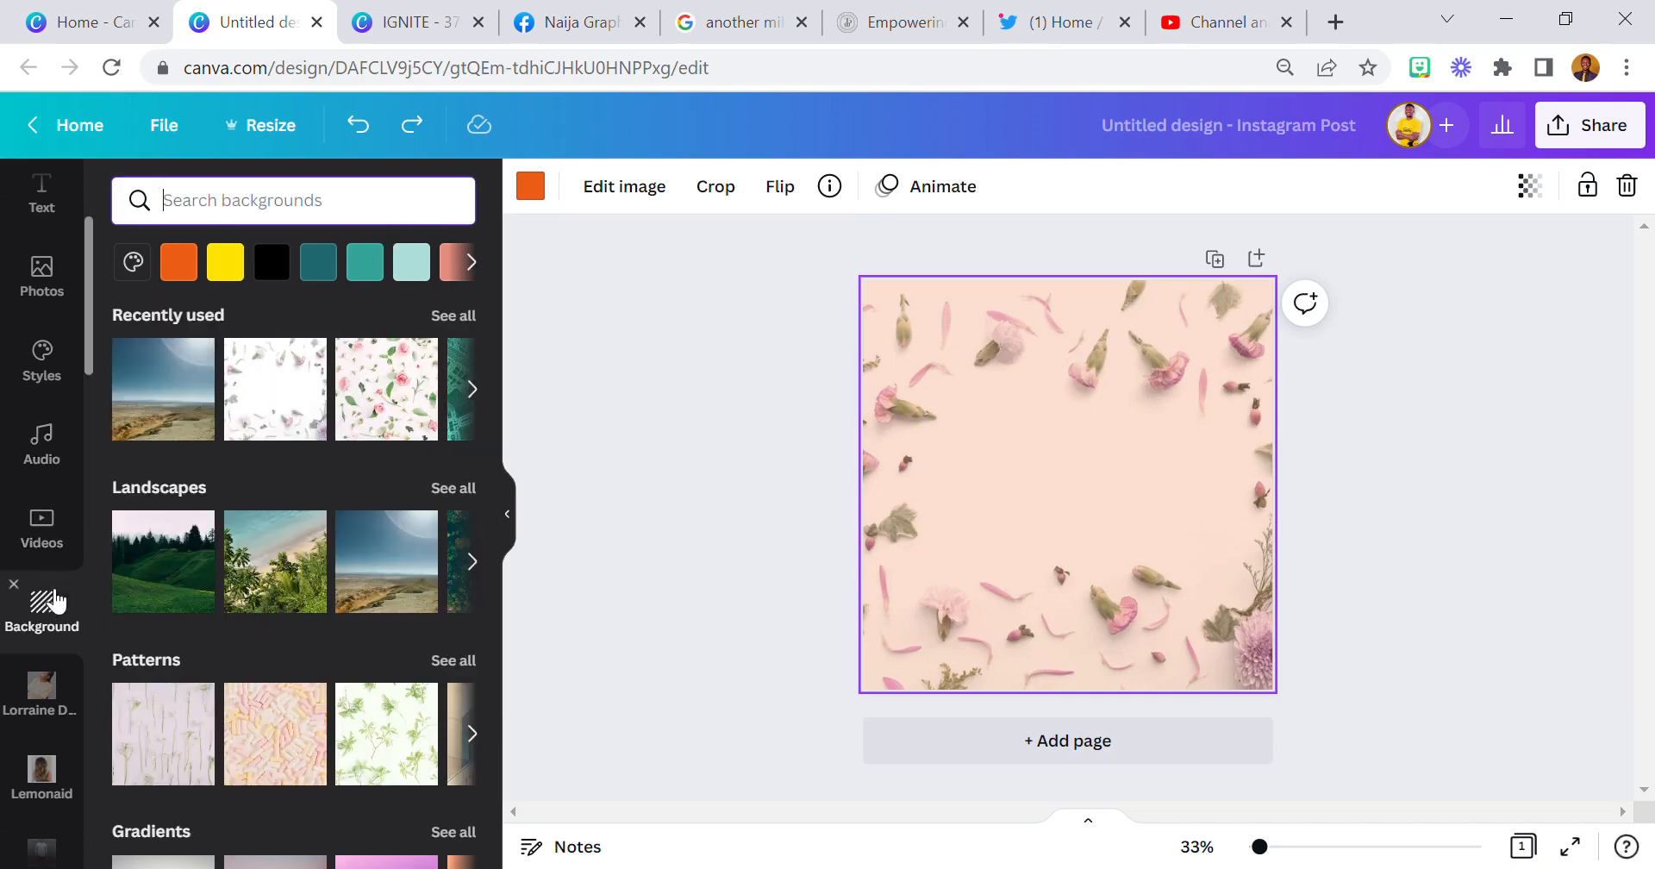
scroll("down", 3)
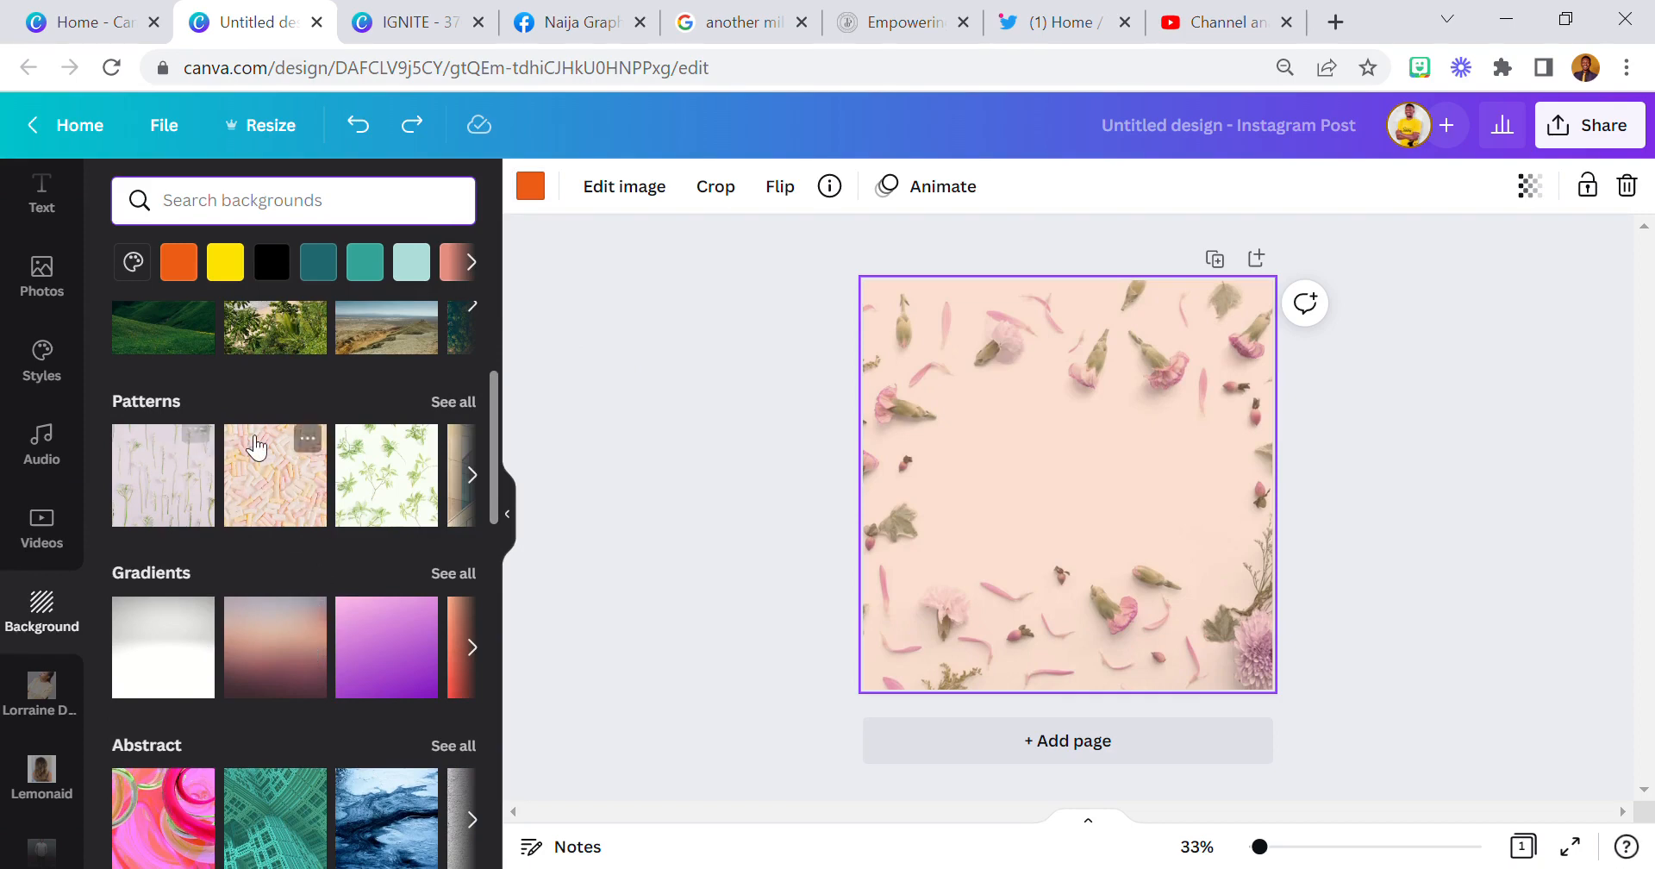
scroll("down", 3)
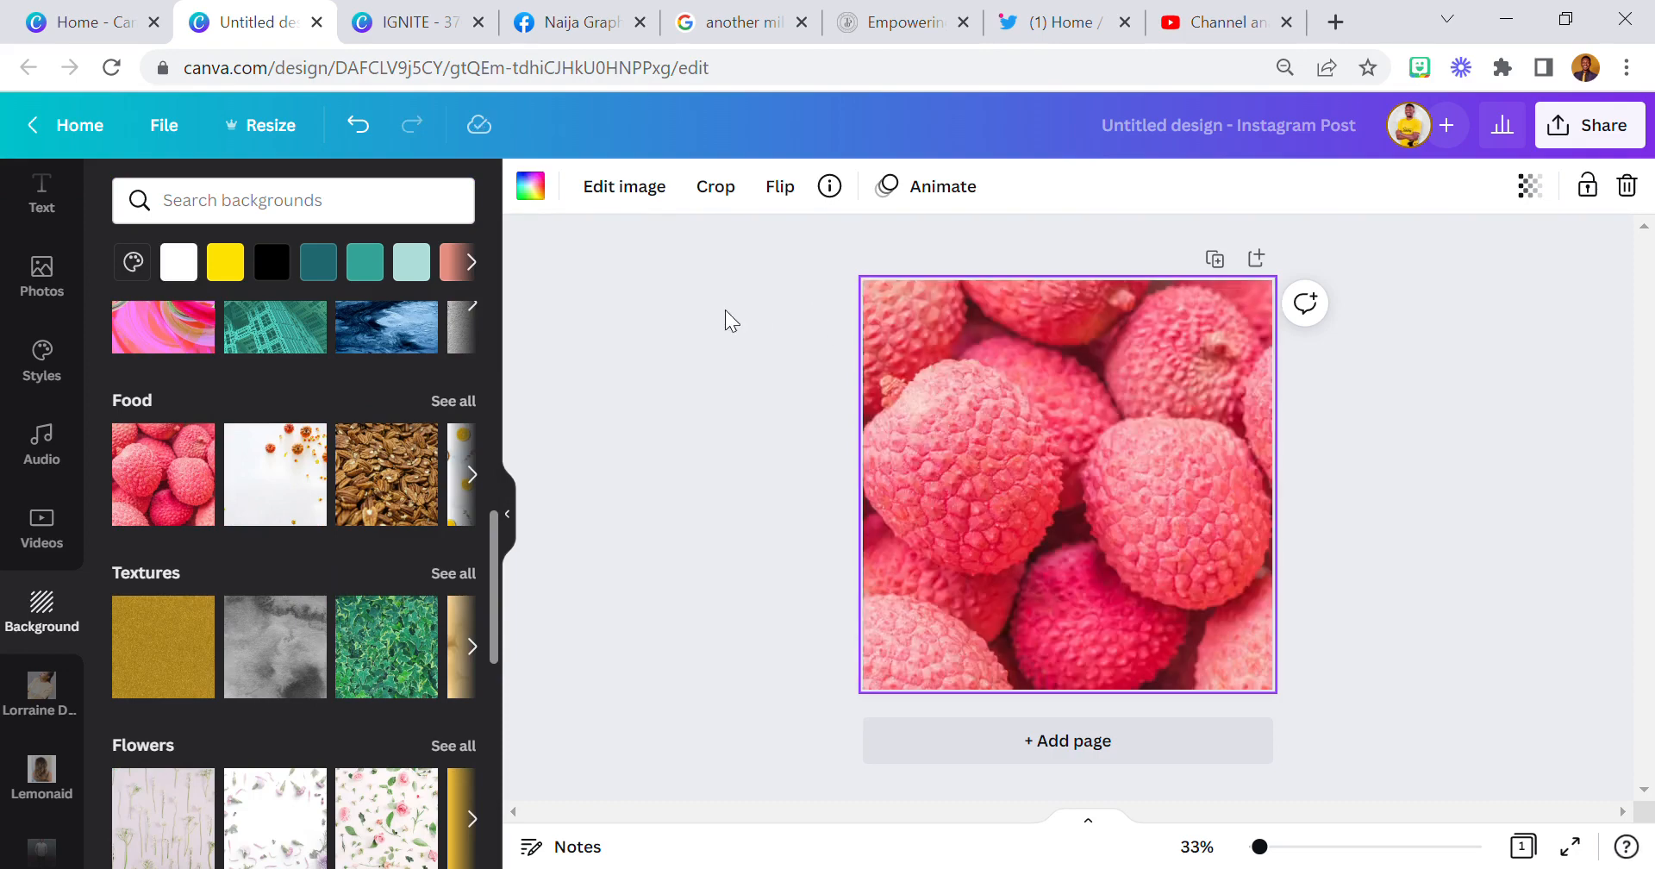
mouse_move(530, 186)
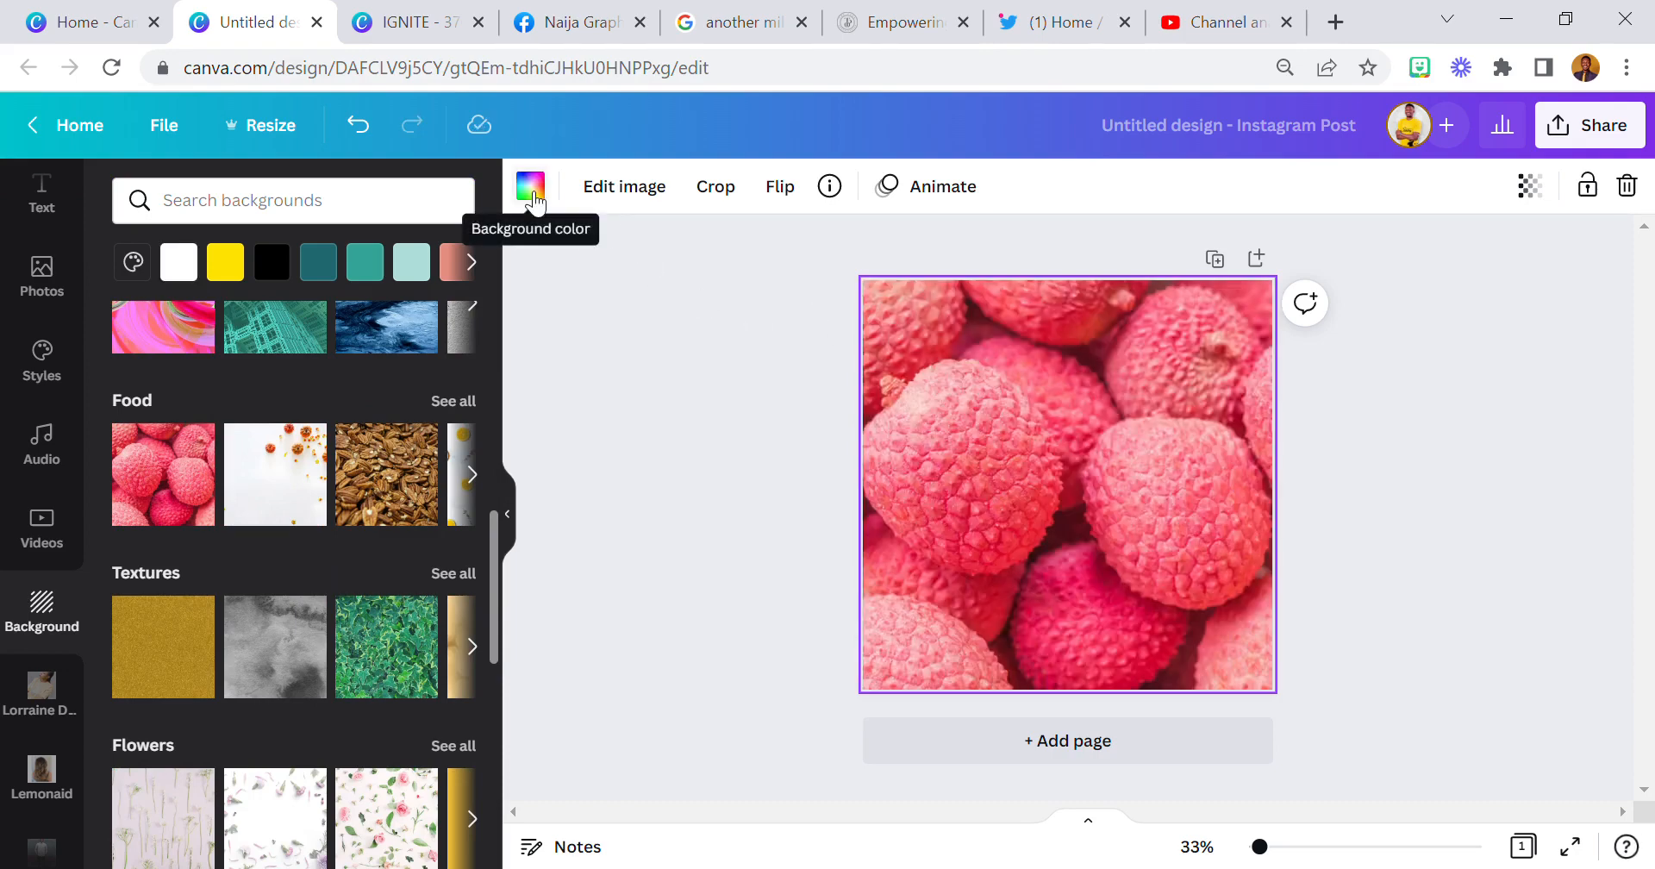
- Replace the lychee photo with a dusty-pink fill, then apply the golden bokeh background image
left_click(530, 186)
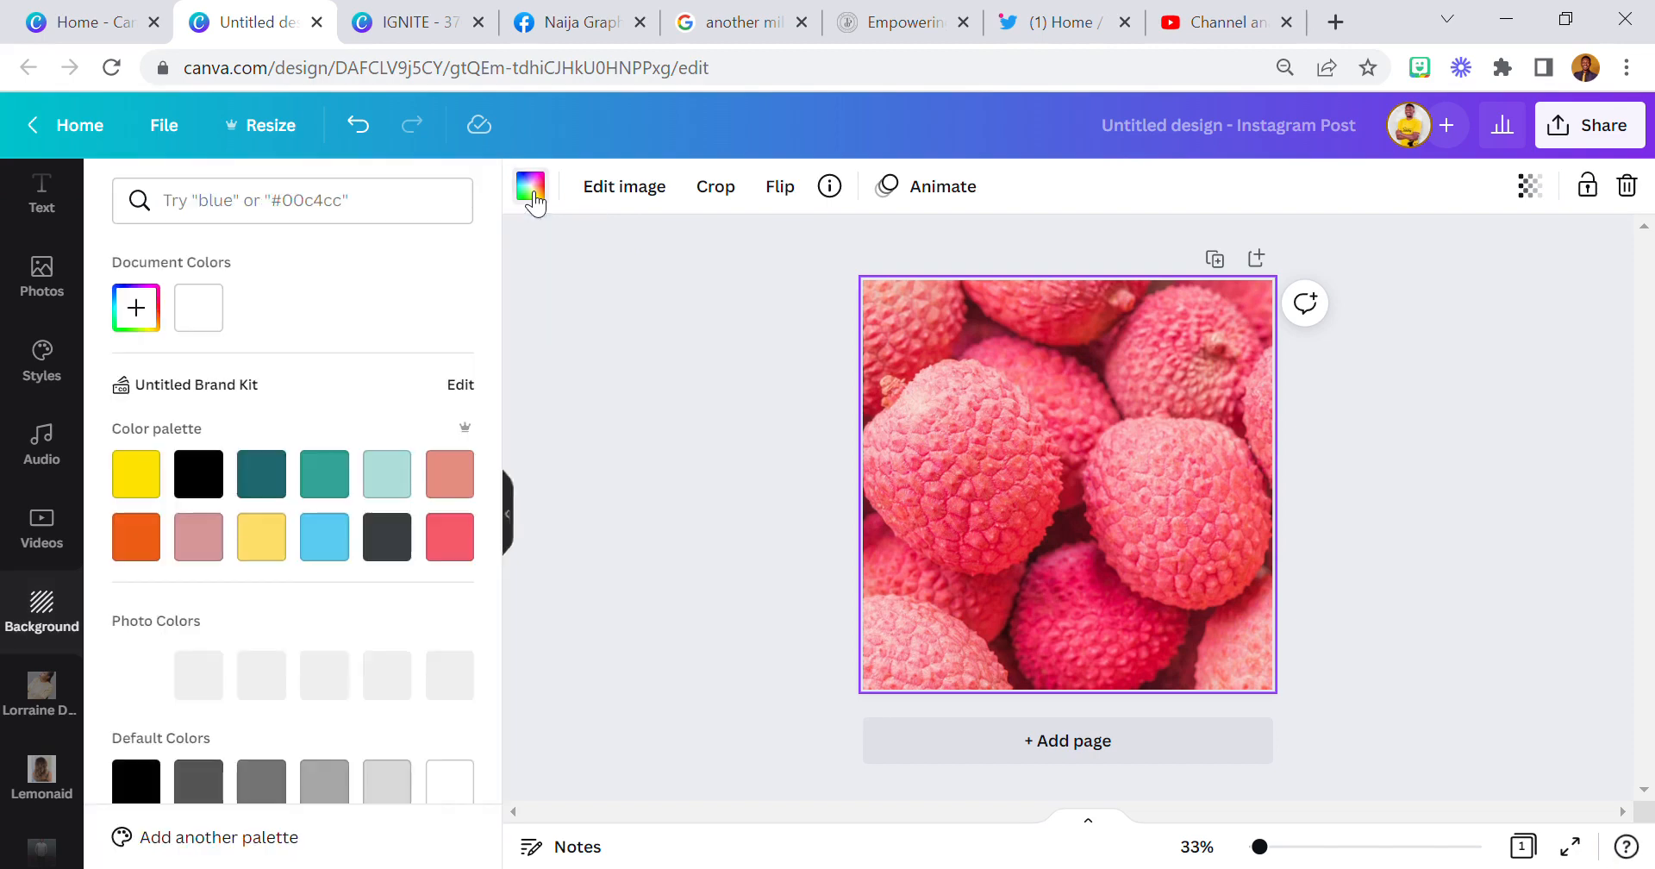
left_click(197, 537)
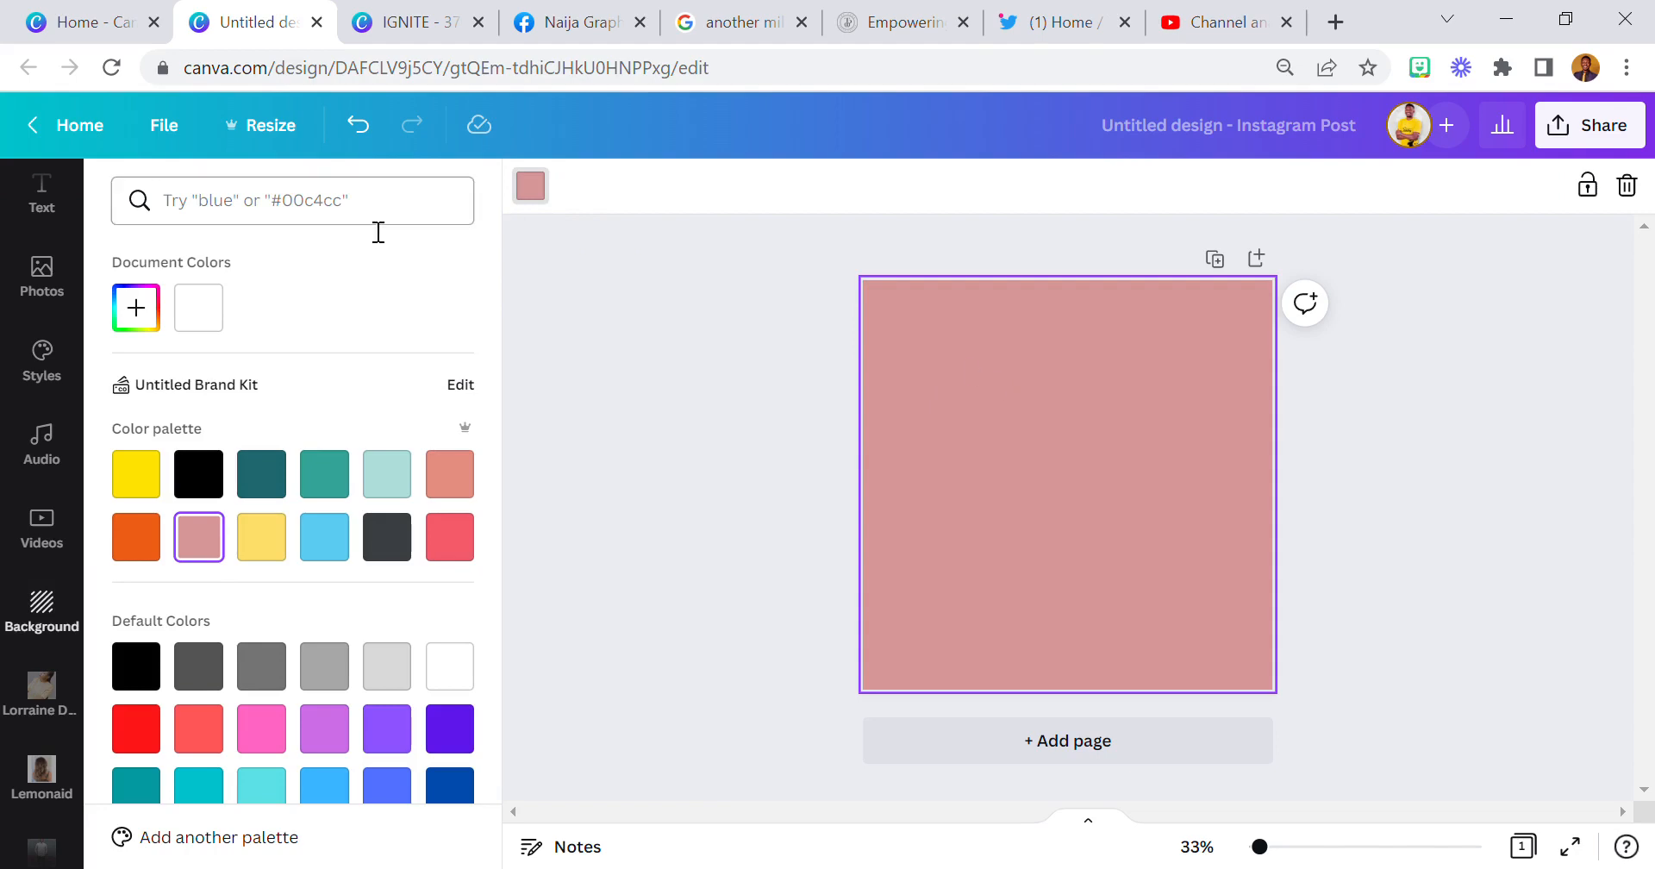
mouse_move(40, 525)
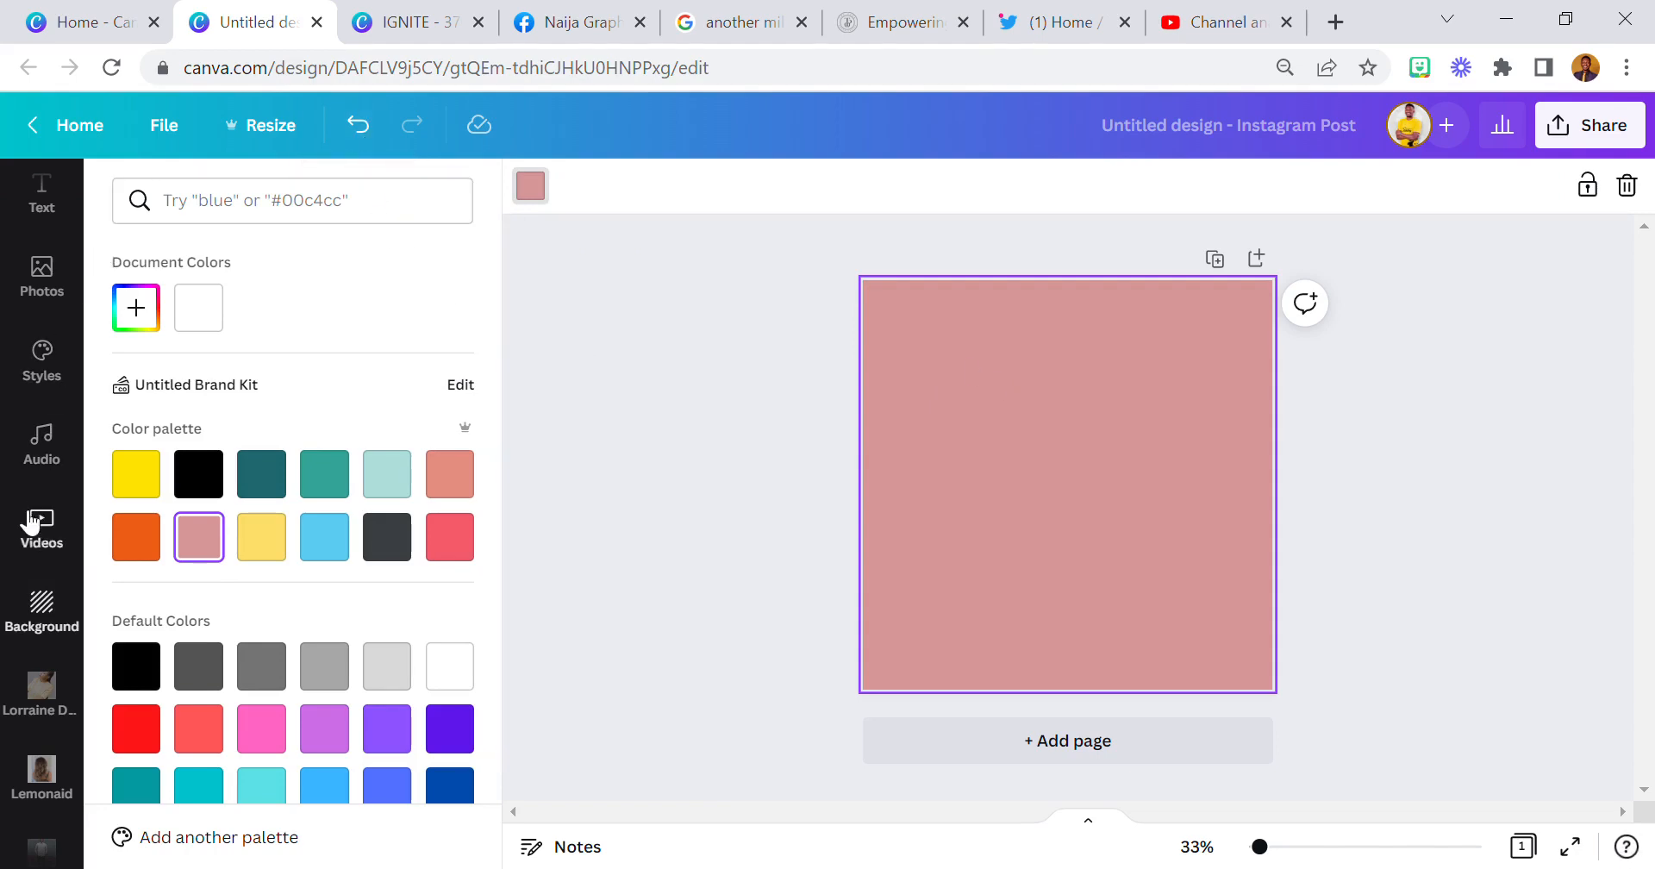
left_click(42, 611)
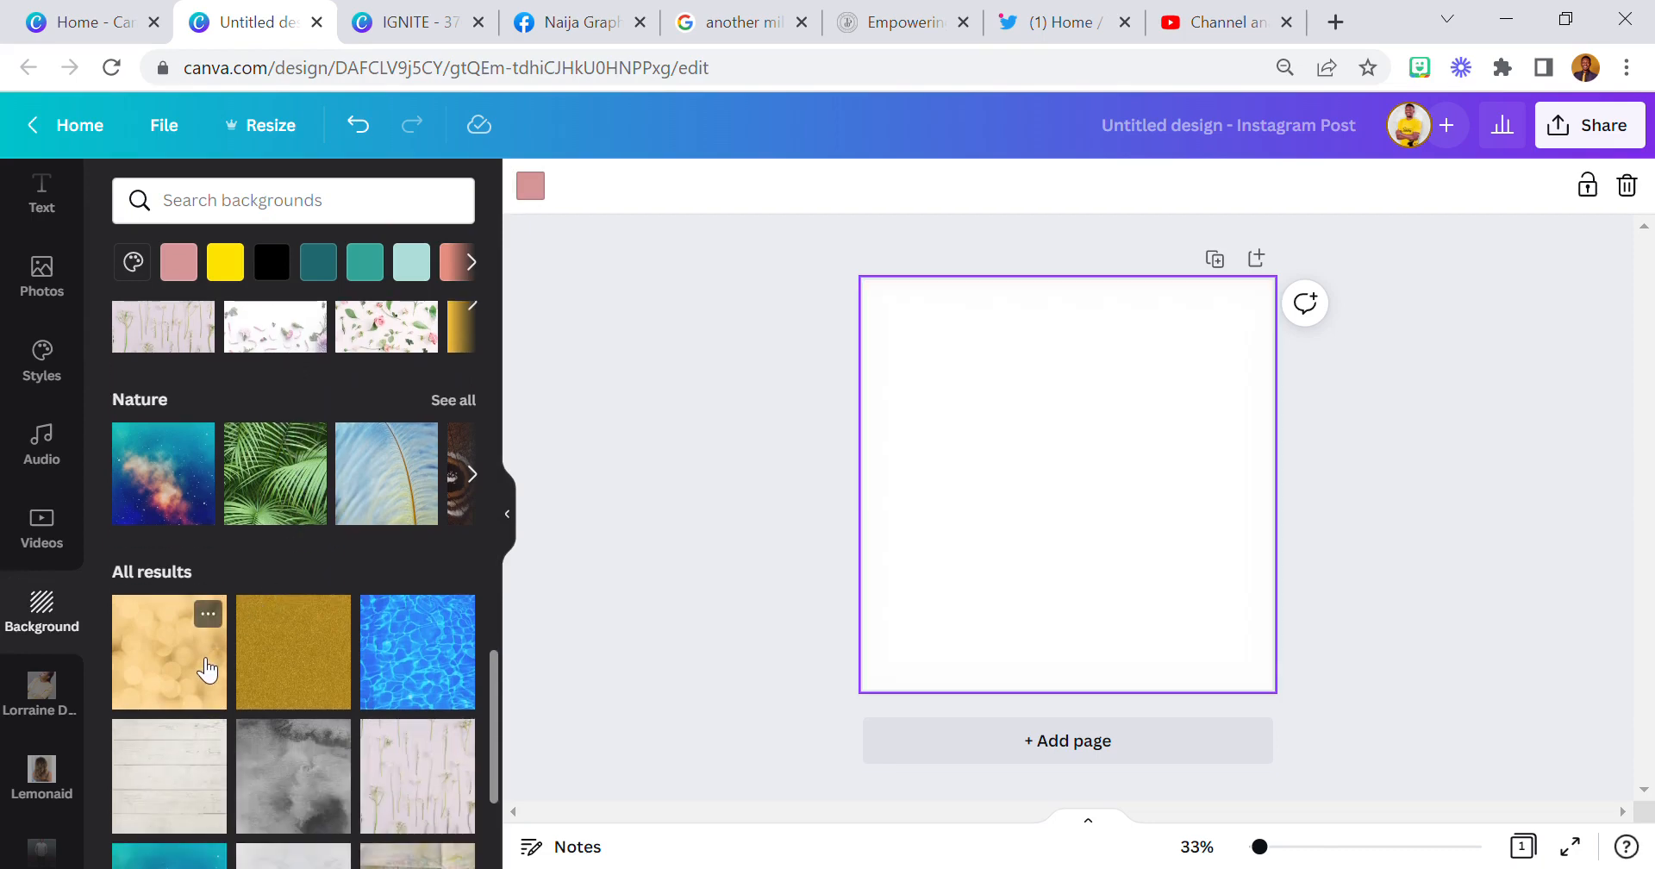
left_click(168, 651)
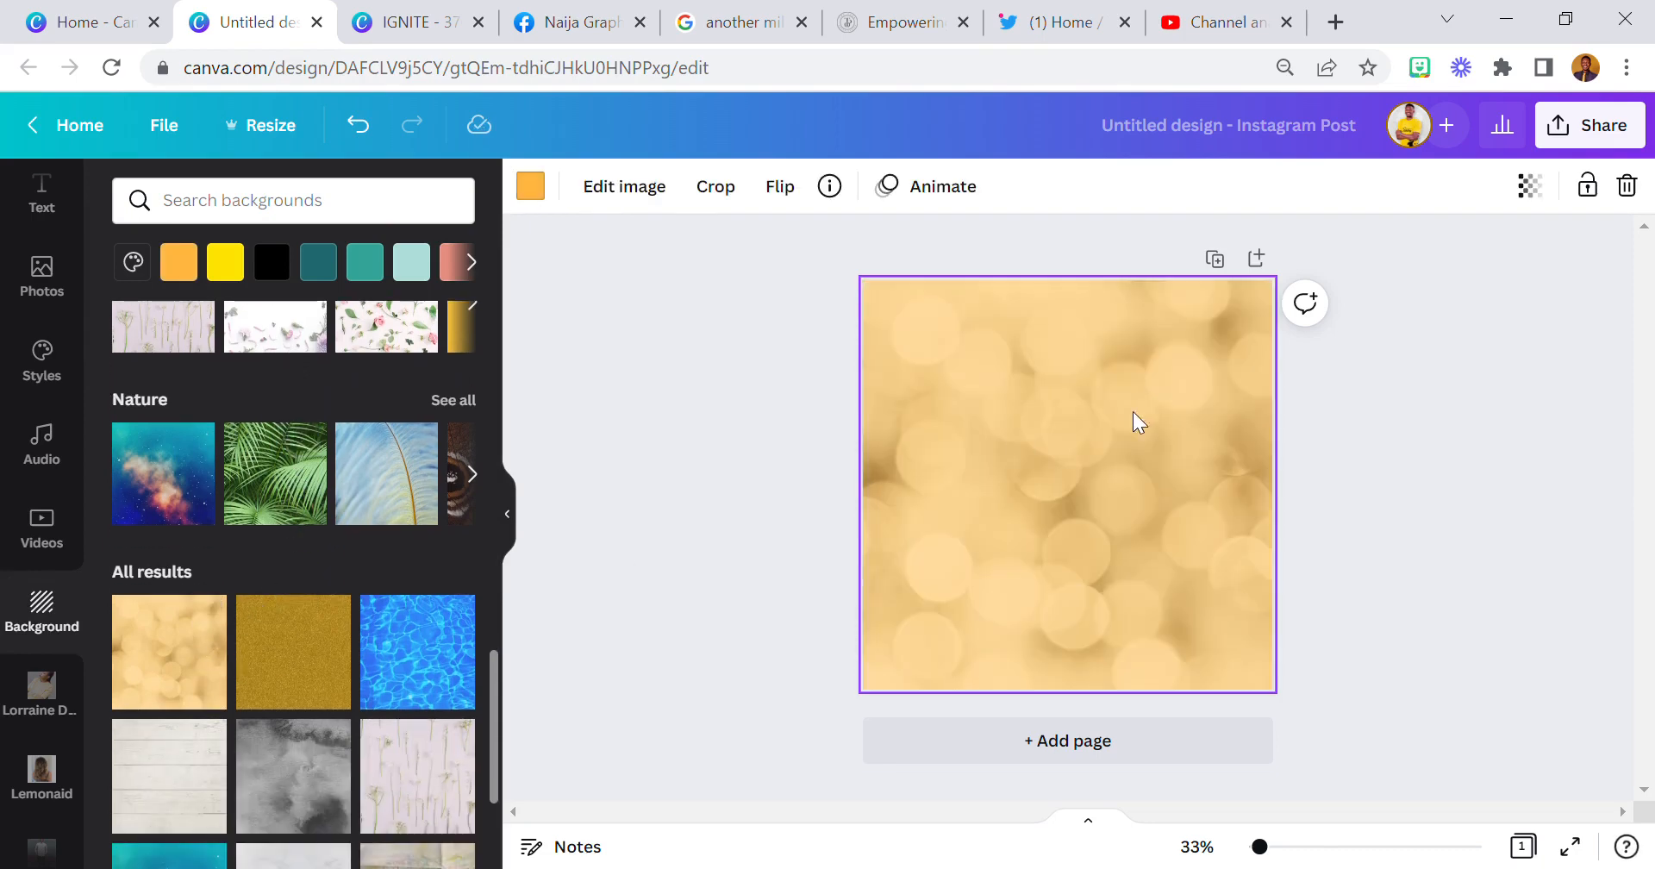
mouse_move(766, 362)
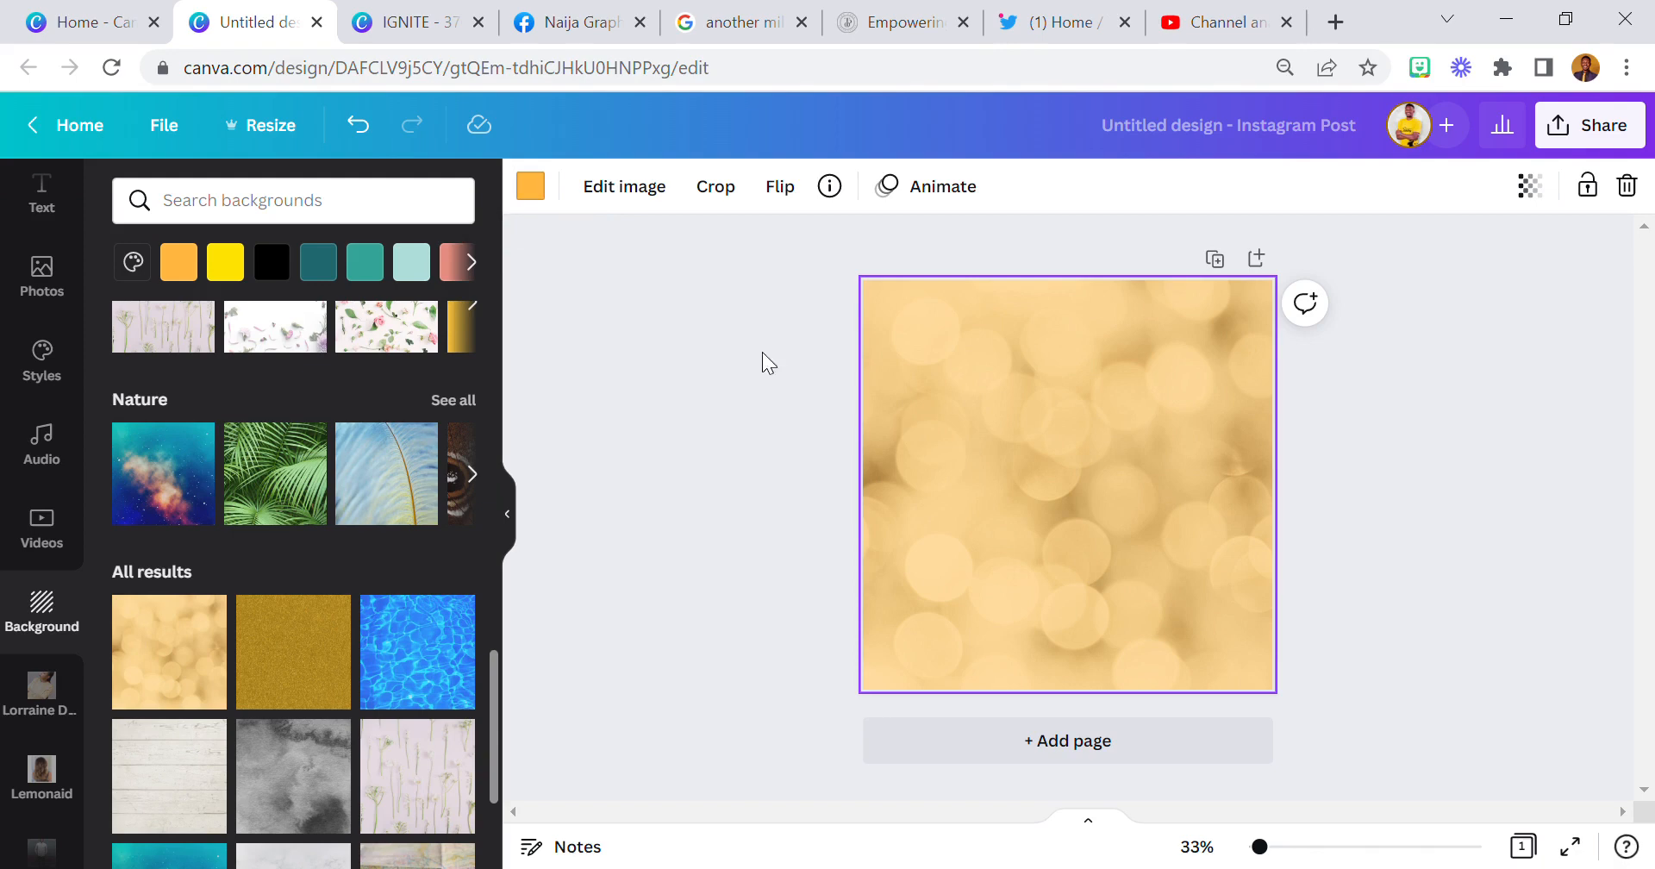